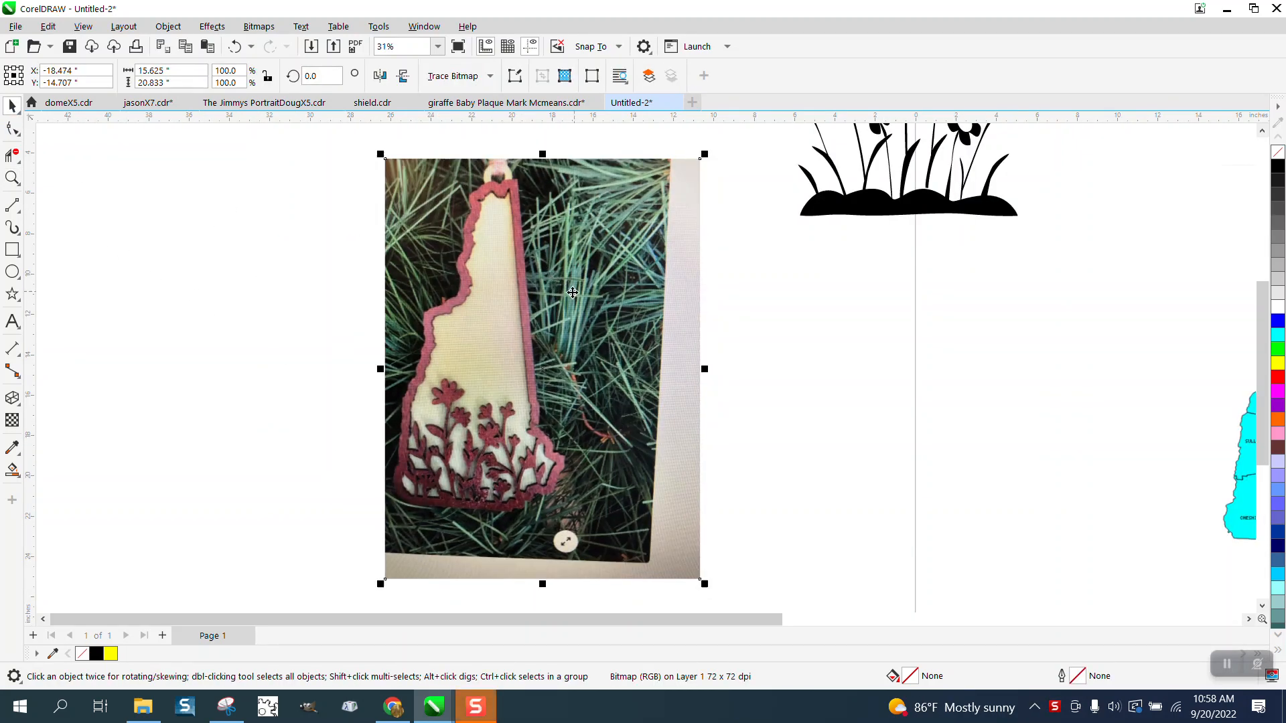
Step: Zoom out to see the county map bitmap beside the ornament photo
scroll("down", 3)
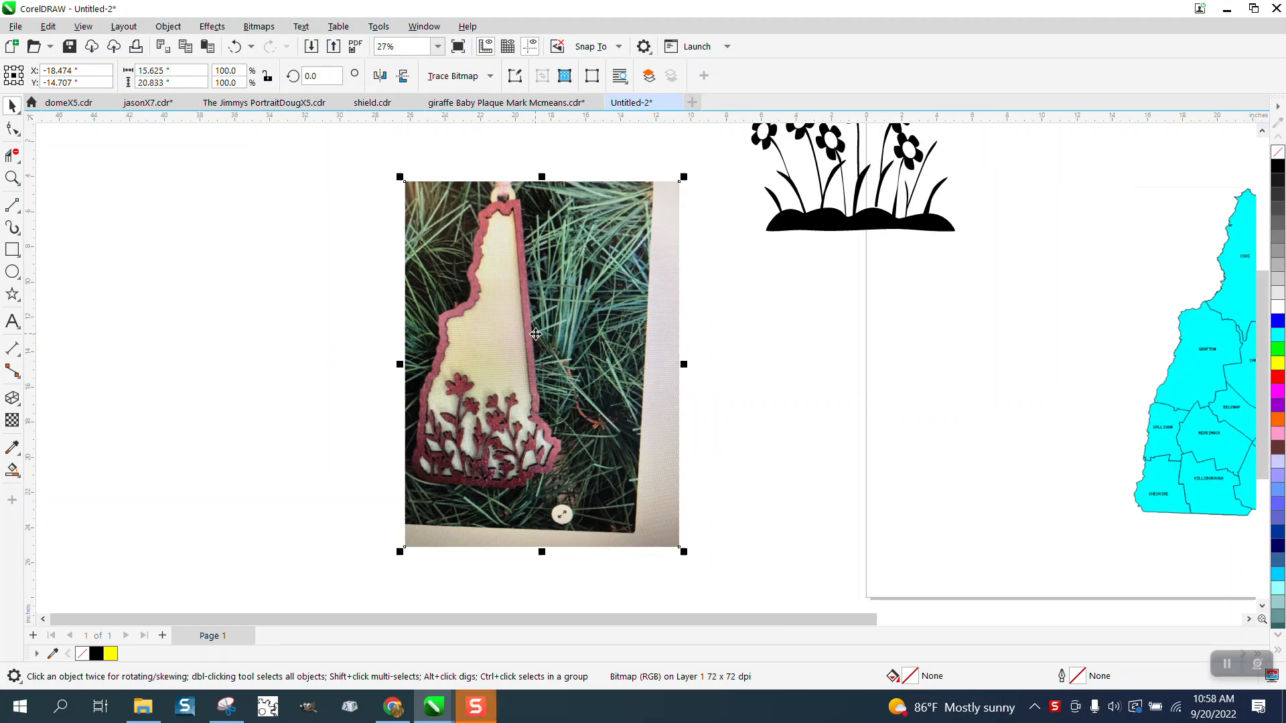
scroll("down", 3)
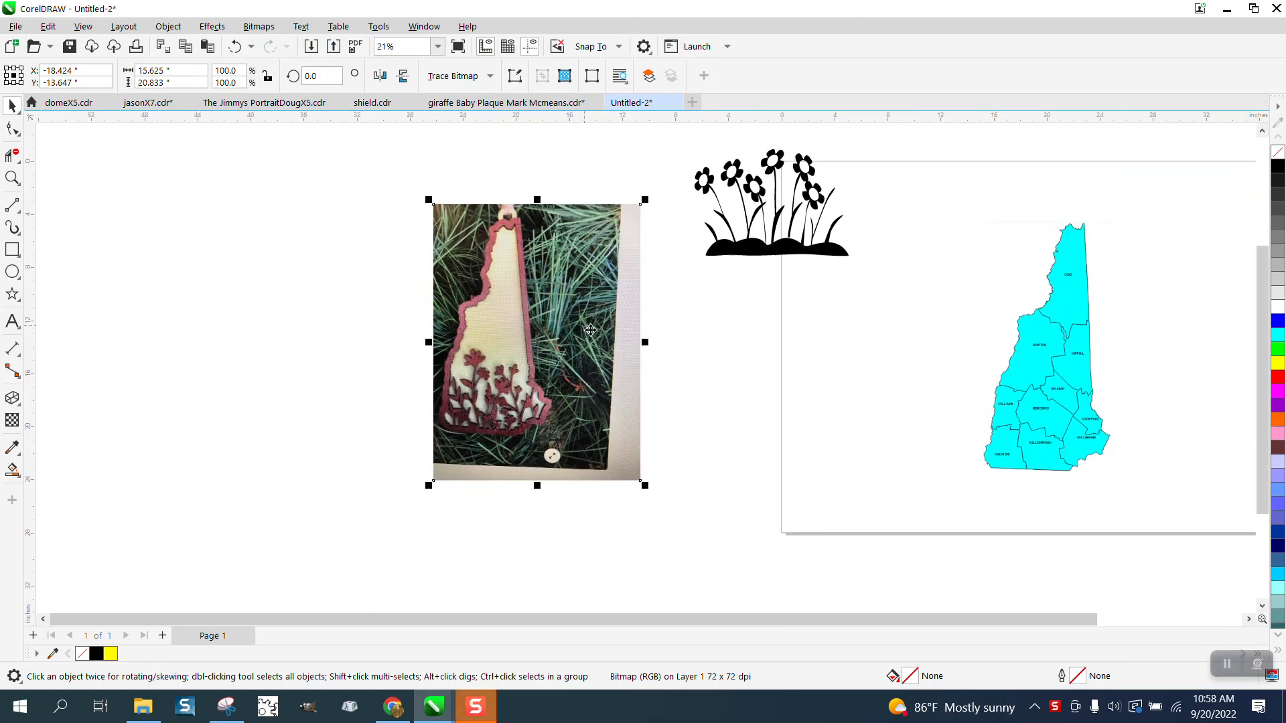
mouse_move(877, 343)
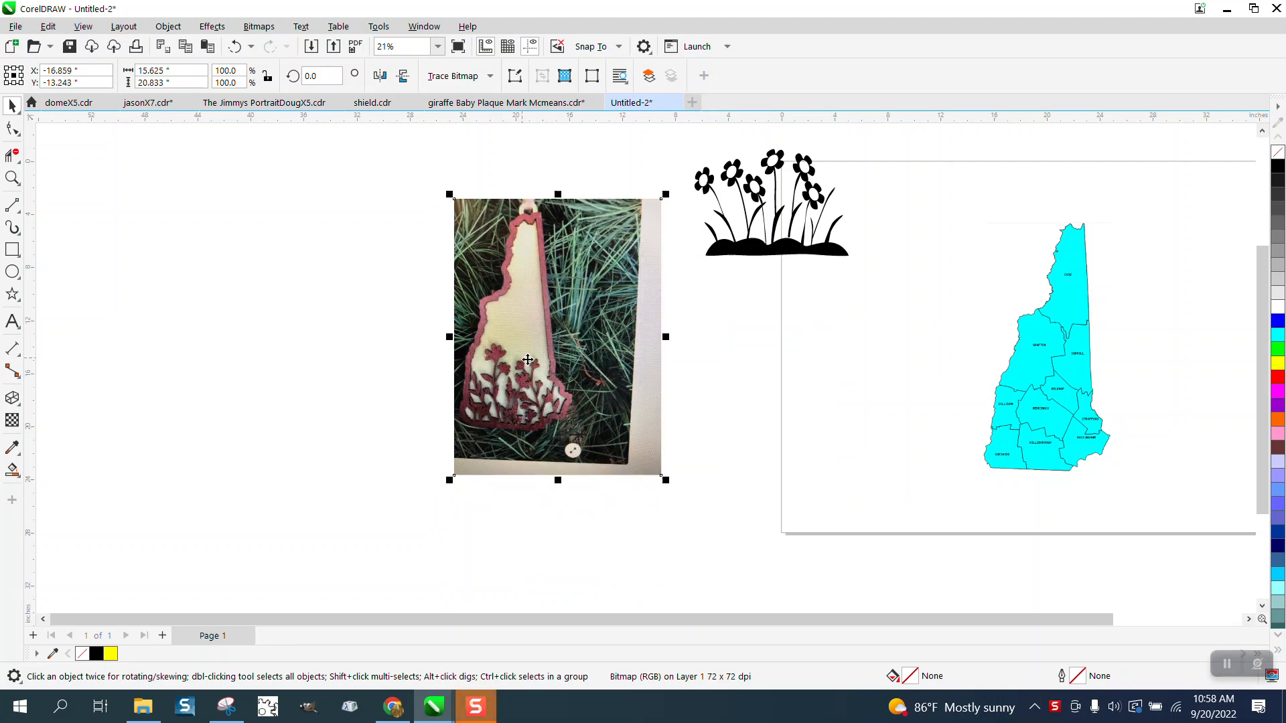
mouse_move(439, 323)
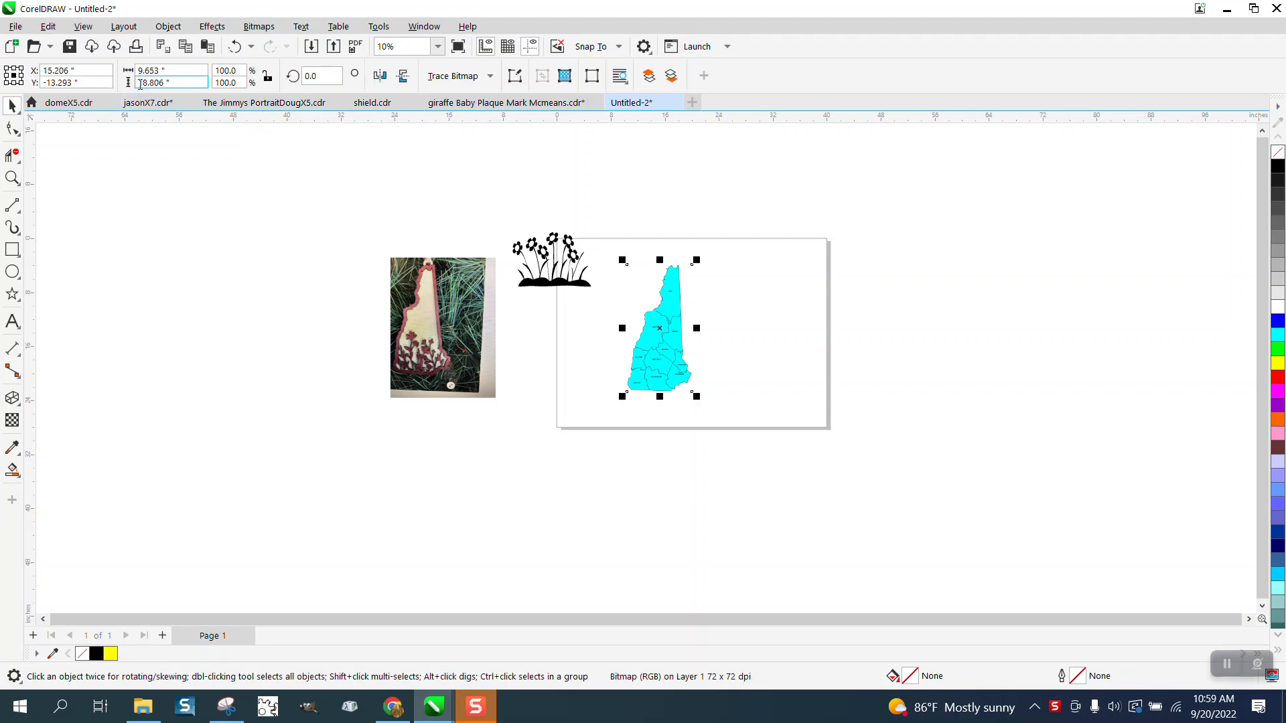
Step: Trace the county map bitmap as Clipart outlines into a 120-object vector group
left_click(490, 75)
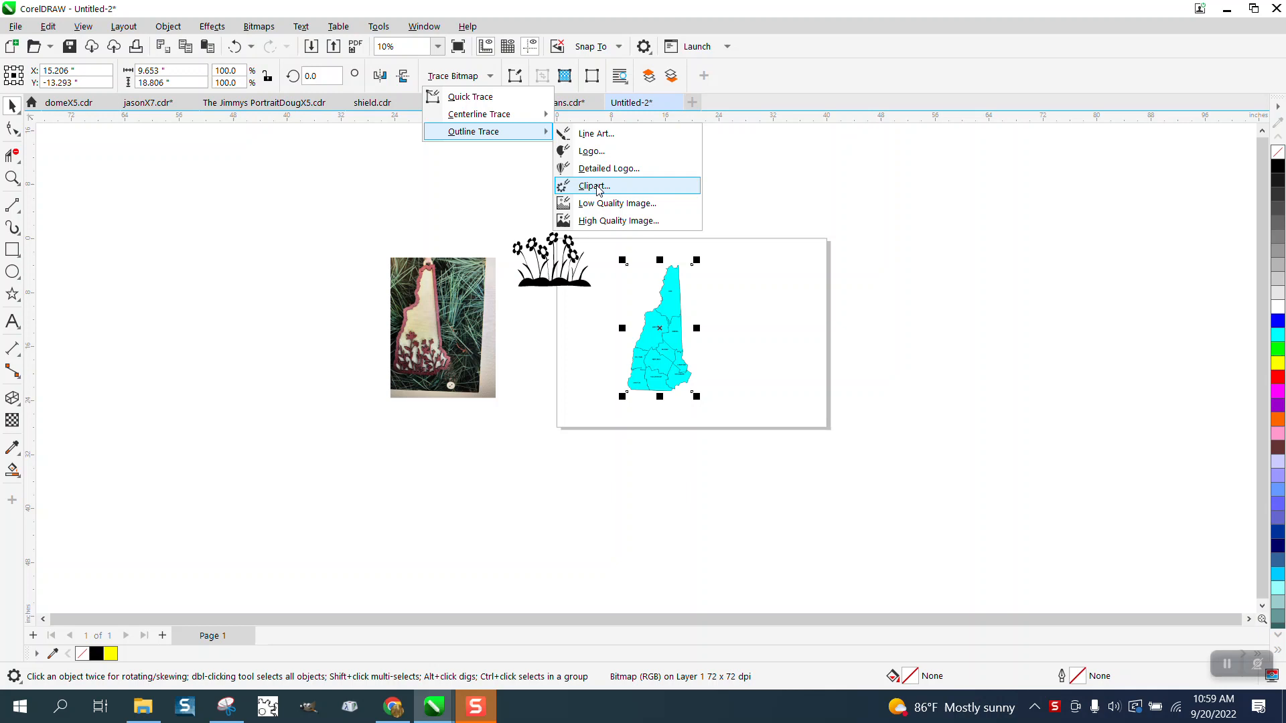
left_click(593, 185)
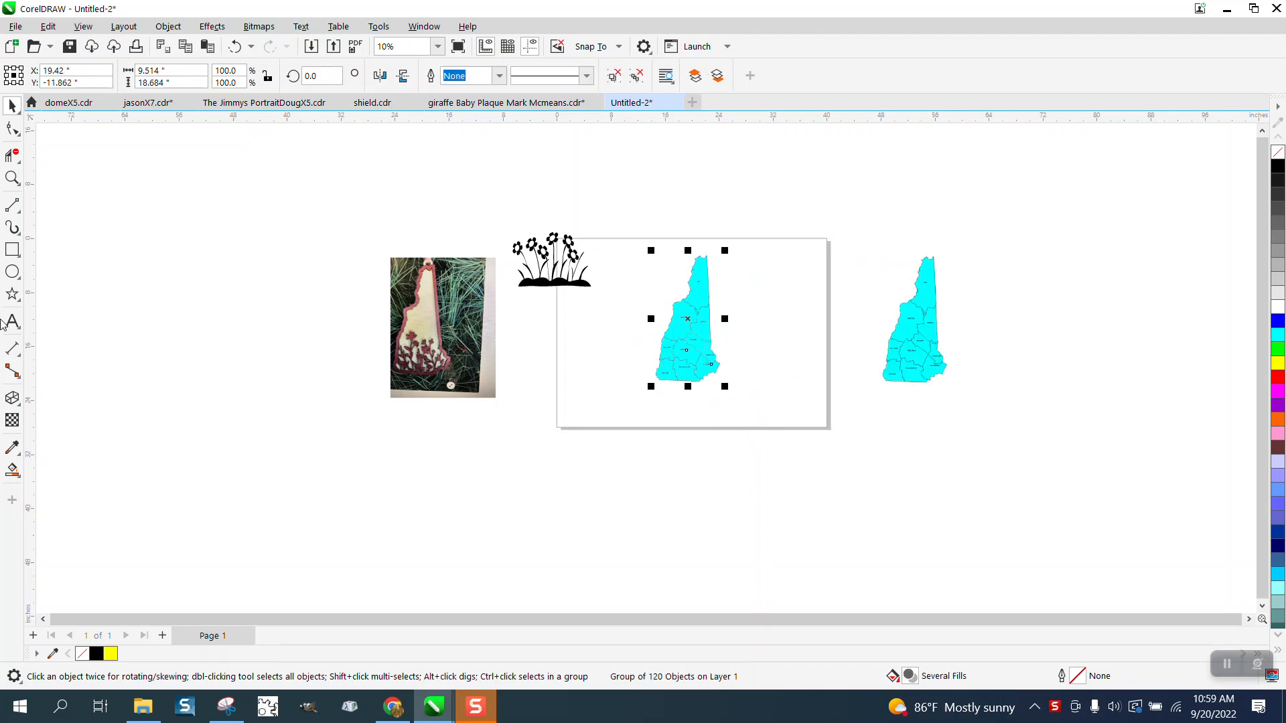
Step: Frame the traced map with a rectangle and Smart Fill a single New Hampshire outline curve
left_click(13, 251)
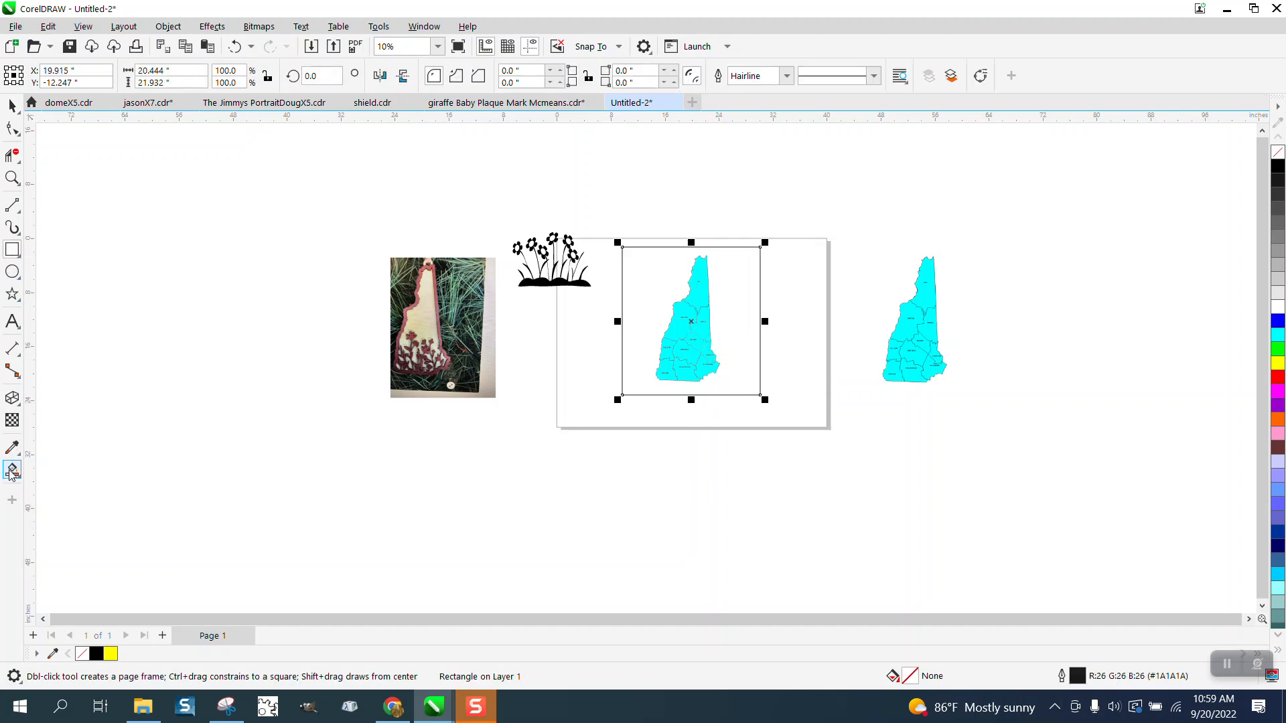
left_click(12, 472)
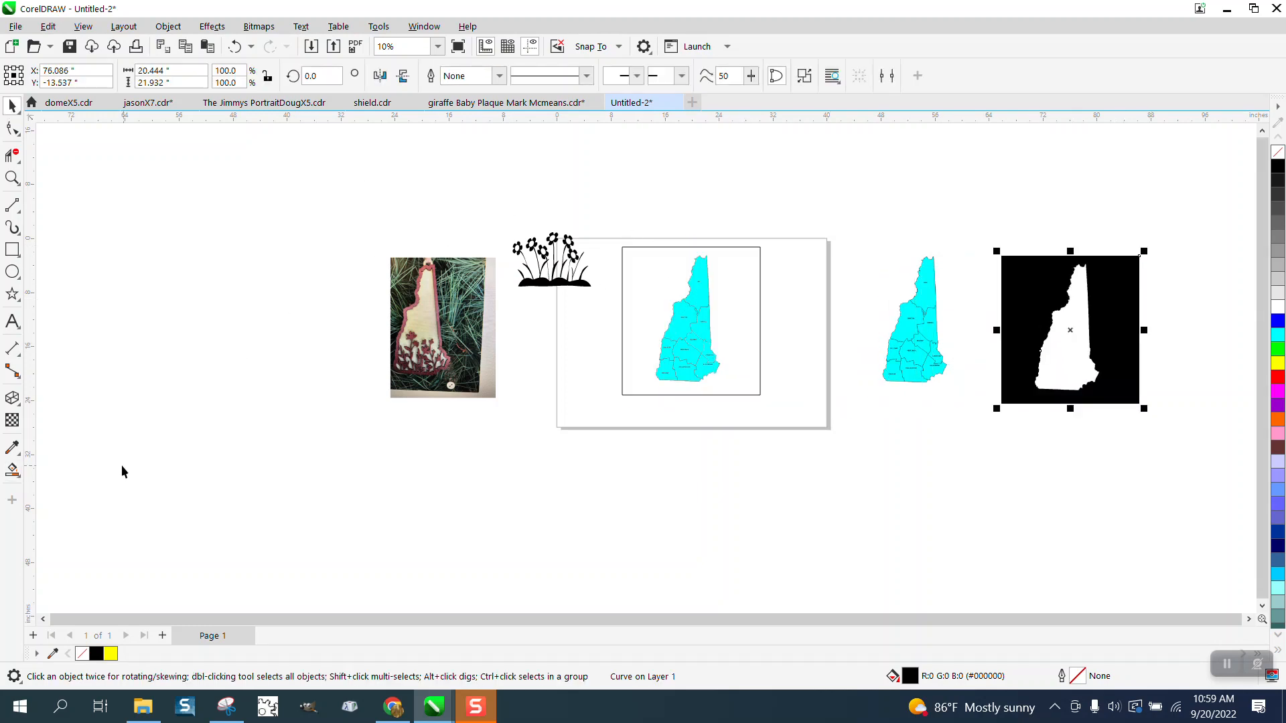
left_click(12, 471)
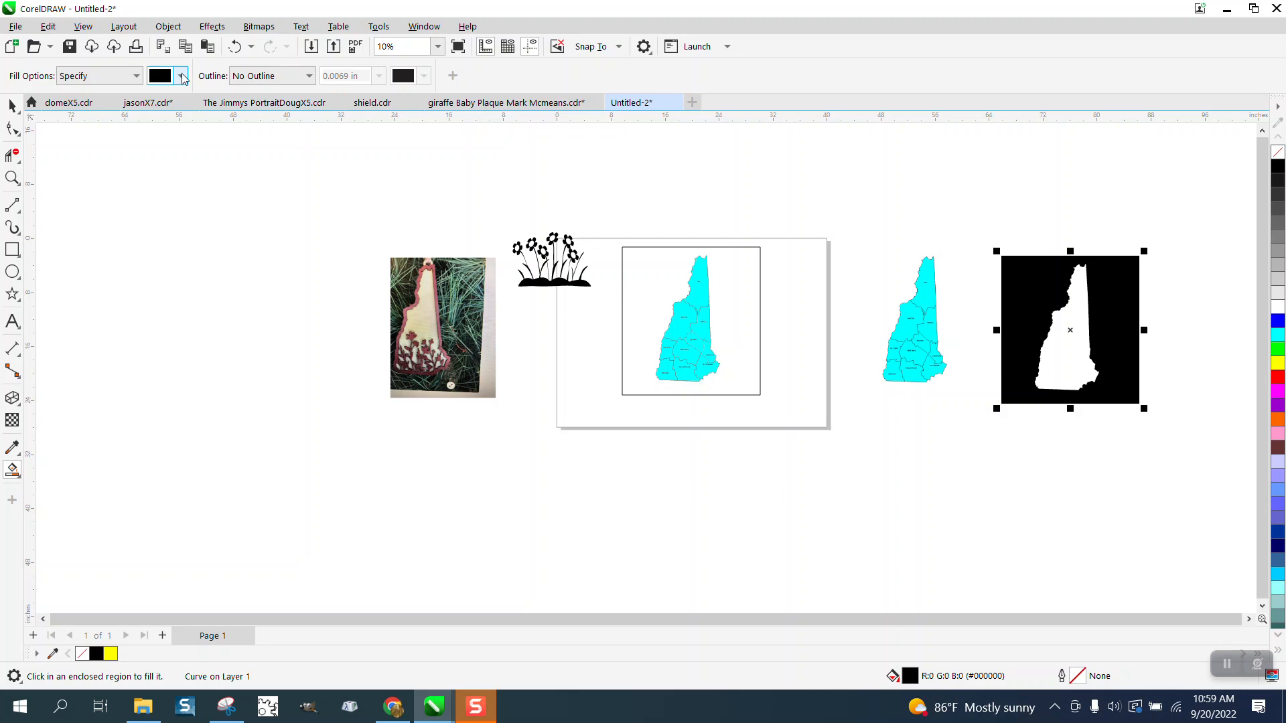
left_click(181, 75)
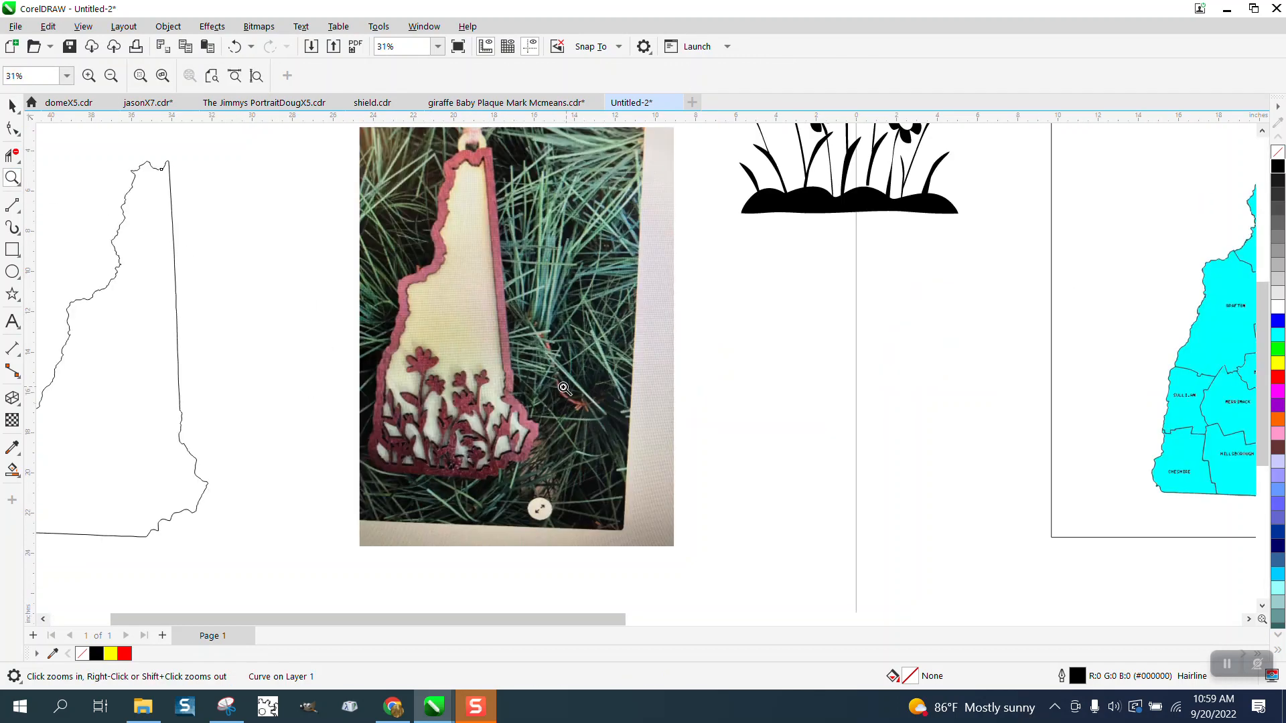
mouse_move(481, 184)
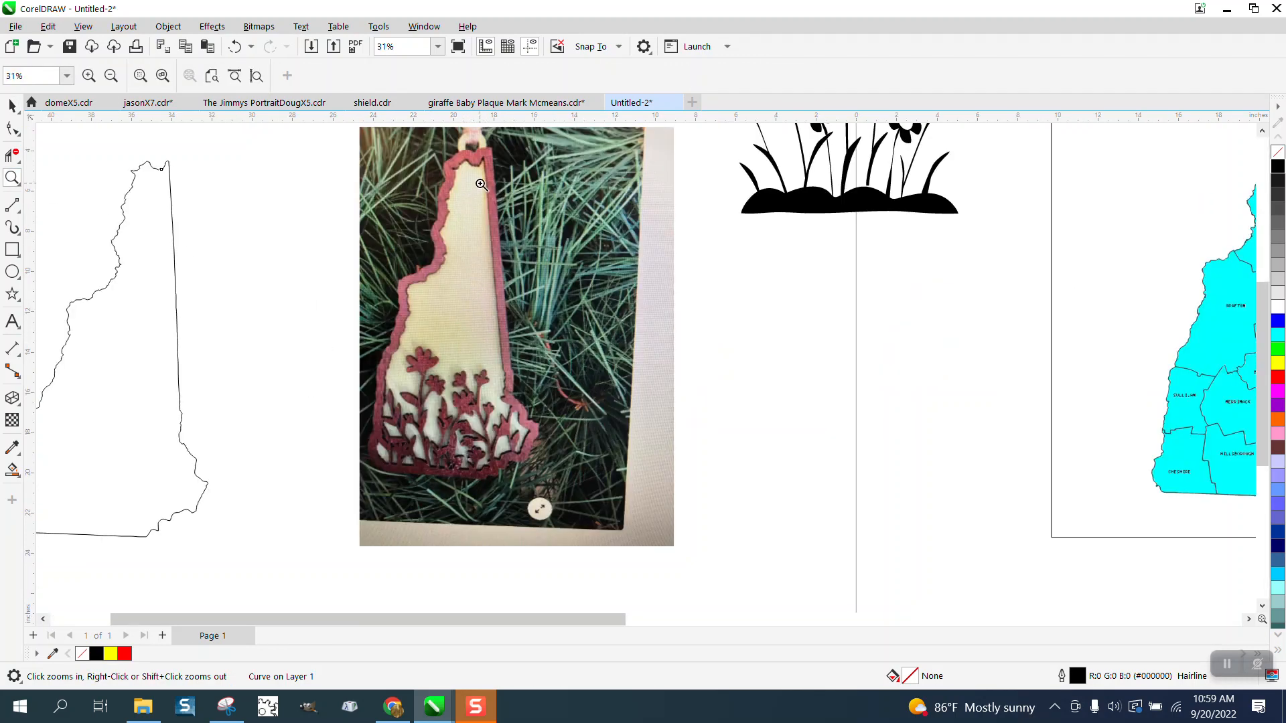
mouse_move(502, 351)
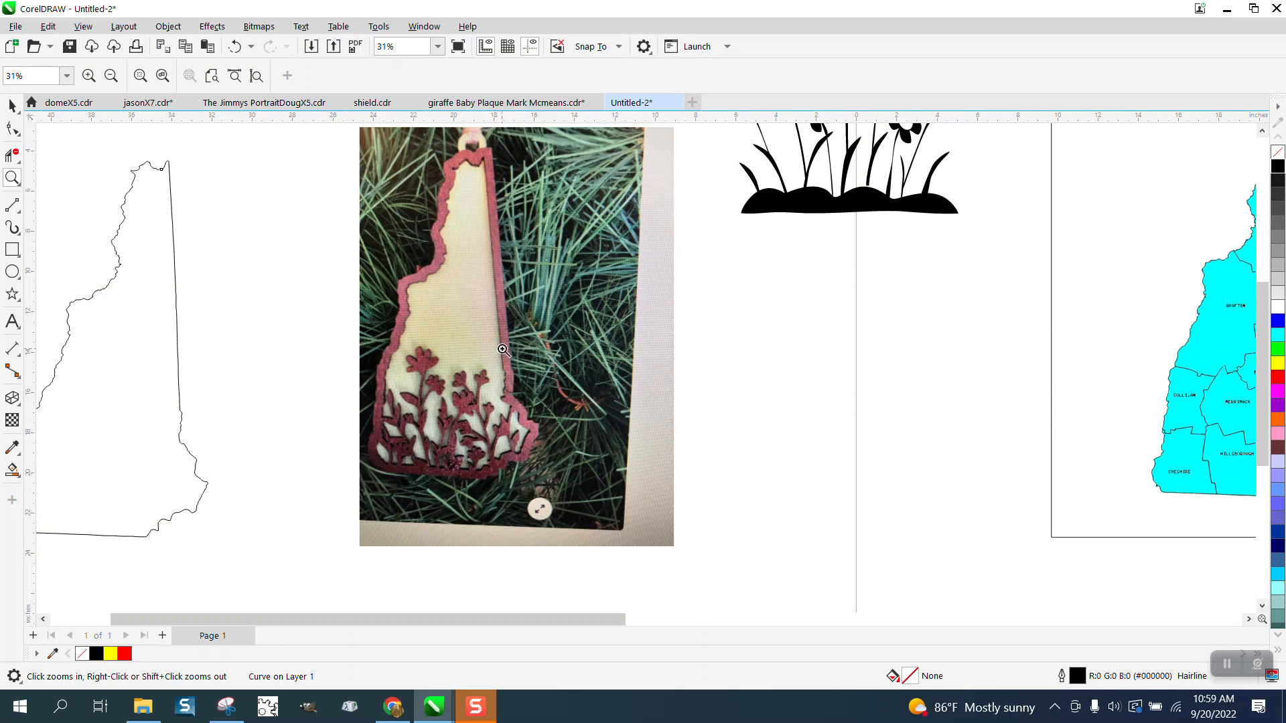
scroll("down", 3)
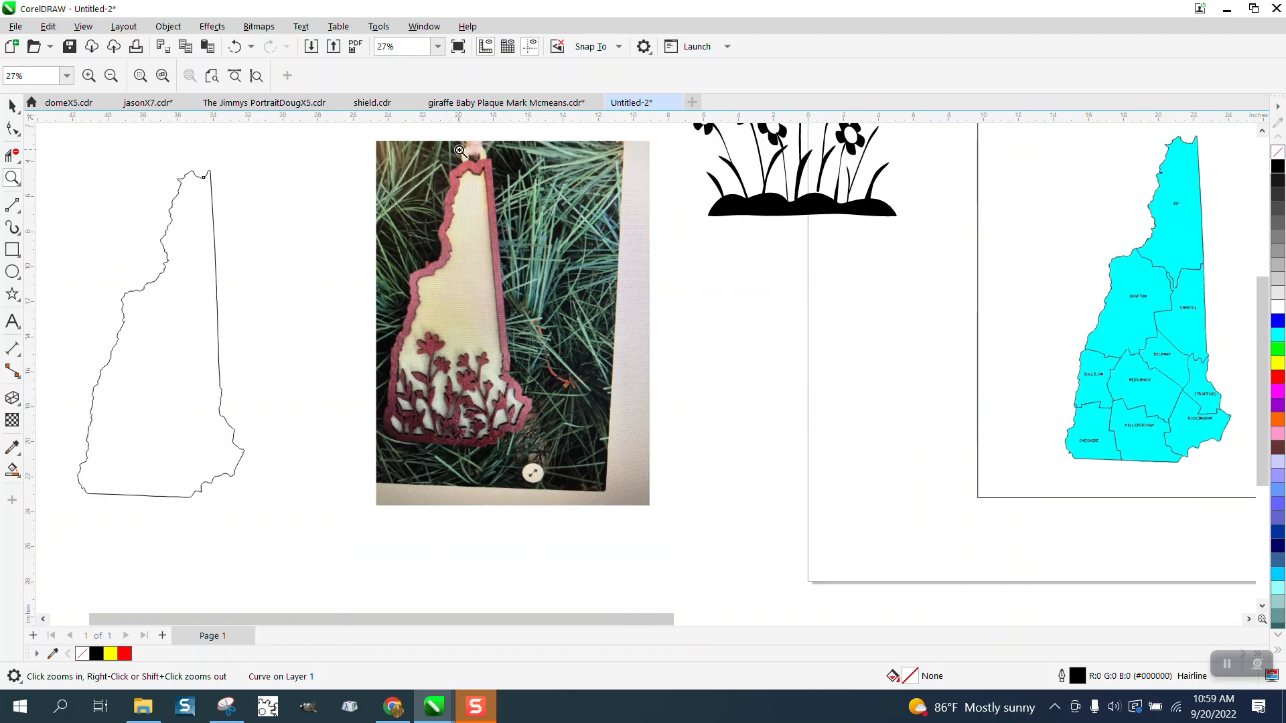
mouse_move(481, 159)
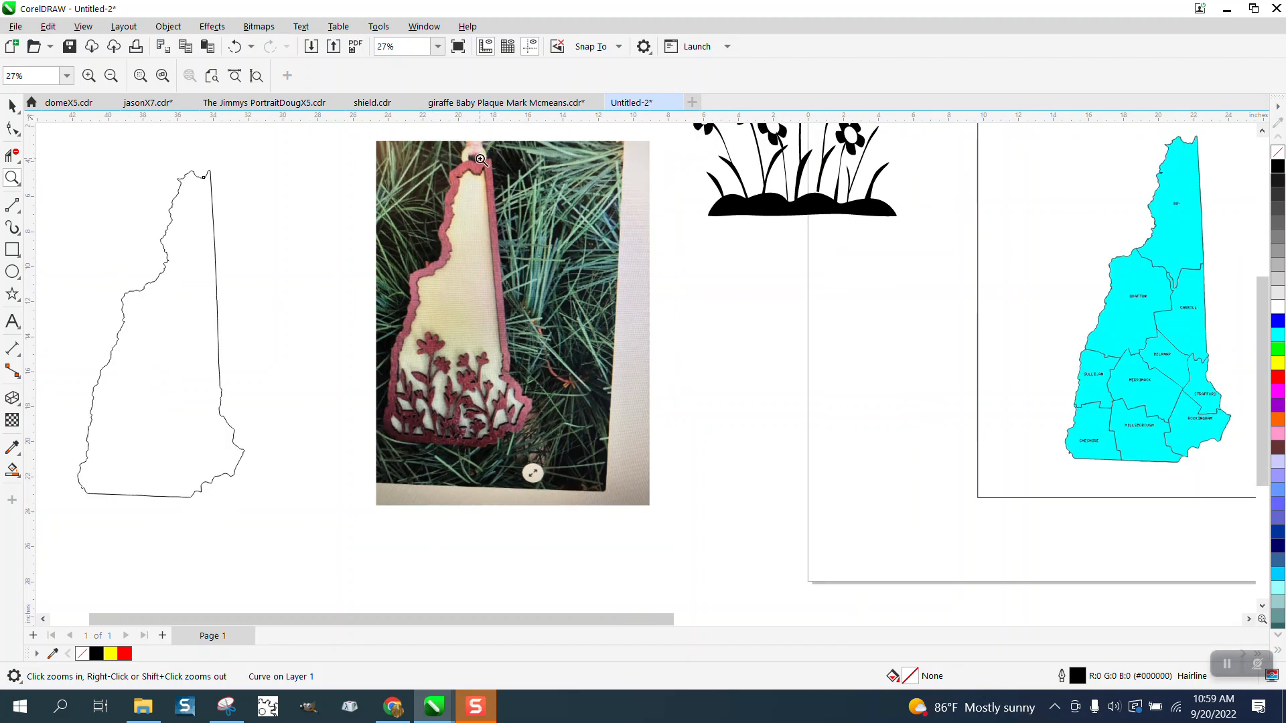
mouse_move(207, 180)
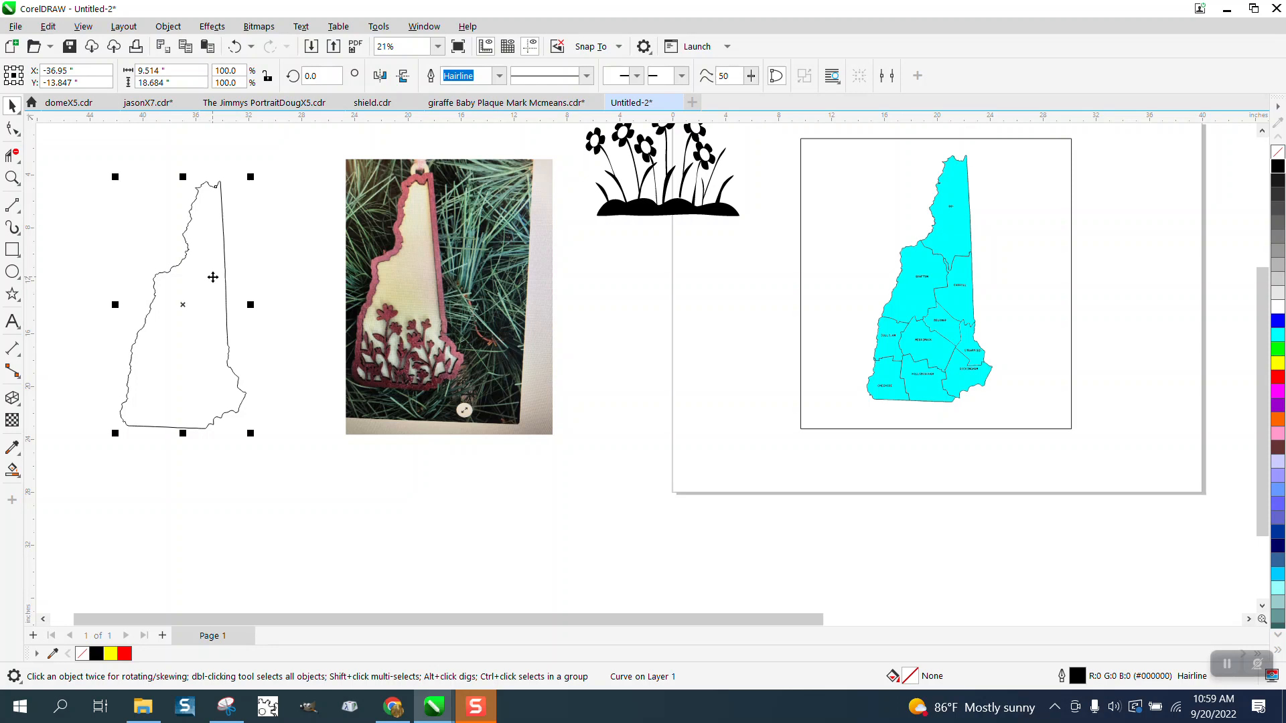
mouse_move(217, 272)
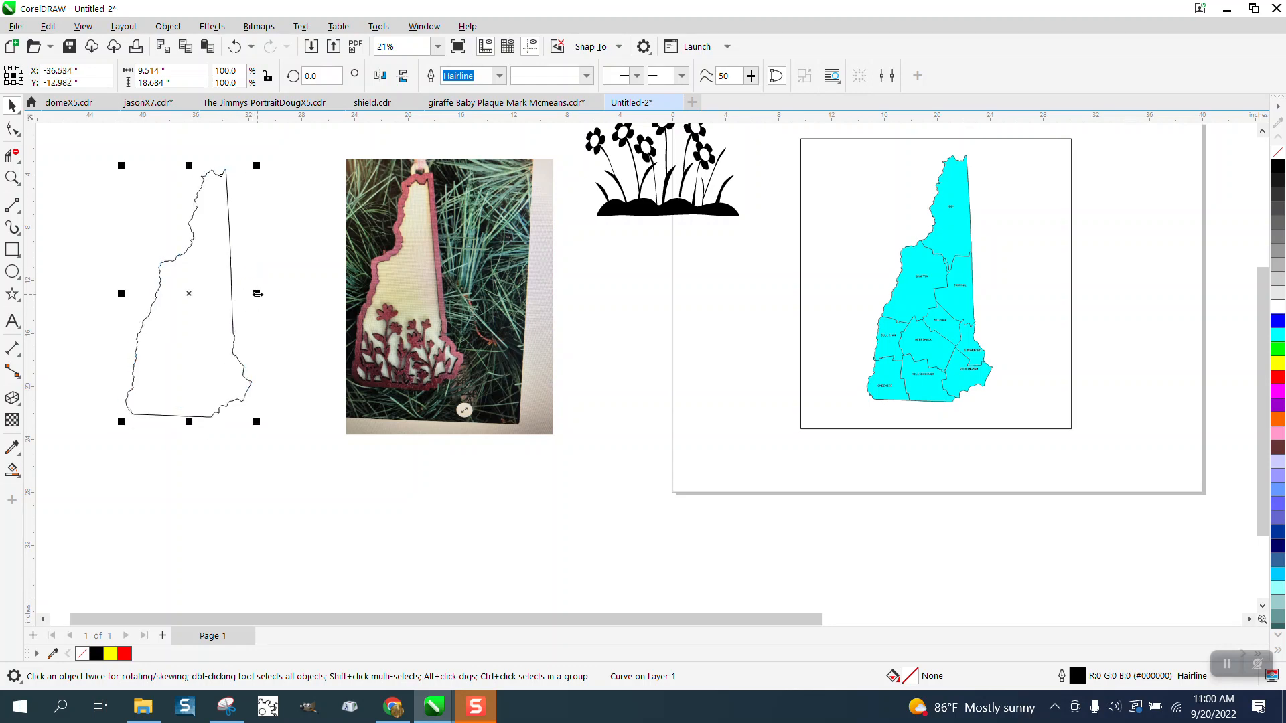
Step: Scale the state outline down to about 3.5 by 6.8 inches
left_click(301, 269)
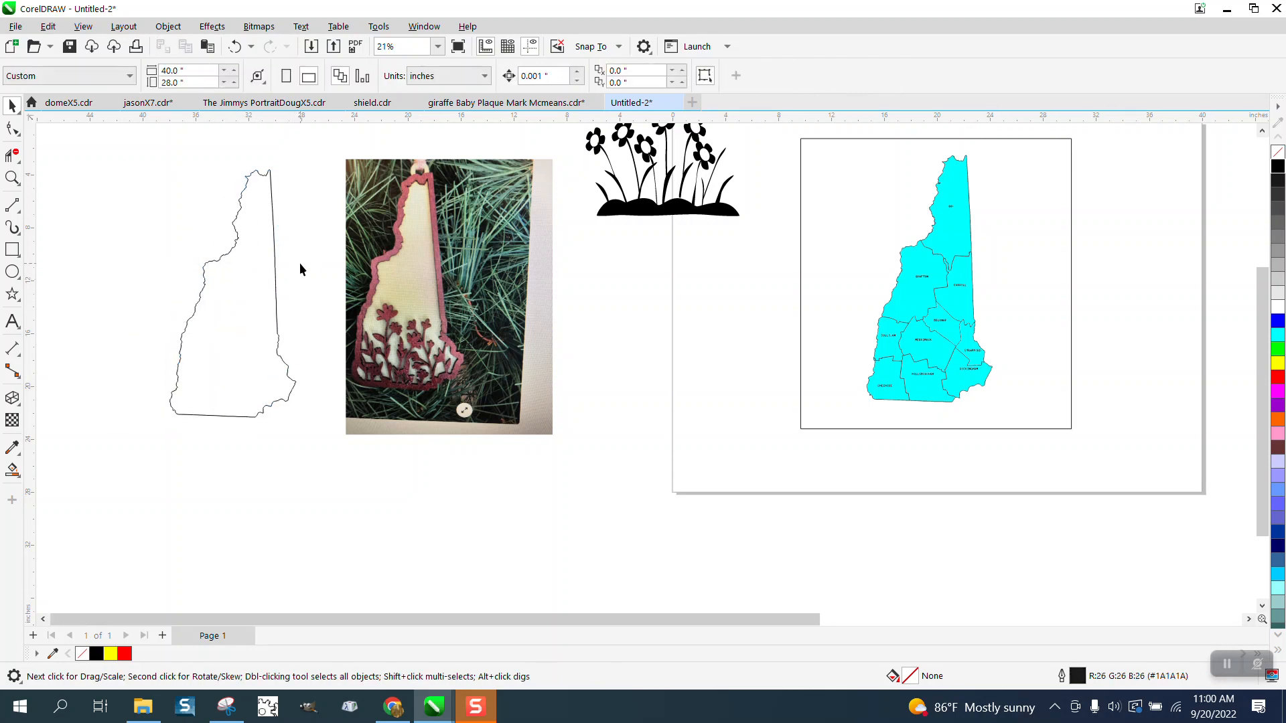
left_click(232, 294)
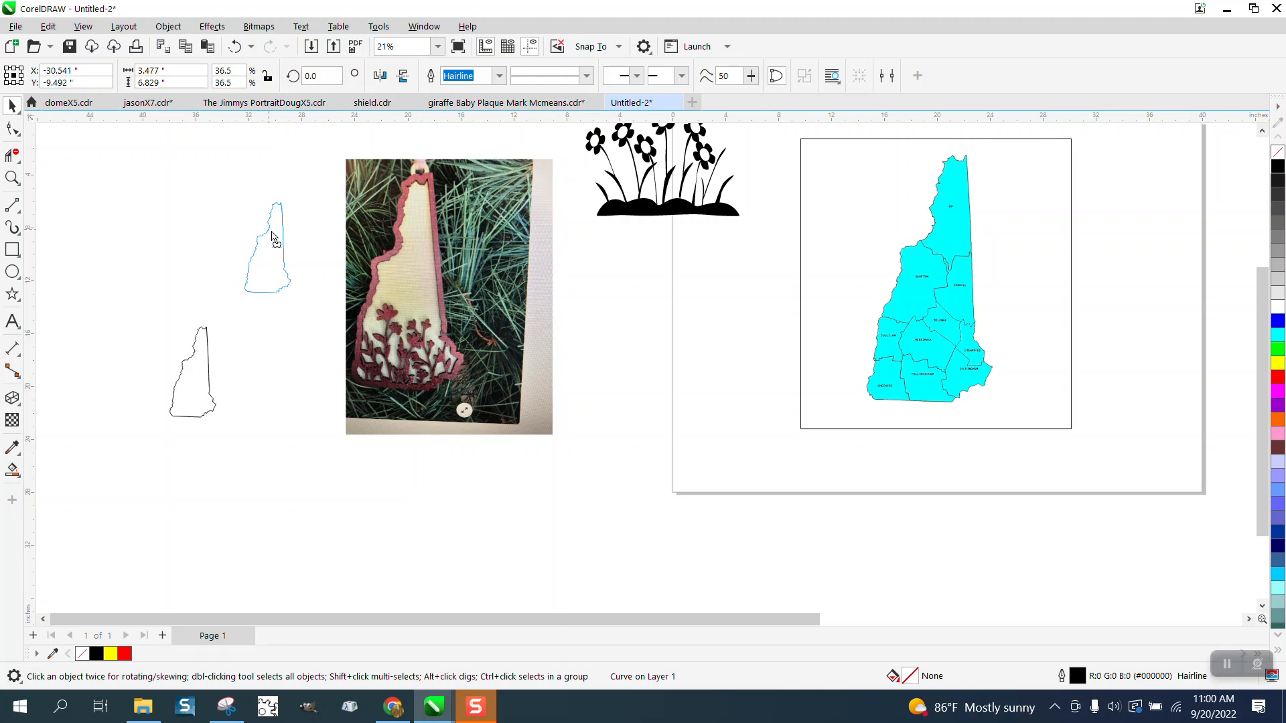
left_click(273, 246)
type("4")
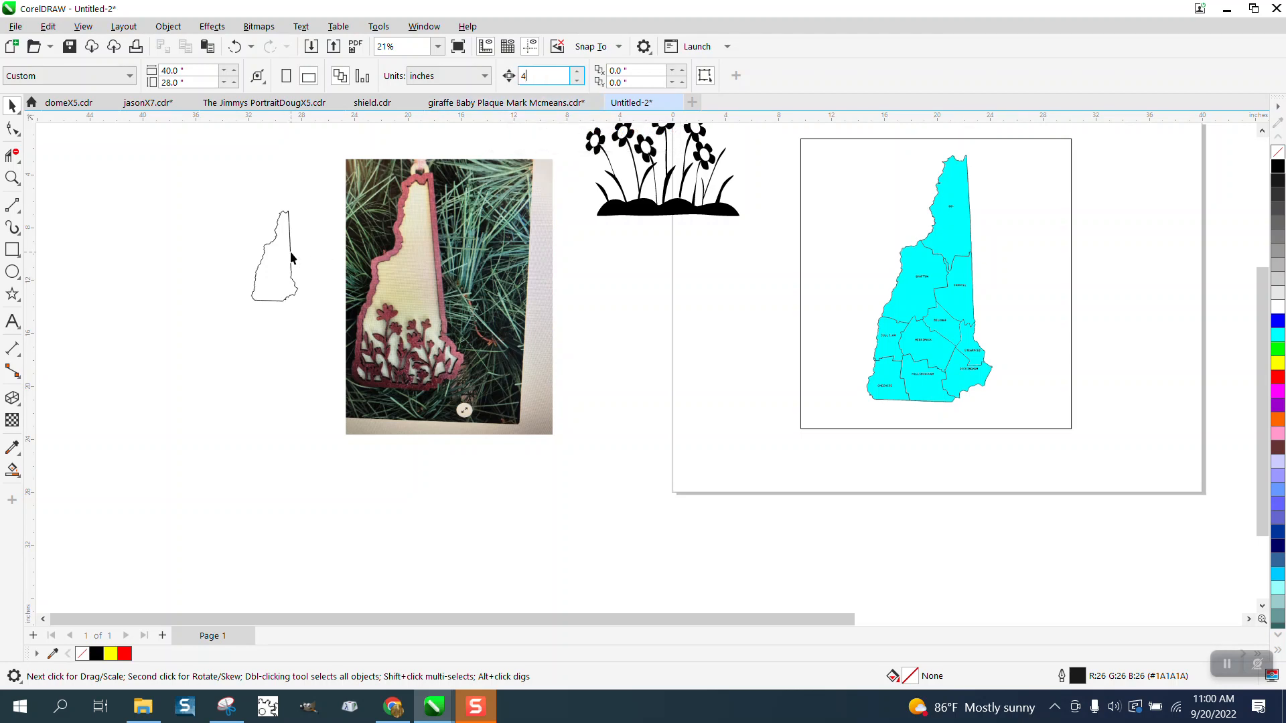
left_click(279, 255)
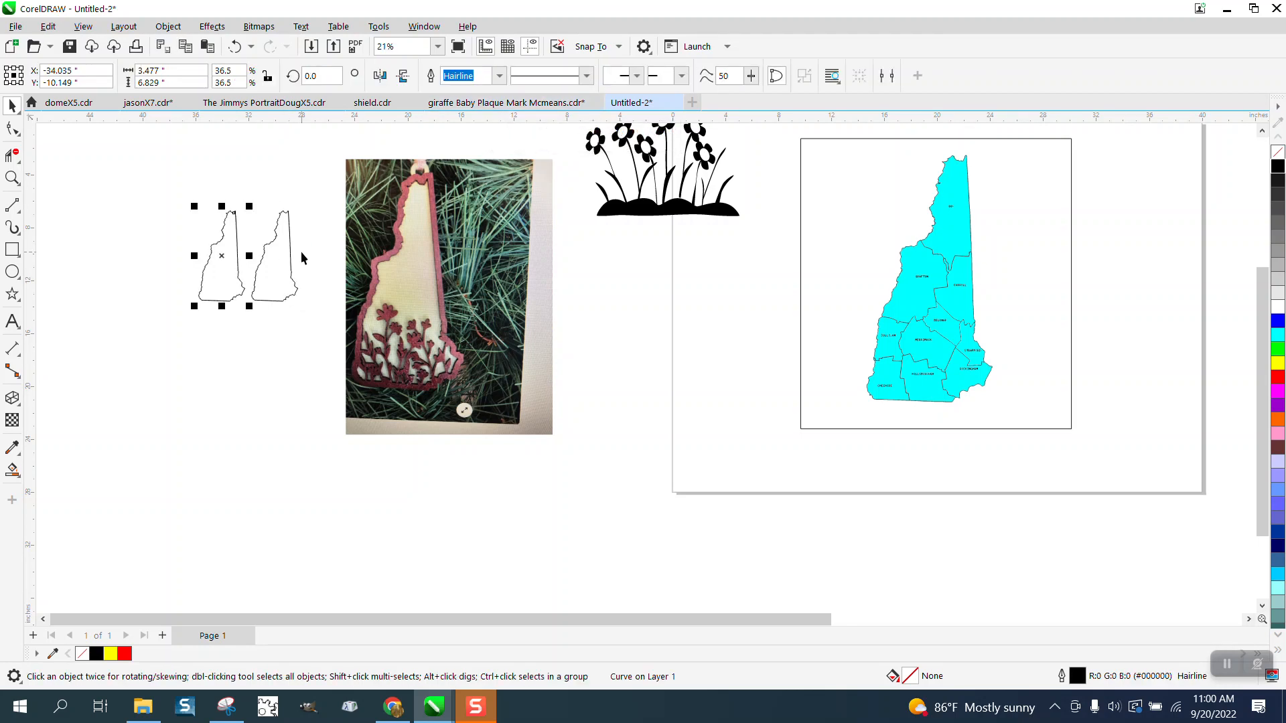
Step: Duplicate the scaled outline so two copies stand side by side
left_click(12, 178)
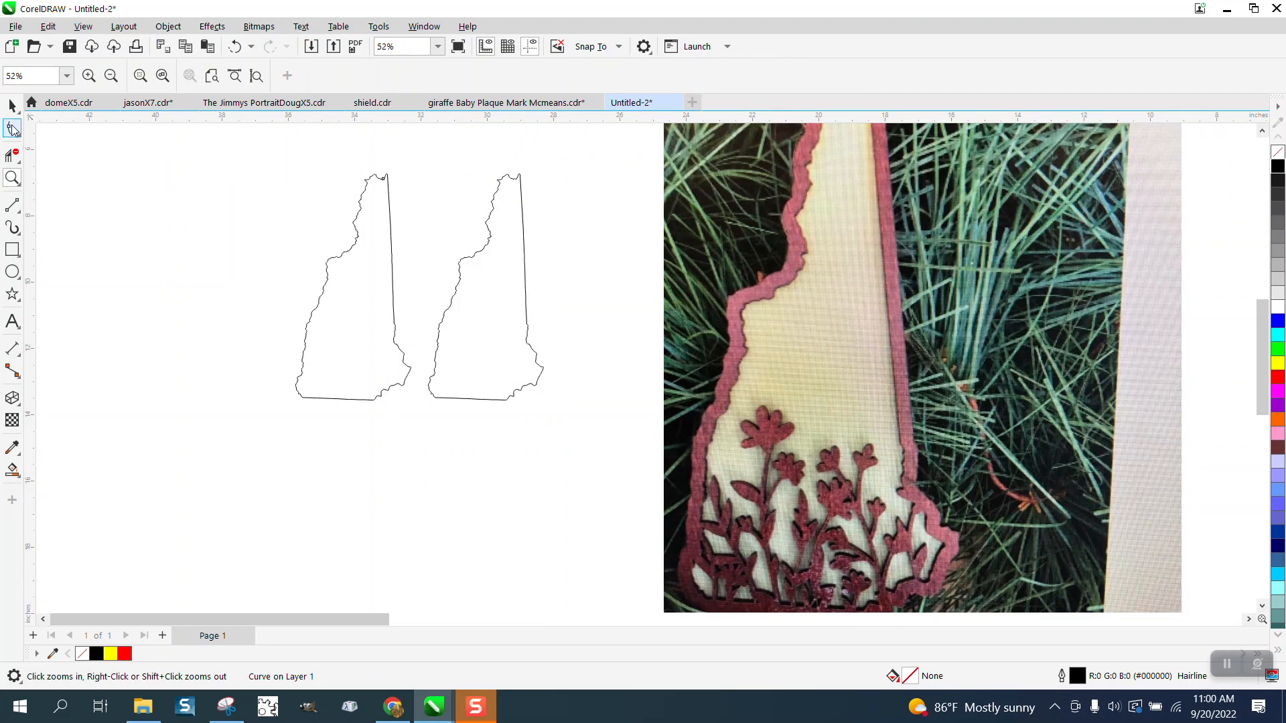
left_click(353, 286)
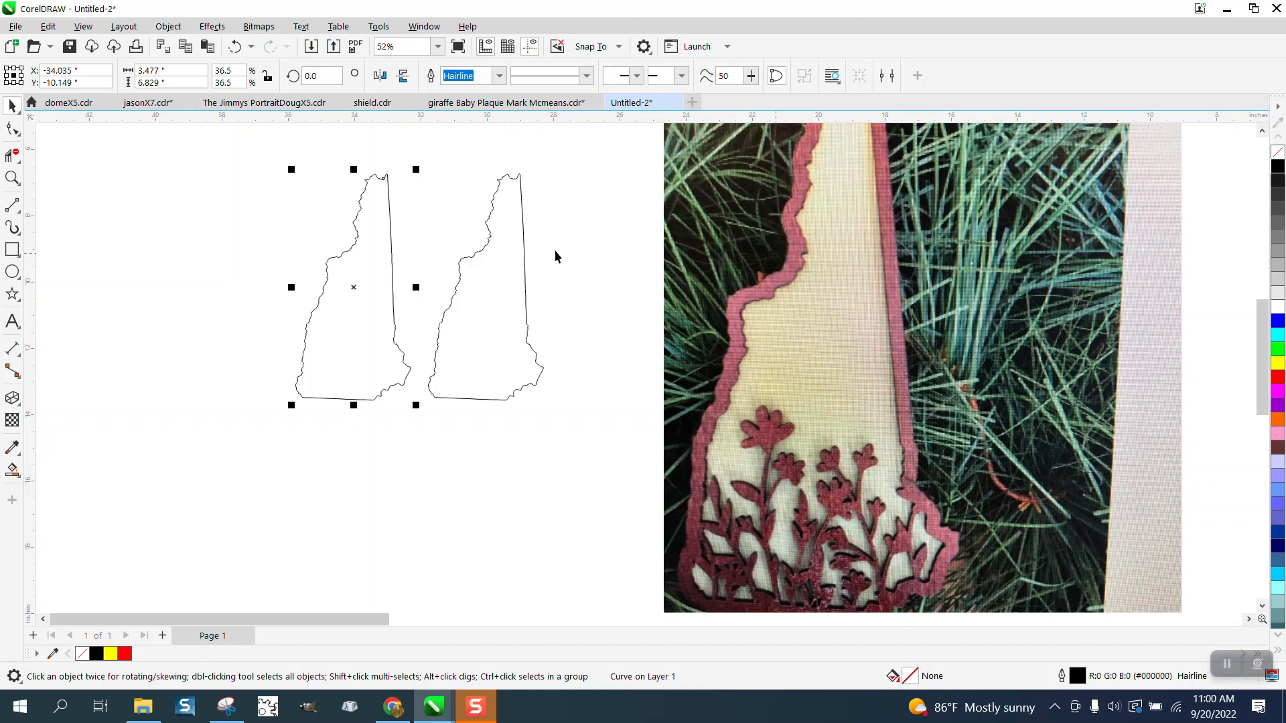
left_click(557, 258)
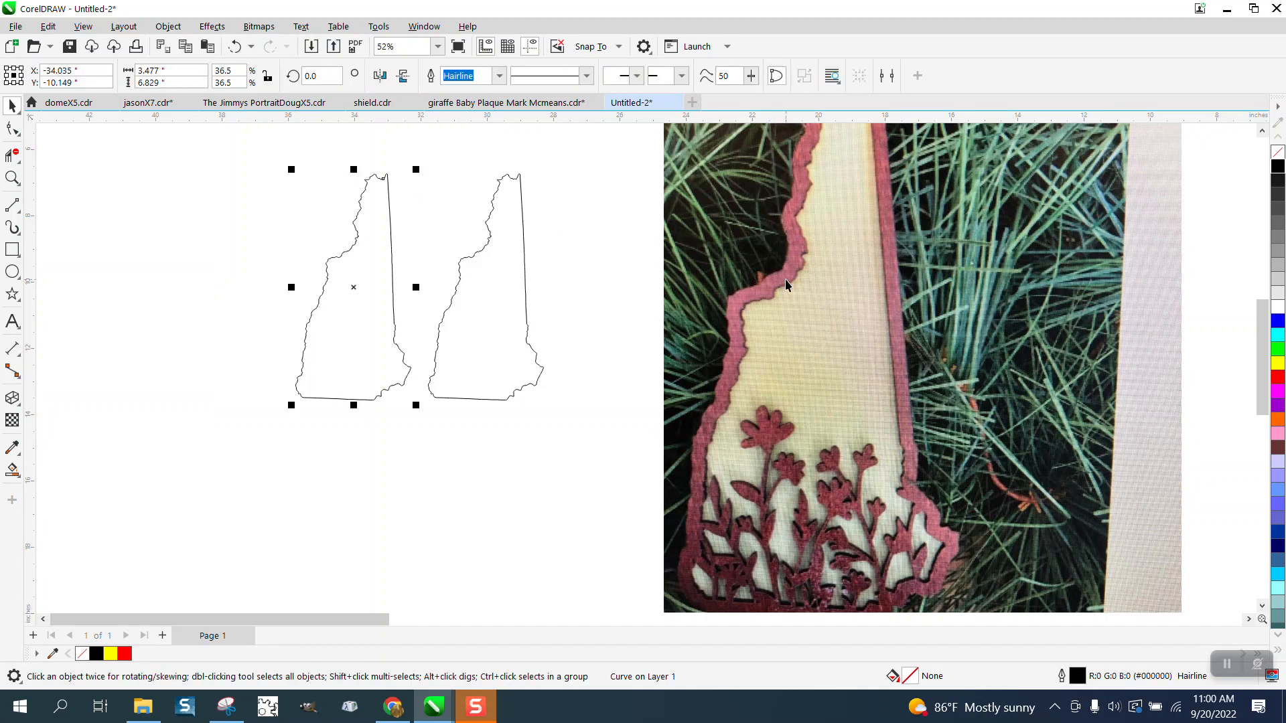
mouse_move(469, 185)
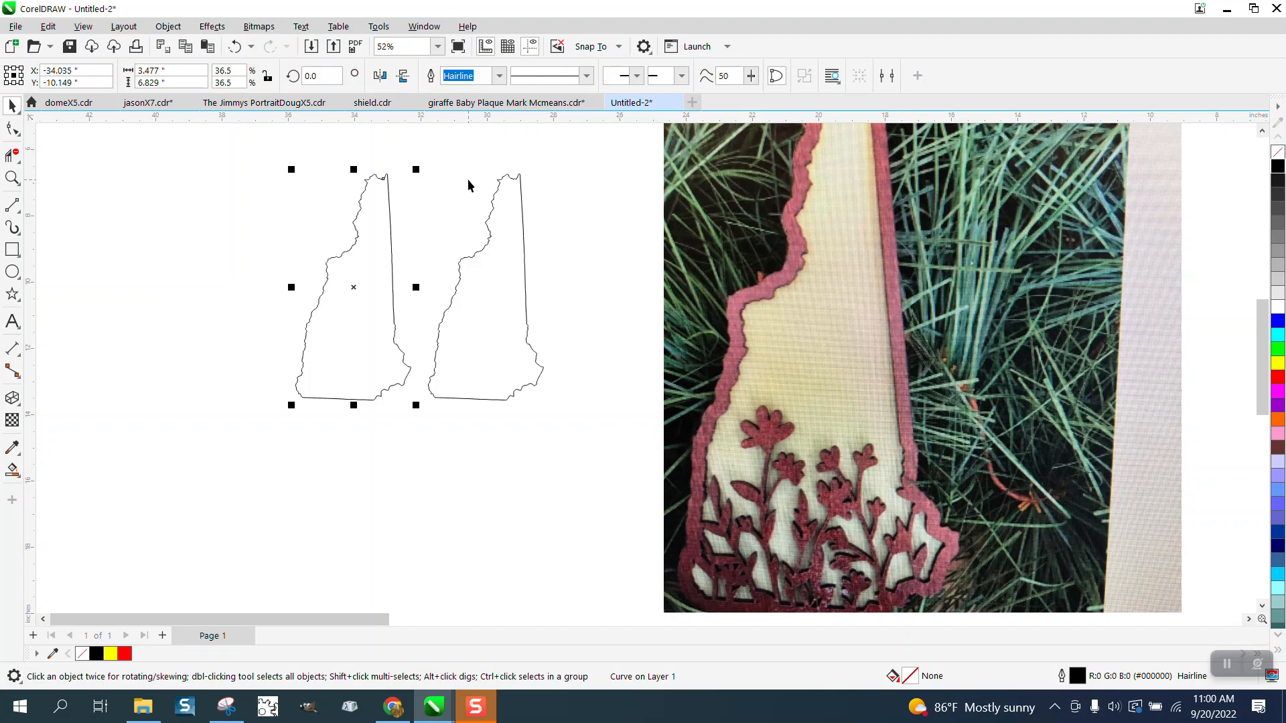
mouse_move(738, 359)
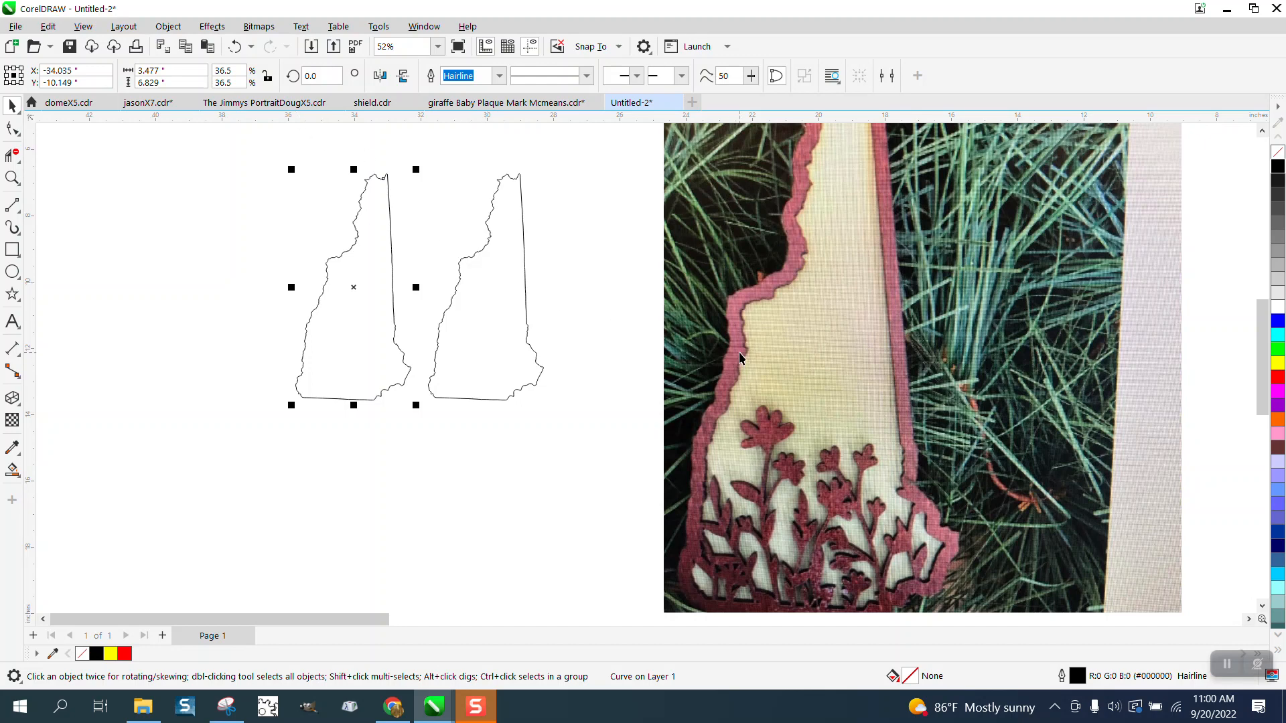
mouse_move(816, 293)
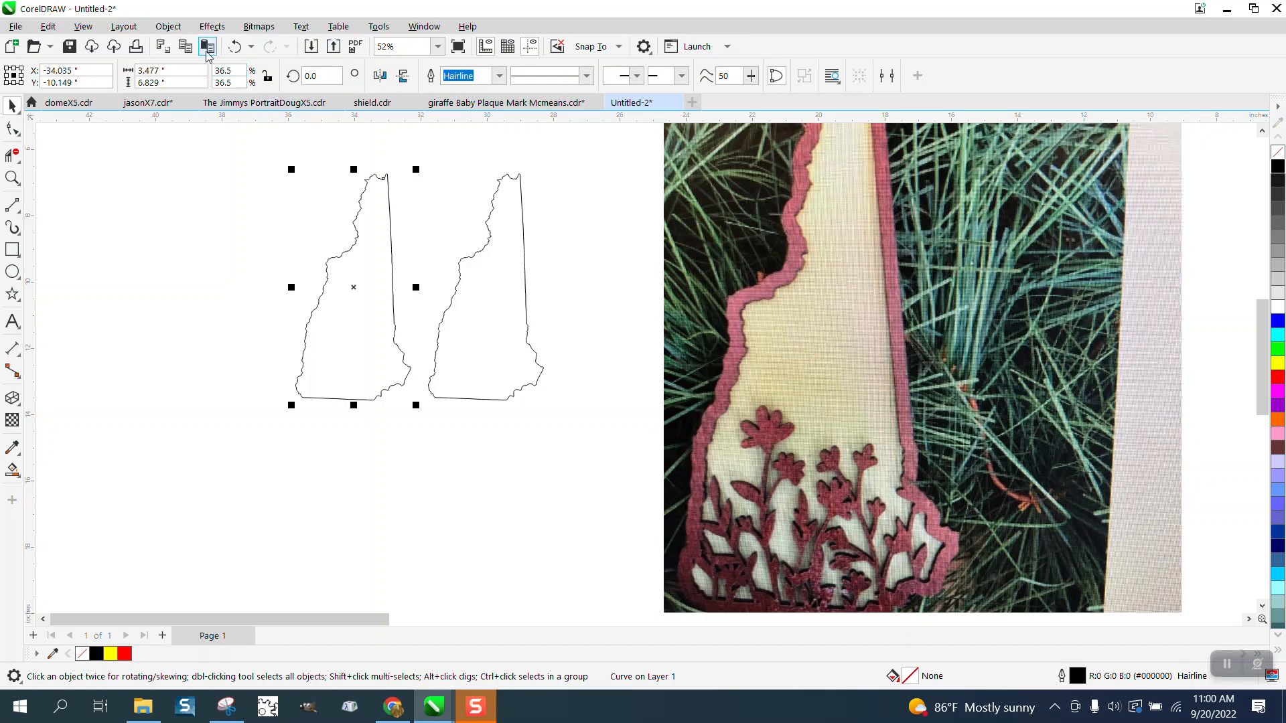
Step: Apply a 1-step, 0.2-inch contour to the left state shape
left_click(212, 27)
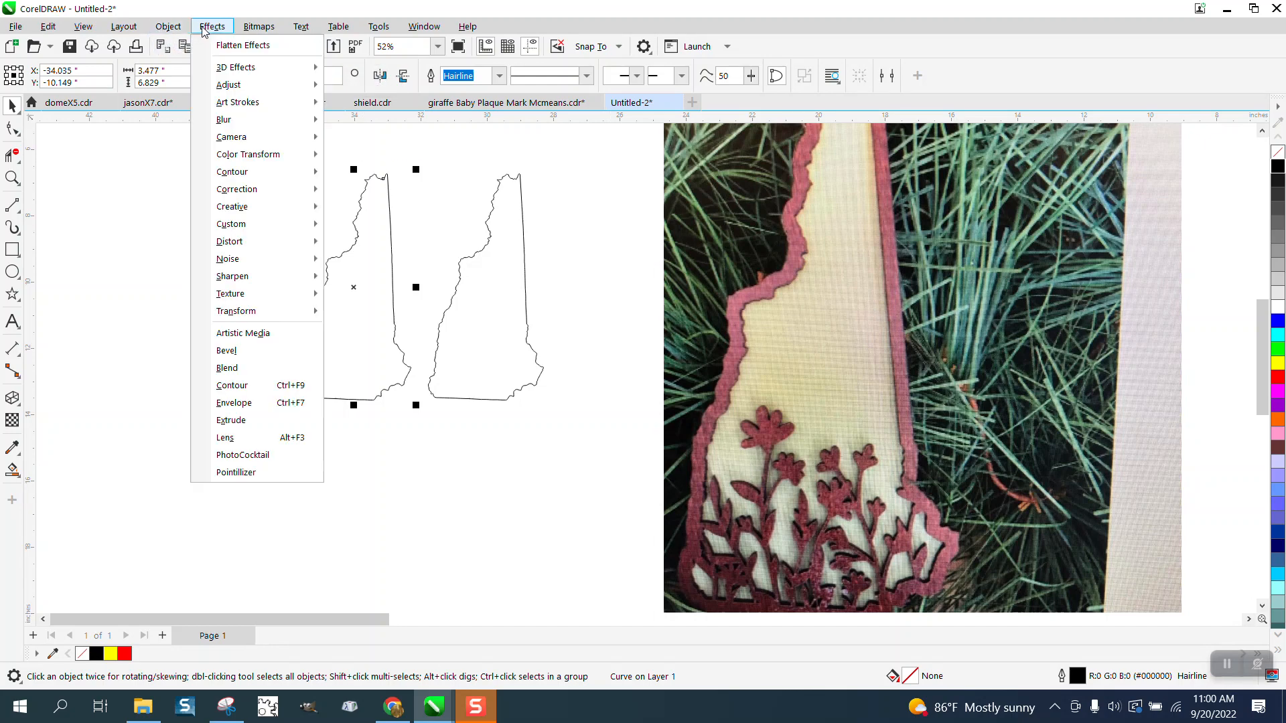
left_click(232, 384)
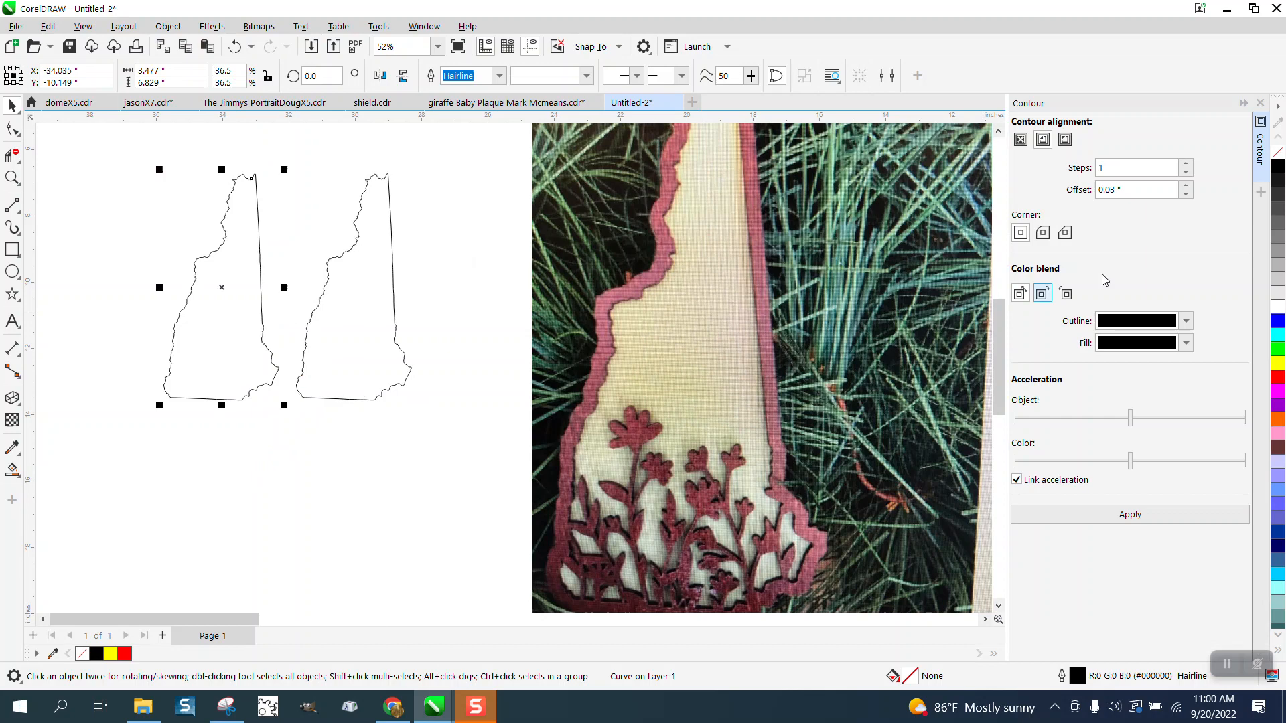
left_click(1140, 189)
type("1")
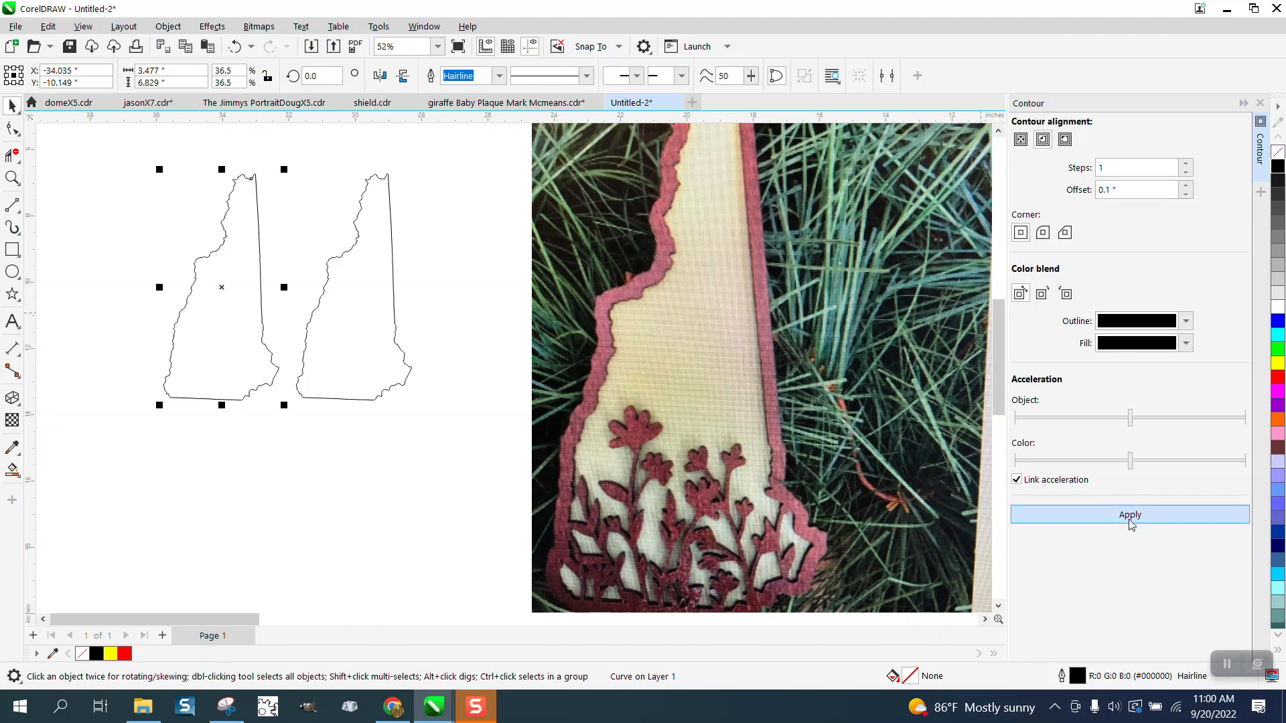
left_click(1129, 515)
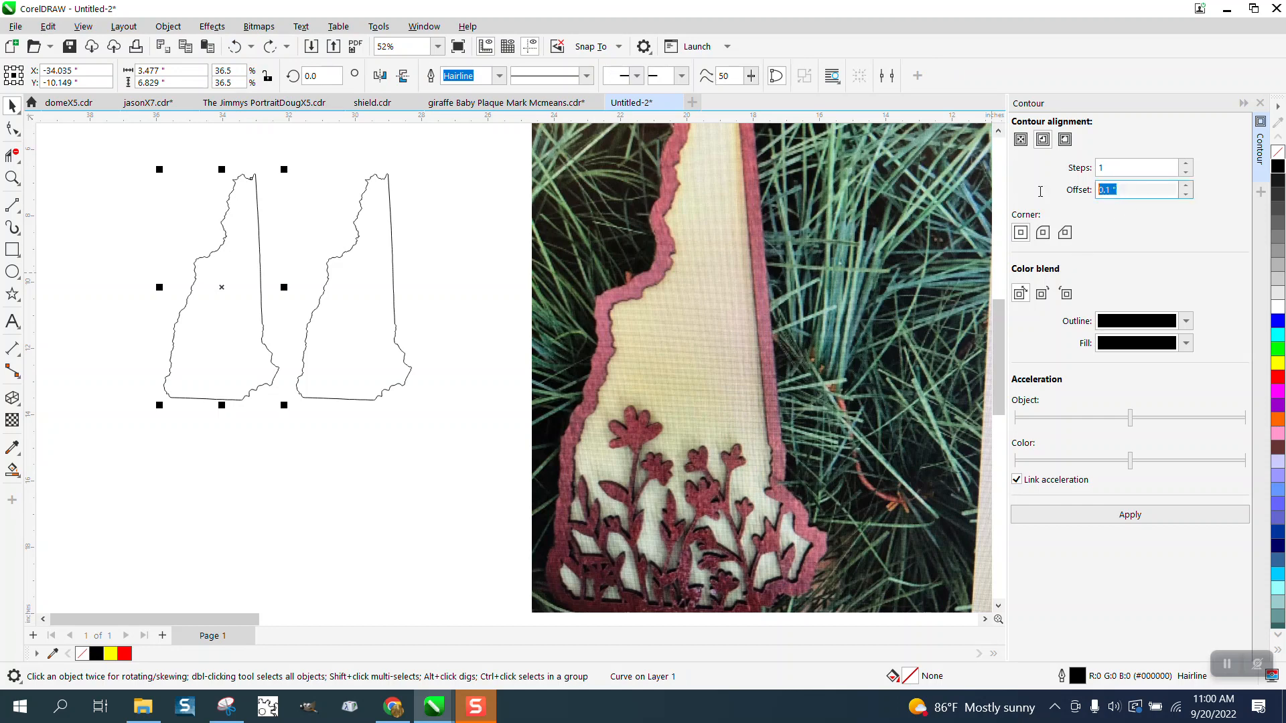
type(".2")
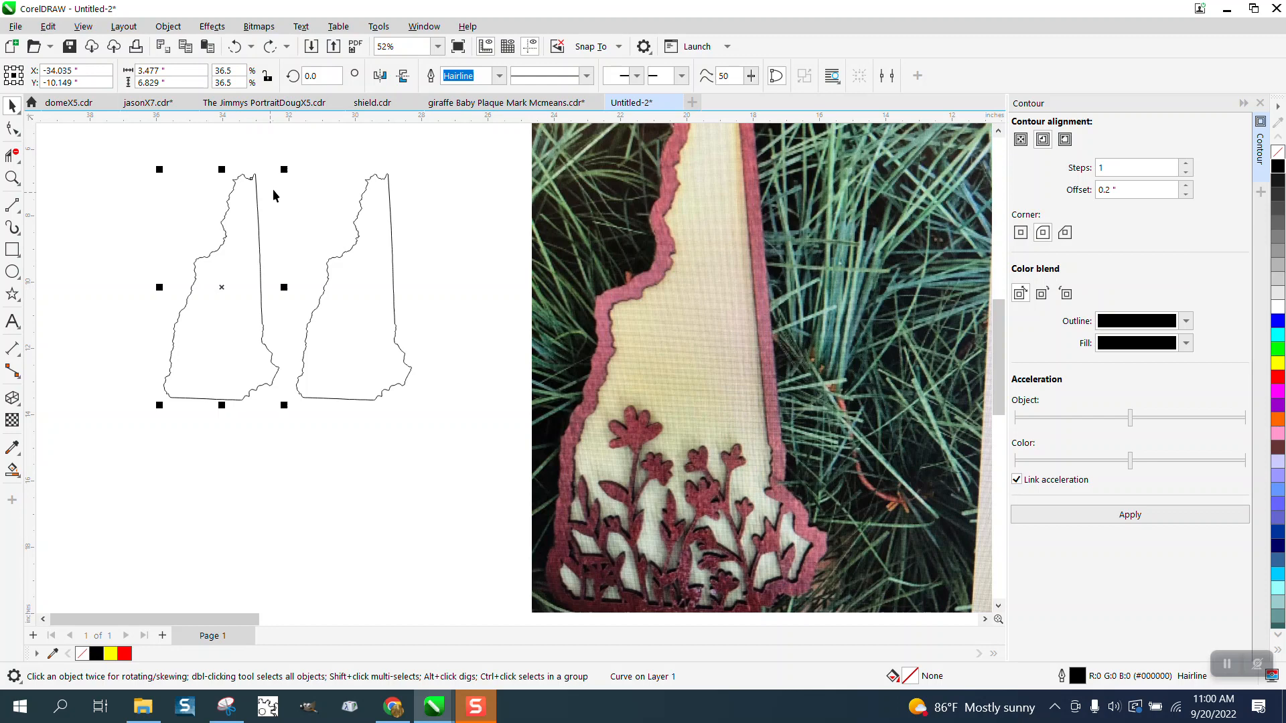
left_click(1130, 514)
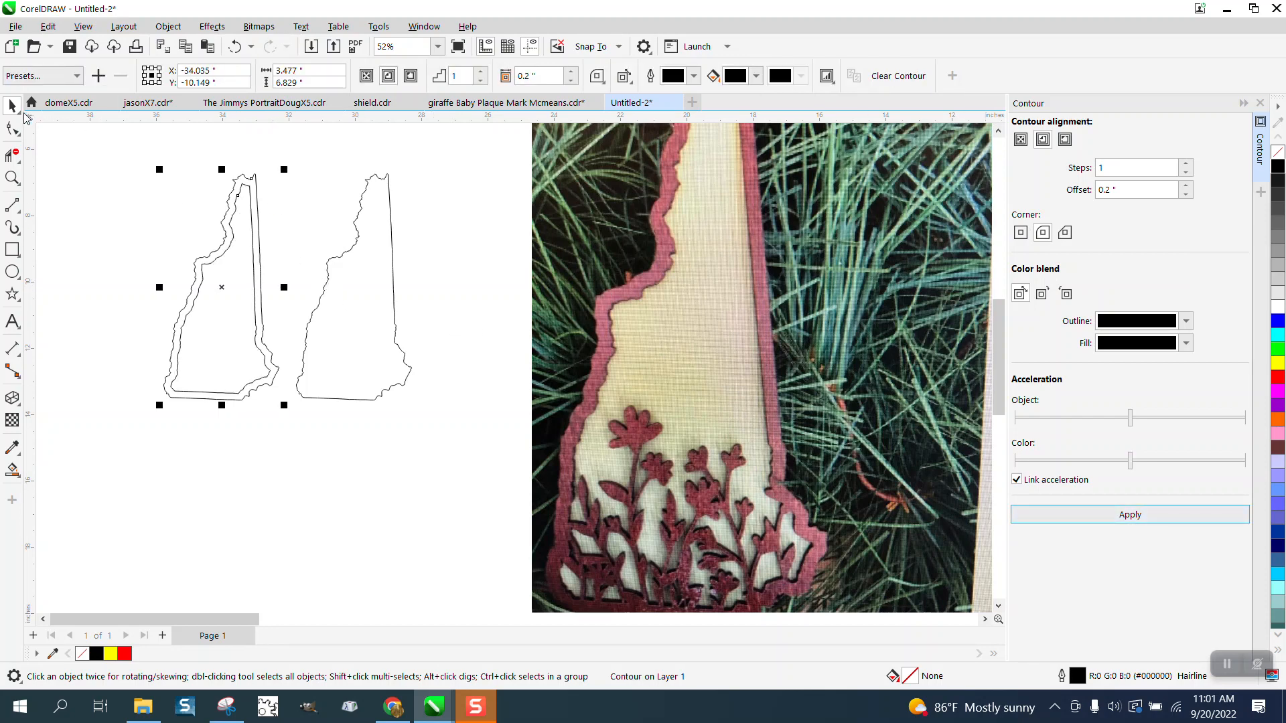
mouse_move(211, 27)
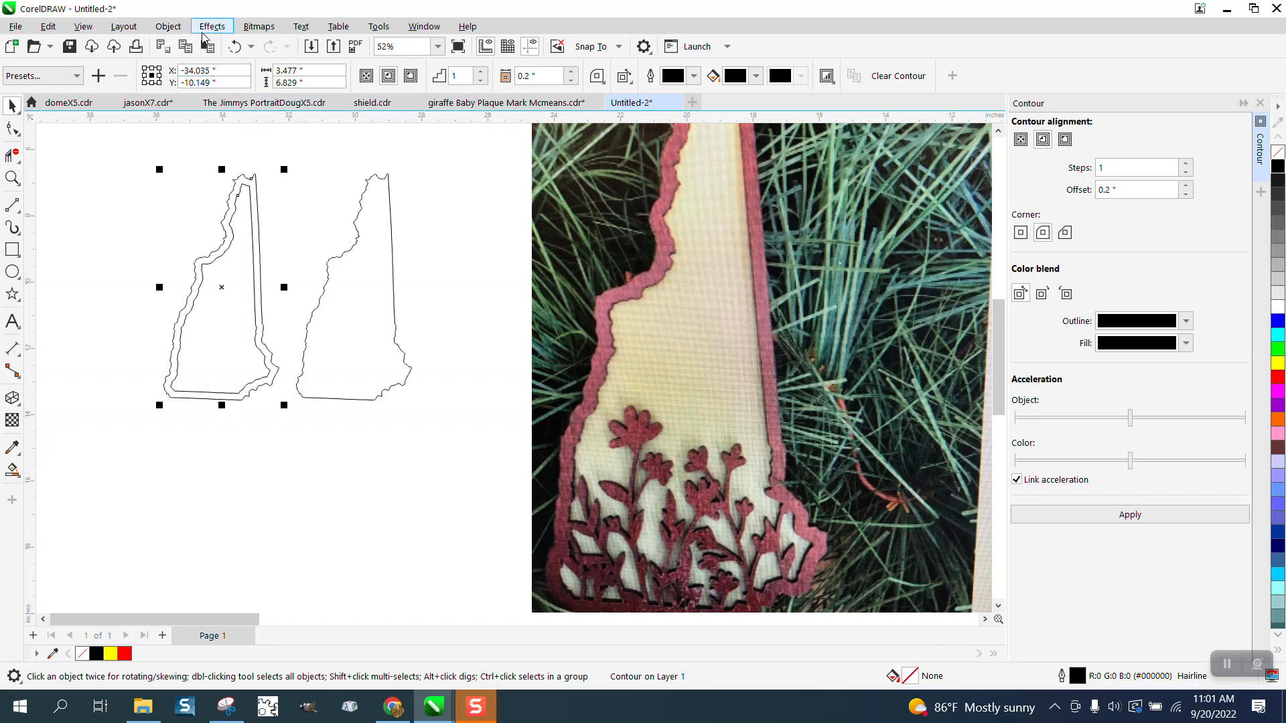
Step: Break the contour apart and fill the band between the outlines red
left_click(167, 27)
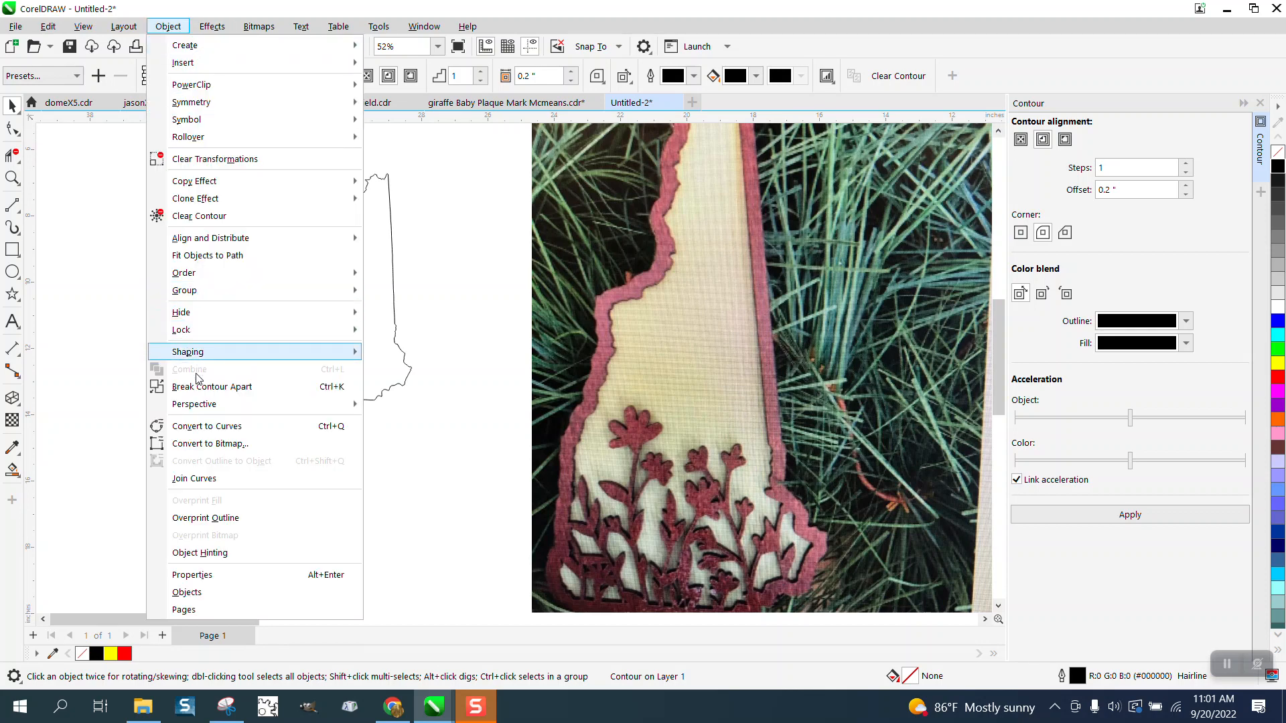
left_click(212, 386)
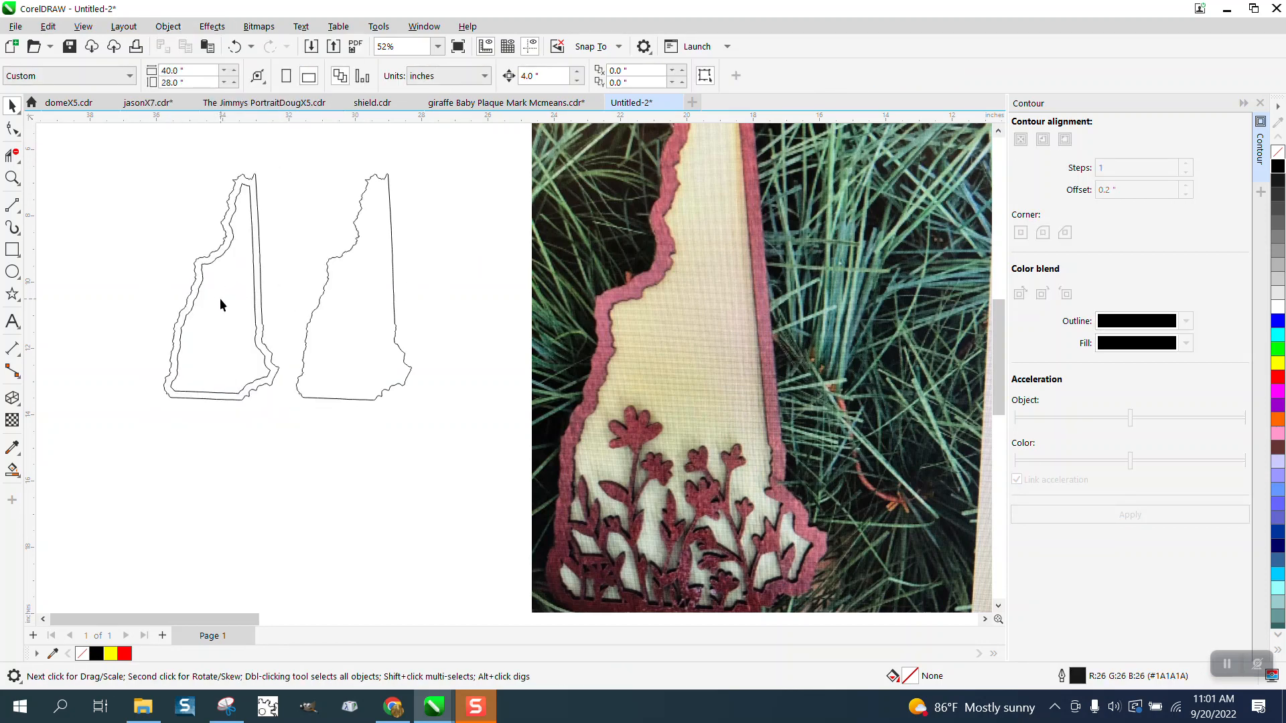
left_click(220, 305)
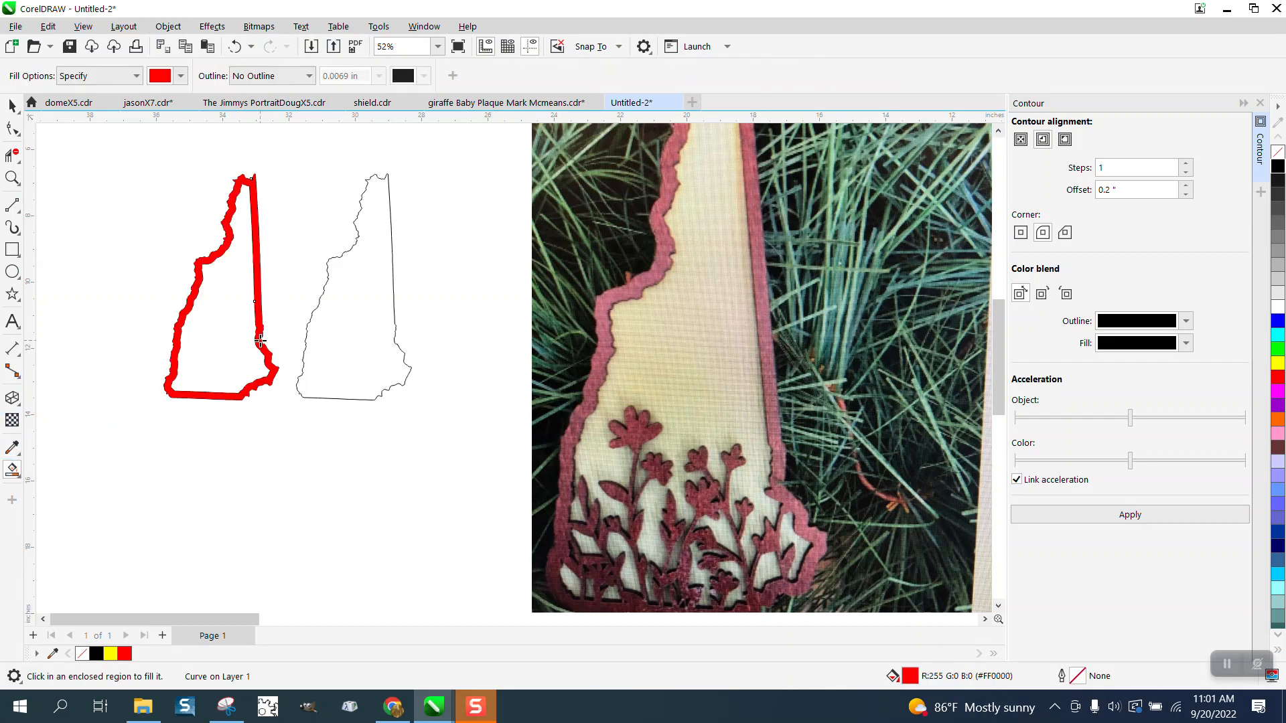
Step: Zoom out to show the three state shapes beside the flower artwork
scroll("down", 3)
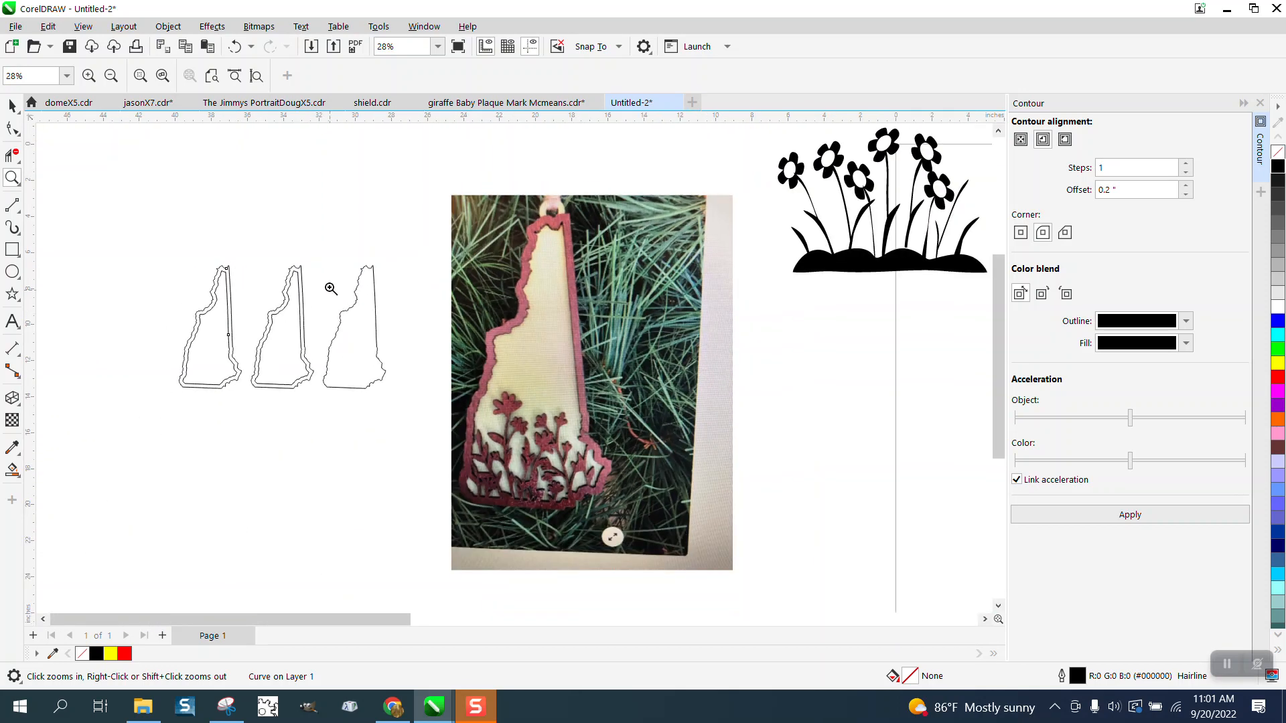
mouse_move(79, 156)
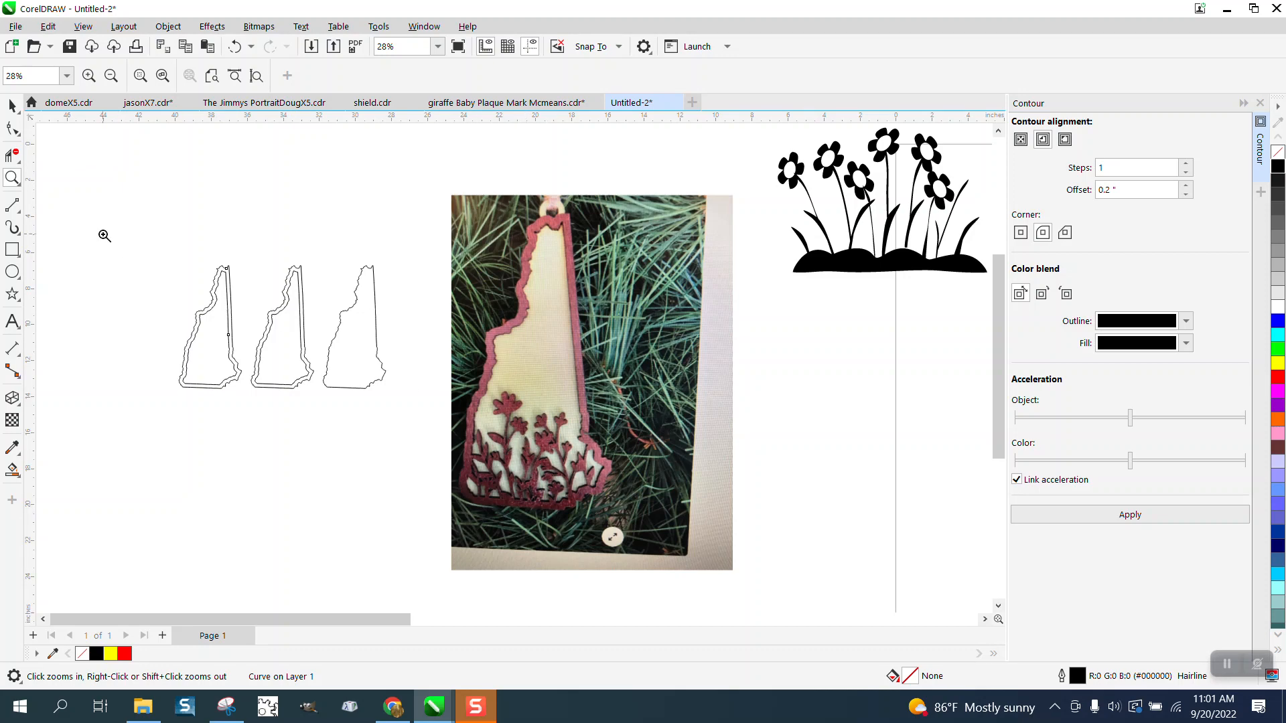
Step: Shrink the flower artwork to about 2.2 by 1.5 inches and place it below the first outline
left_click(858, 205)
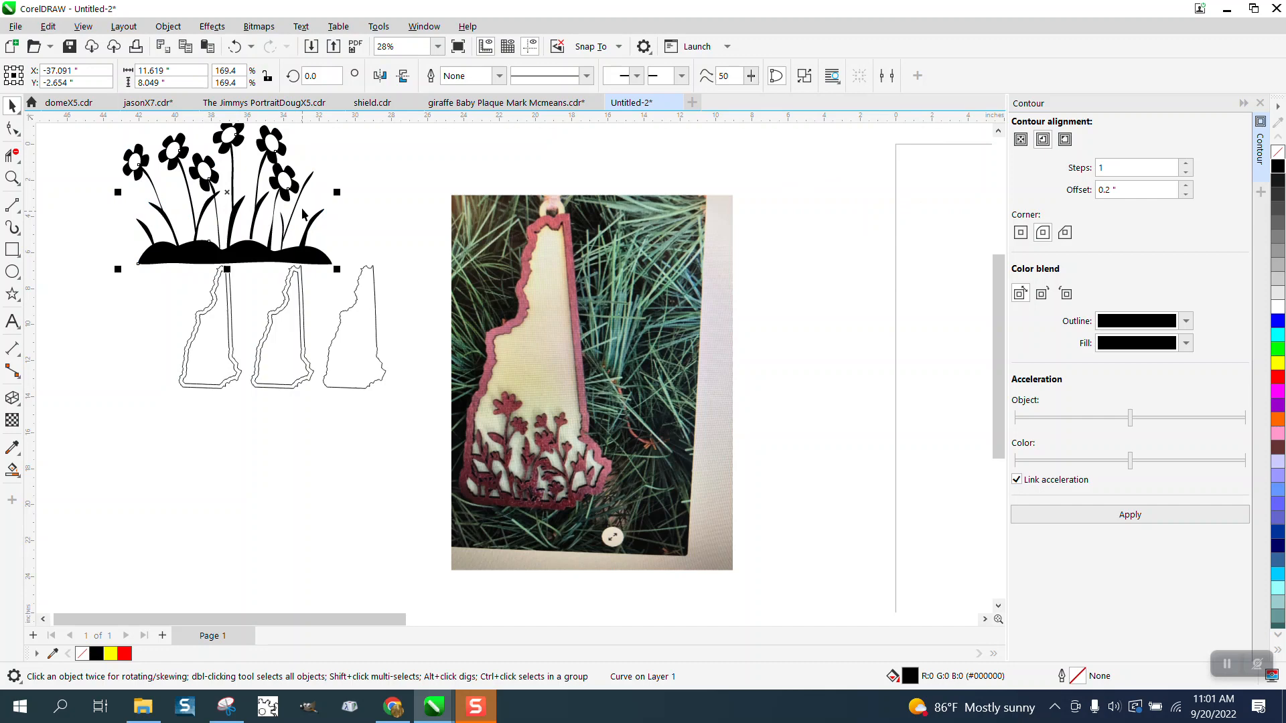
mouse_move(336, 250)
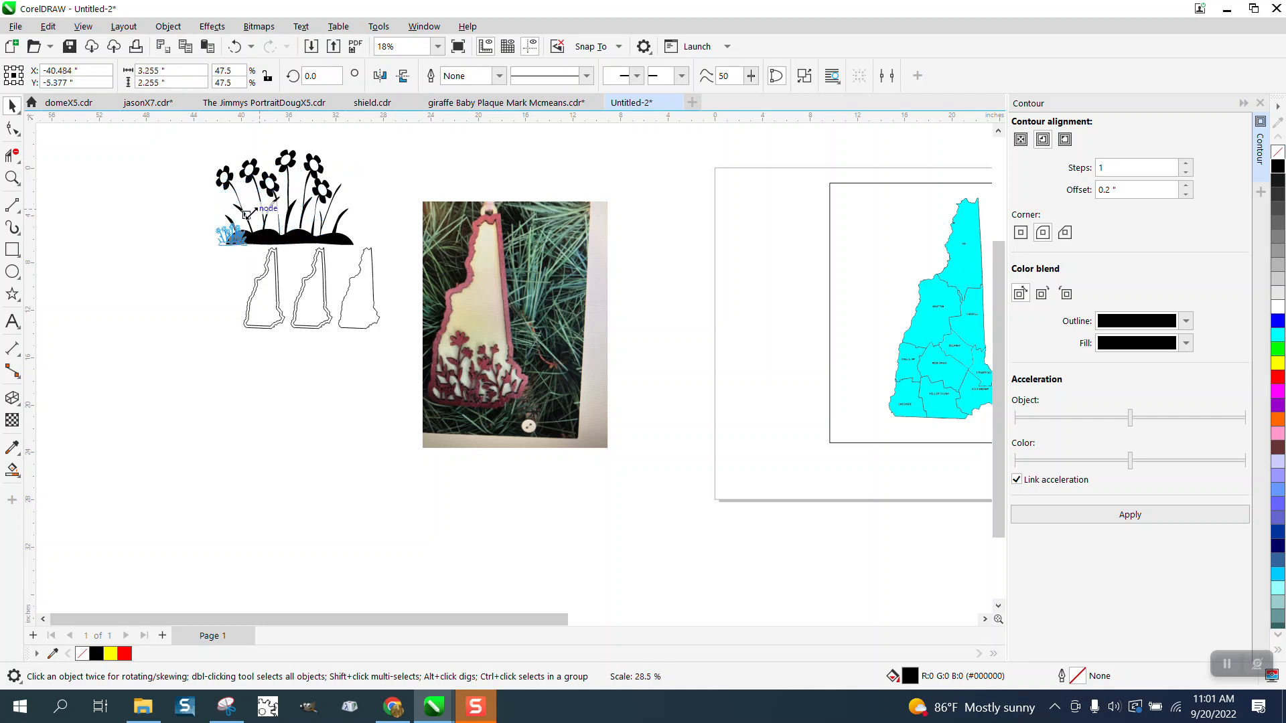
left_click(264, 316)
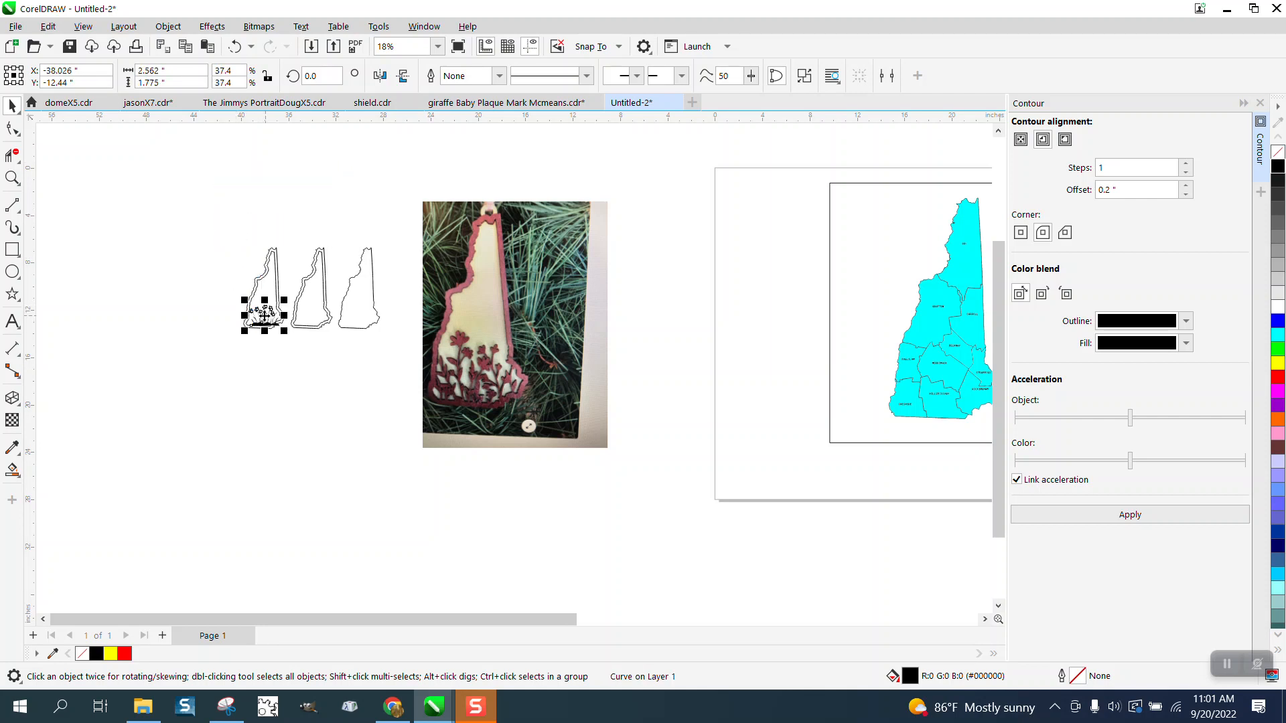
left_click(379, 367)
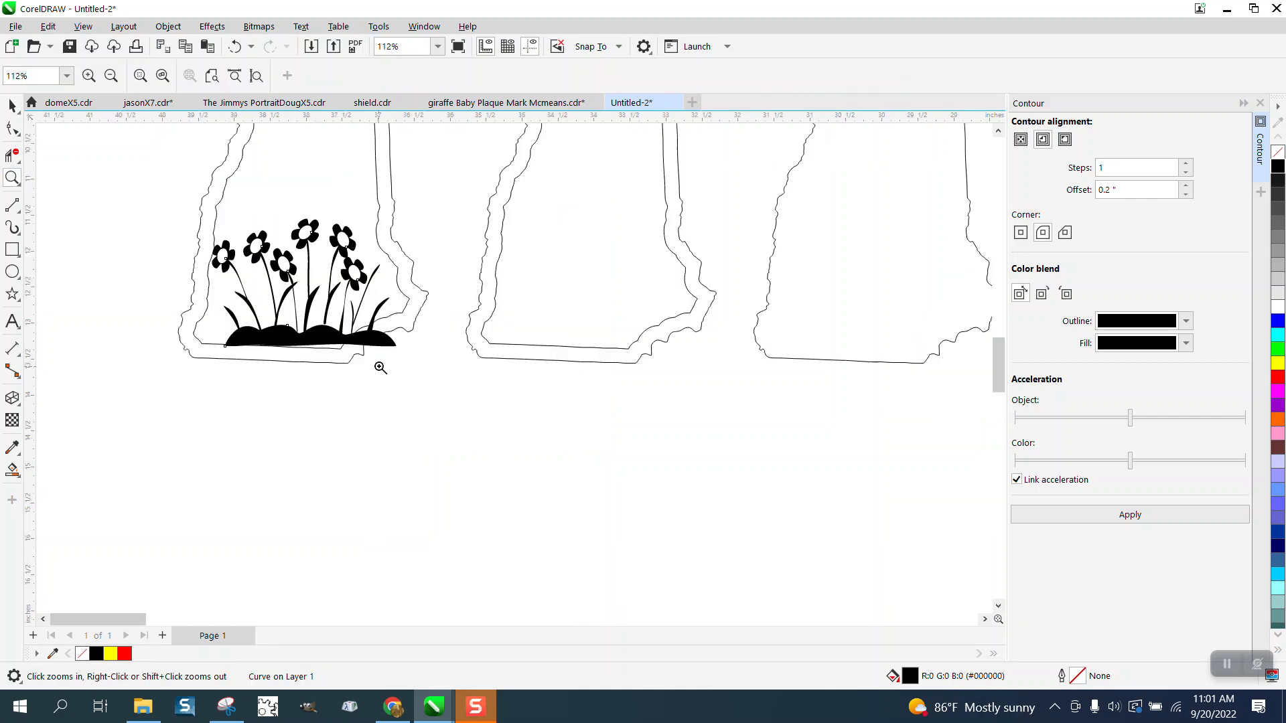
left_click(304, 290)
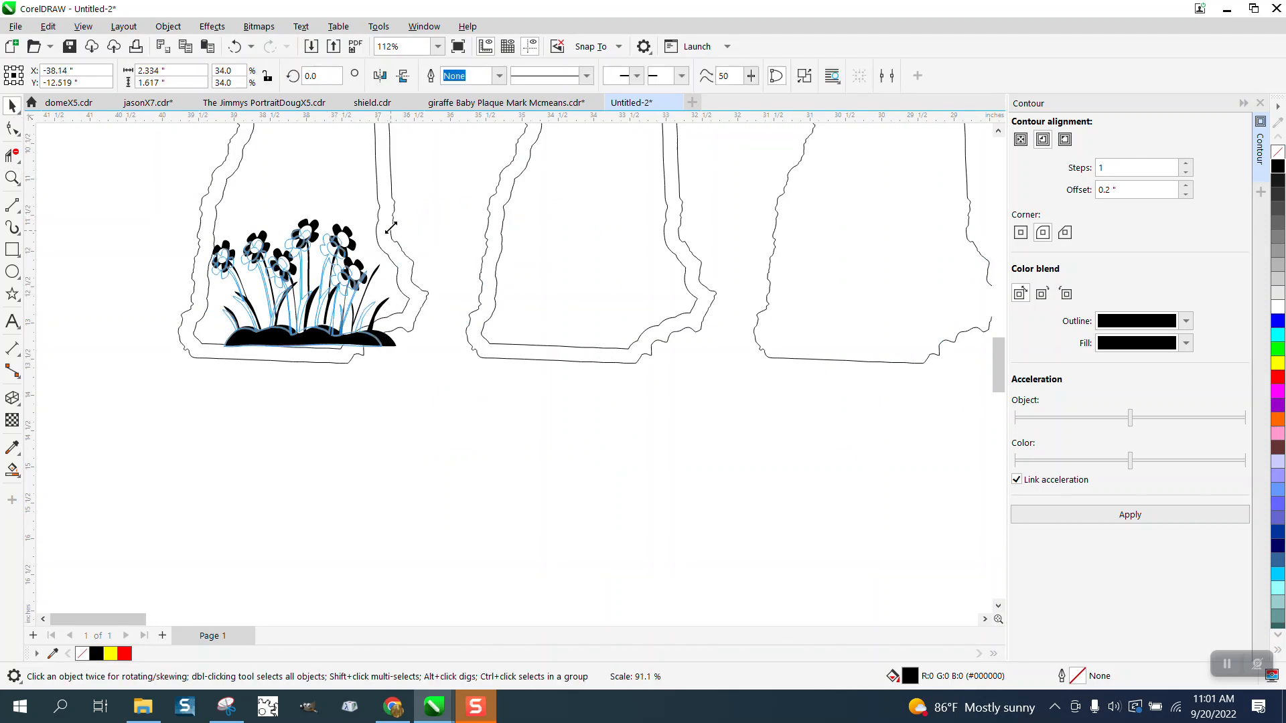
left_click(295, 291)
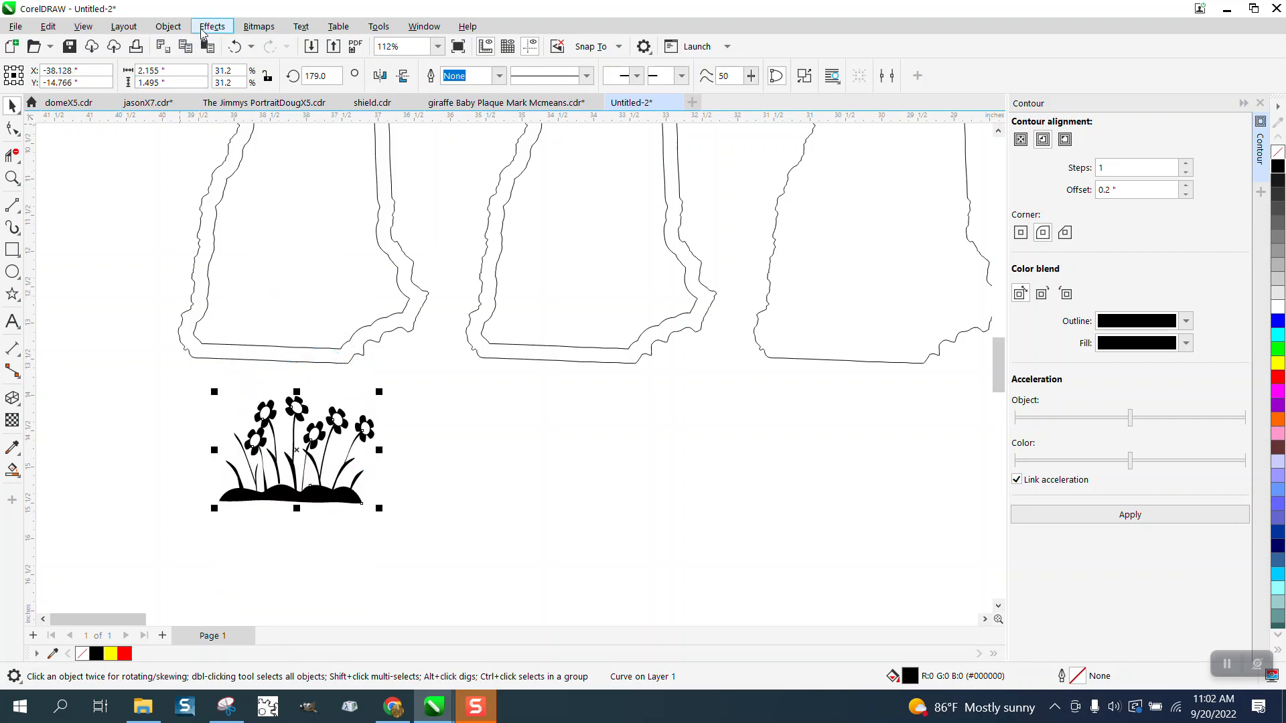
mouse_move(168, 26)
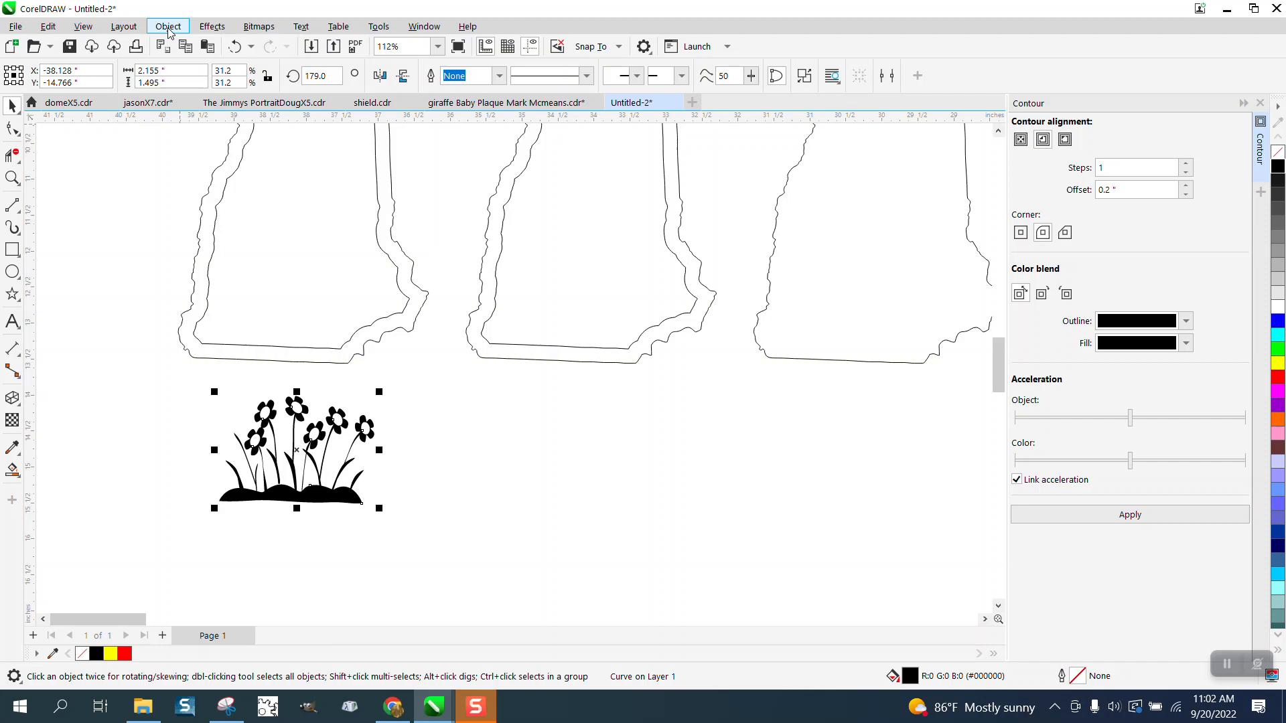
Step: Place an outline copy of the flowers inside the first frame and fill the frame red
left_click(167, 27)
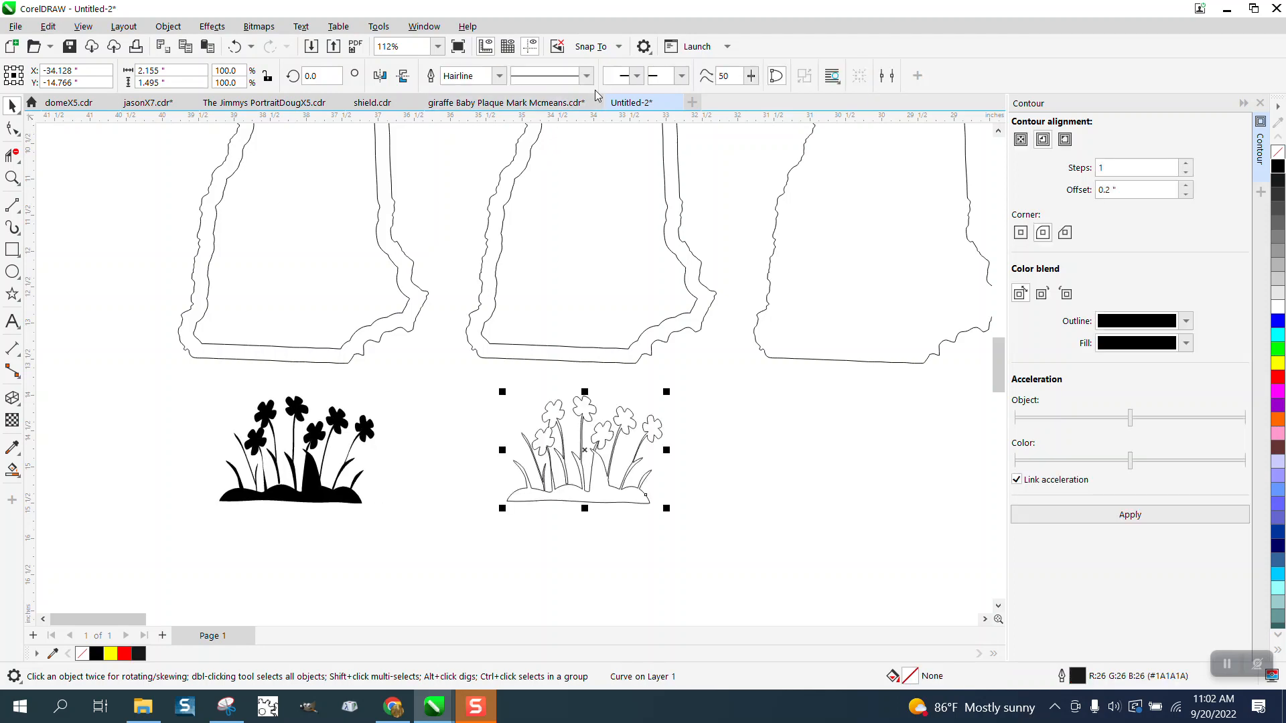
mouse_move(647, 484)
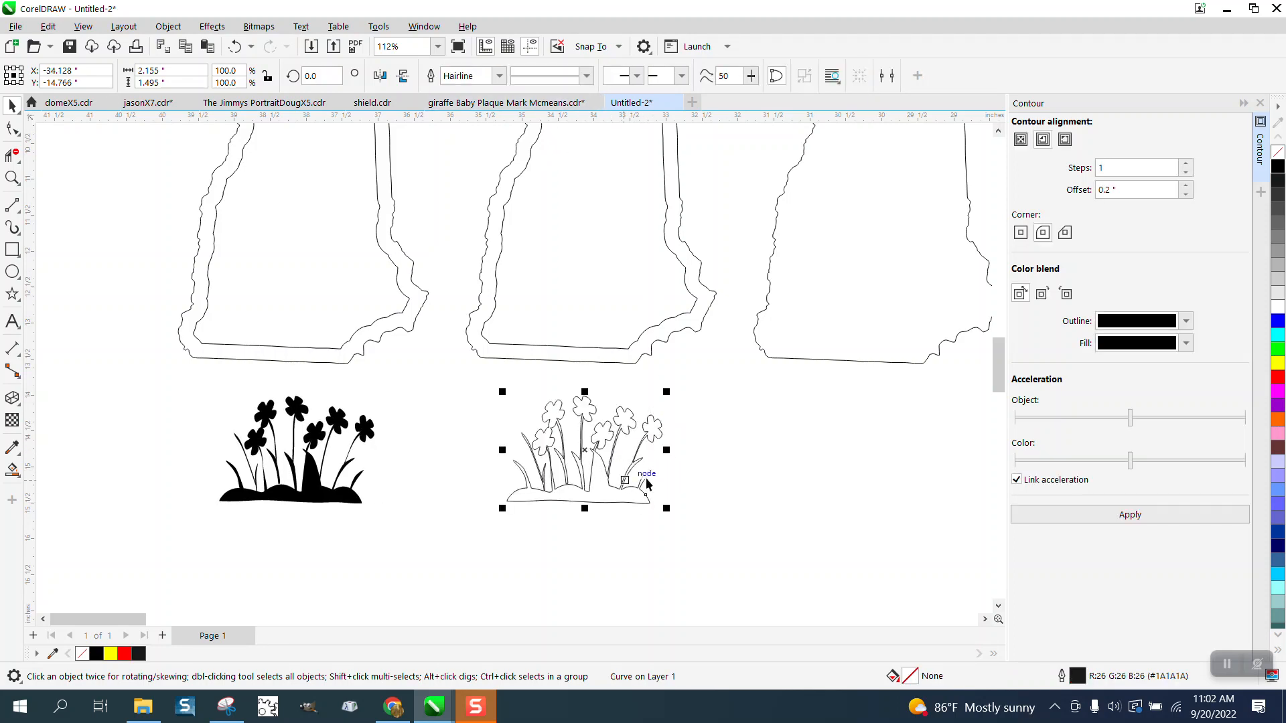
mouse_move(610, 430)
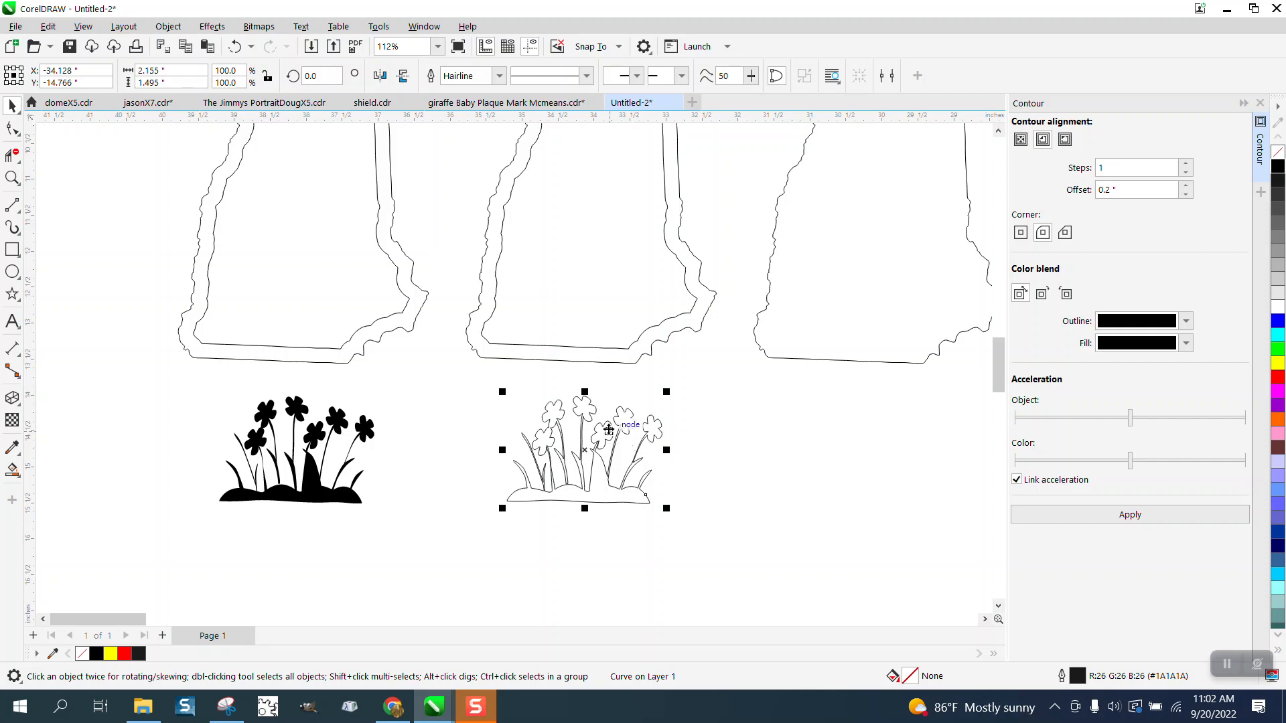
mouse_move(597, 494)
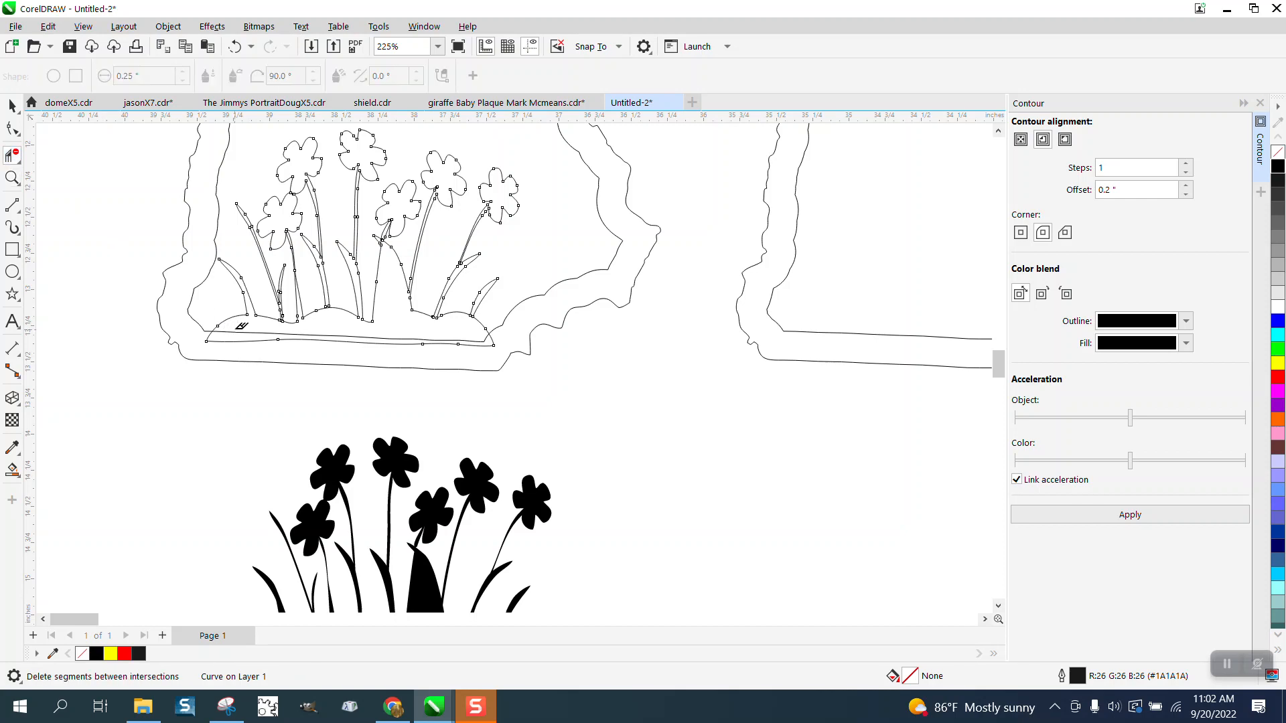
scroll("down", 3)
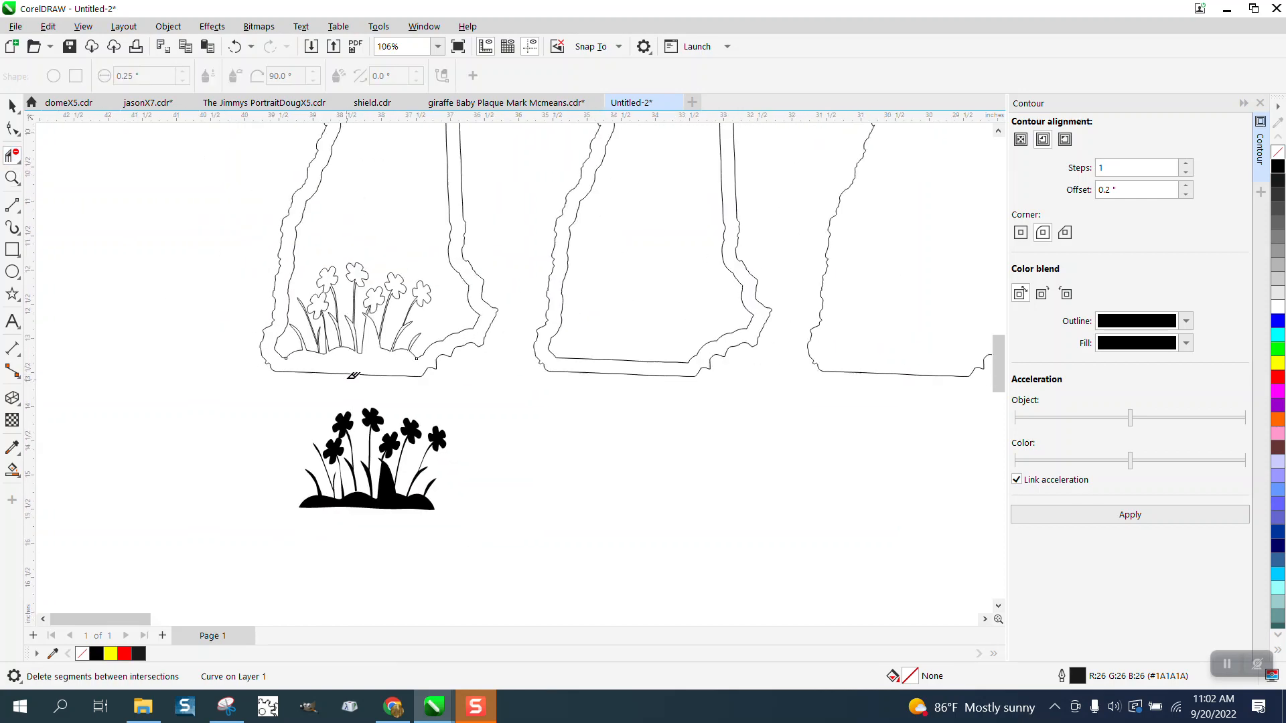
left_click(12, 178)
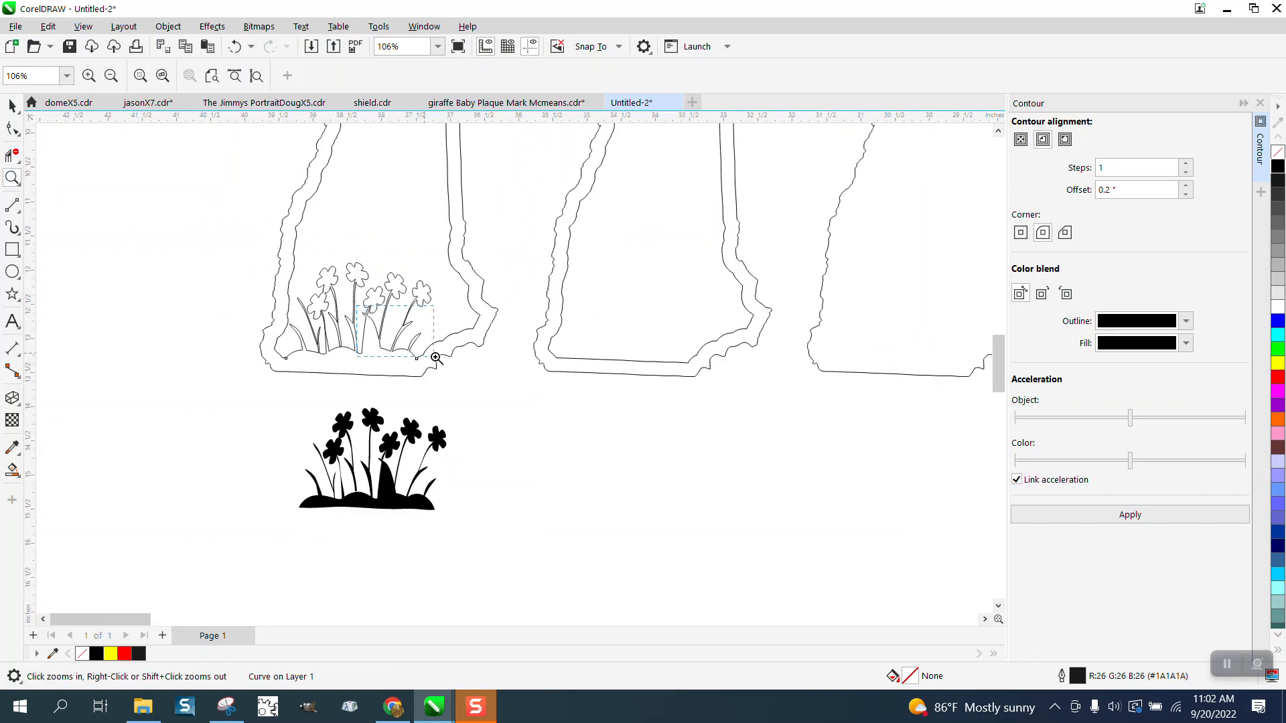
left_click(436, 358)
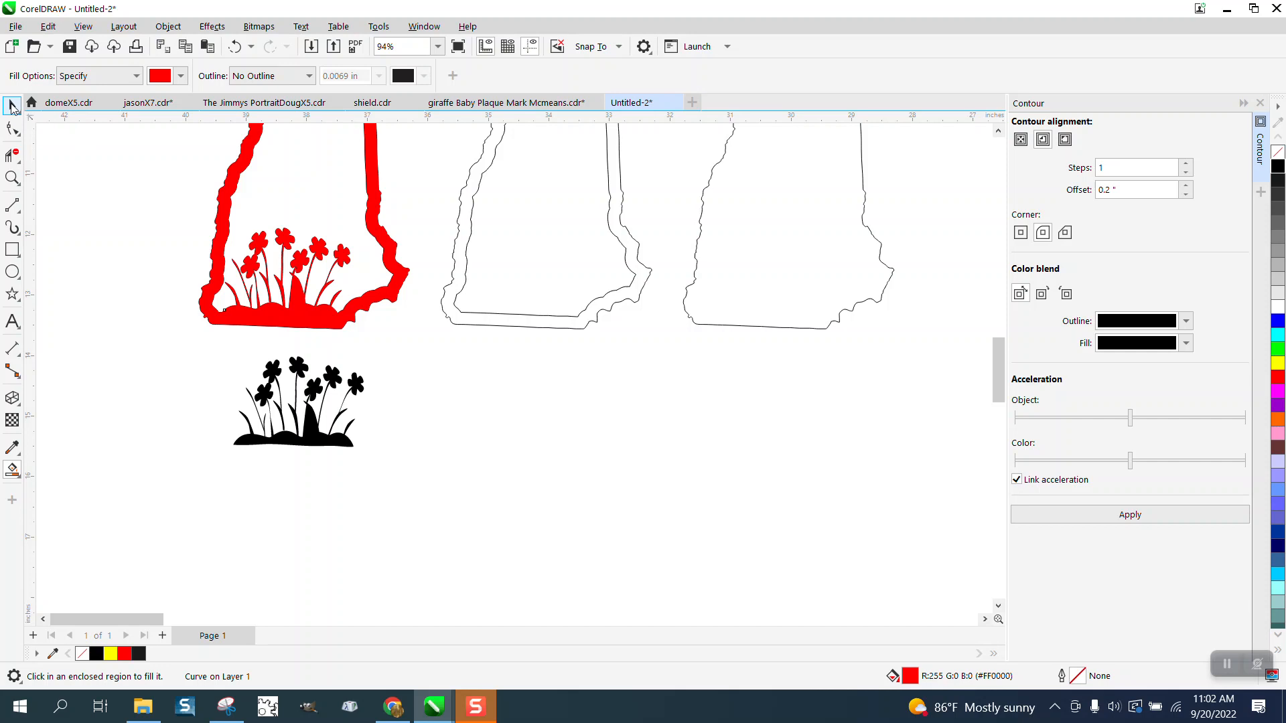
Step: Arrange the red flower frame beside the plain hairline state outline and zoom in on it
left_click(13, 104)
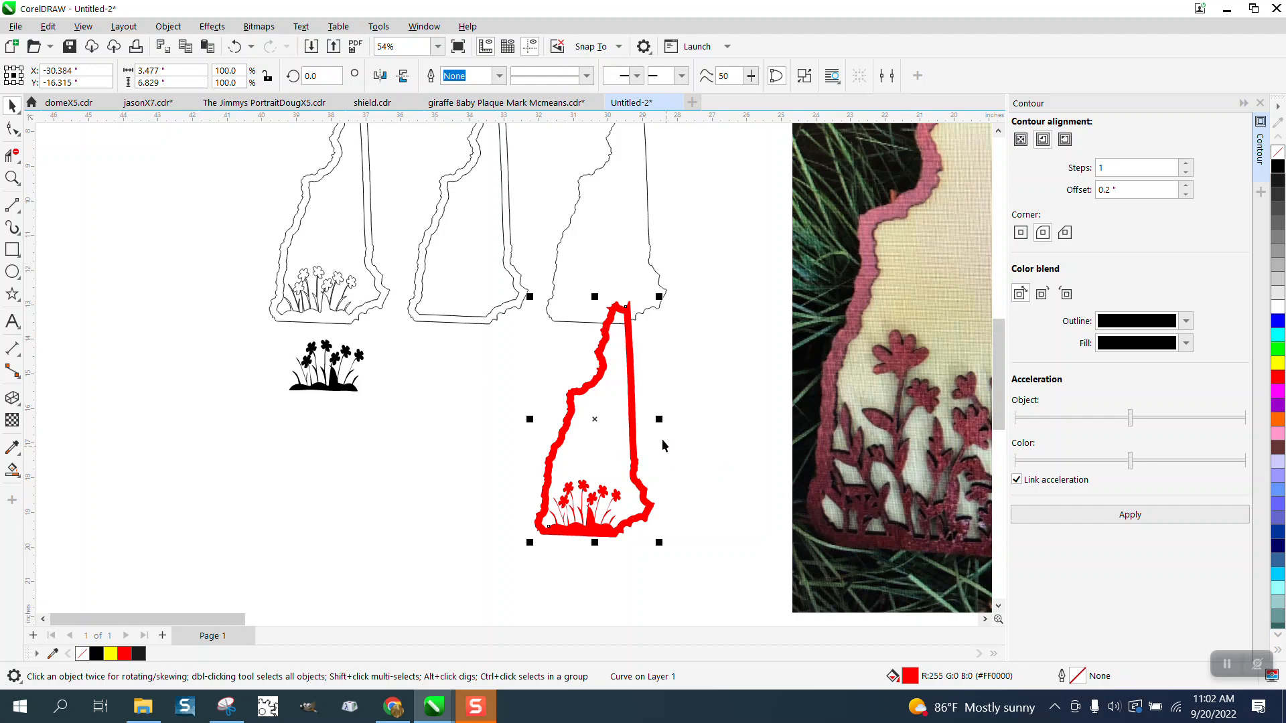
scroll("down", 3)
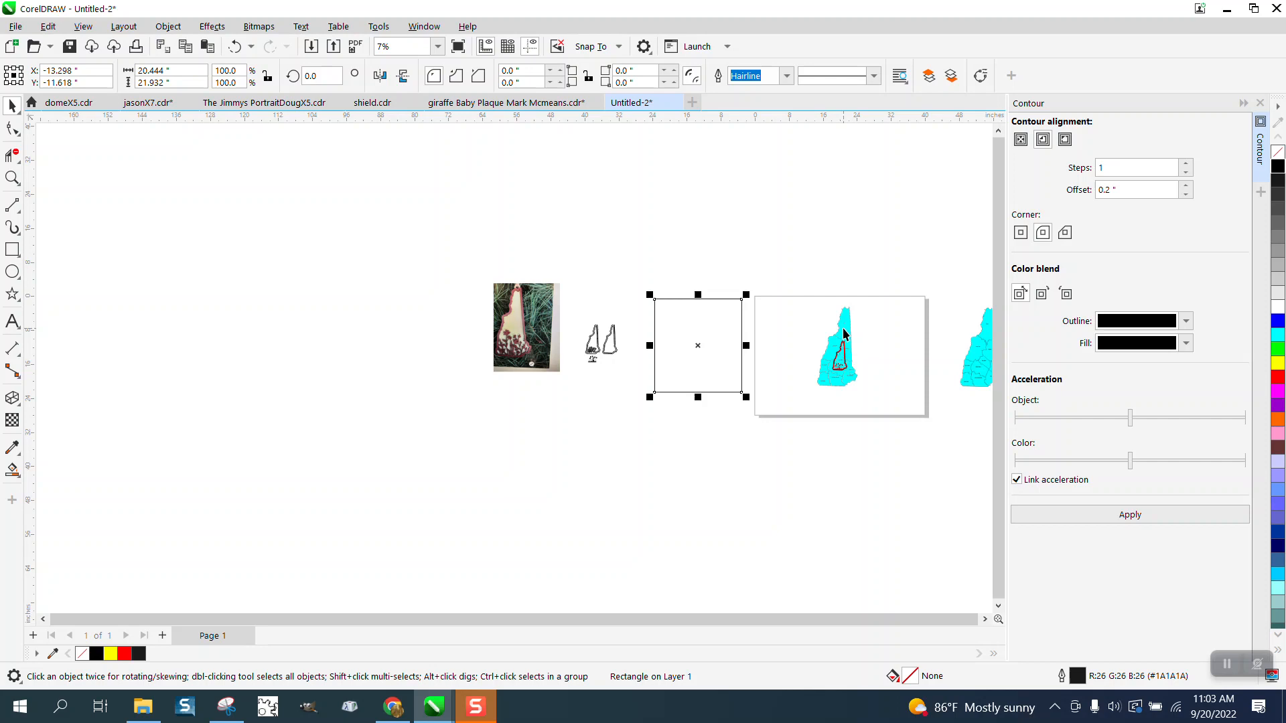
left_click(12, 178)
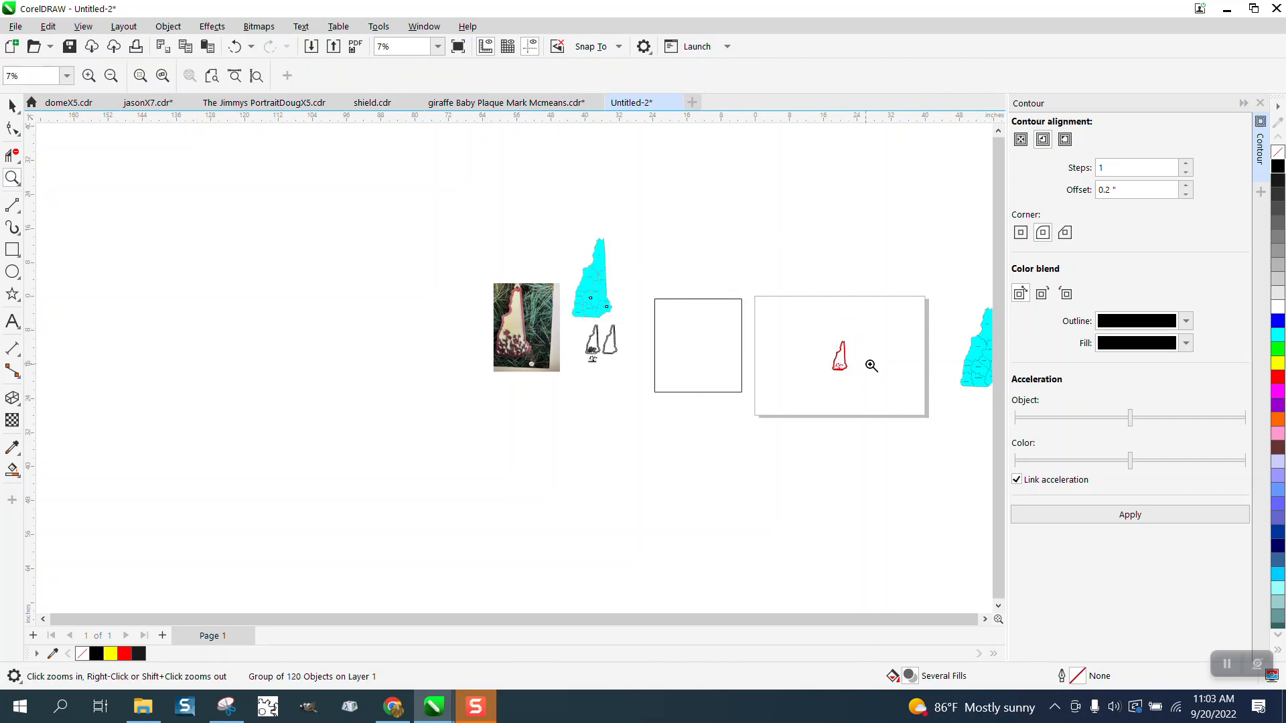
left_click(871, 366)
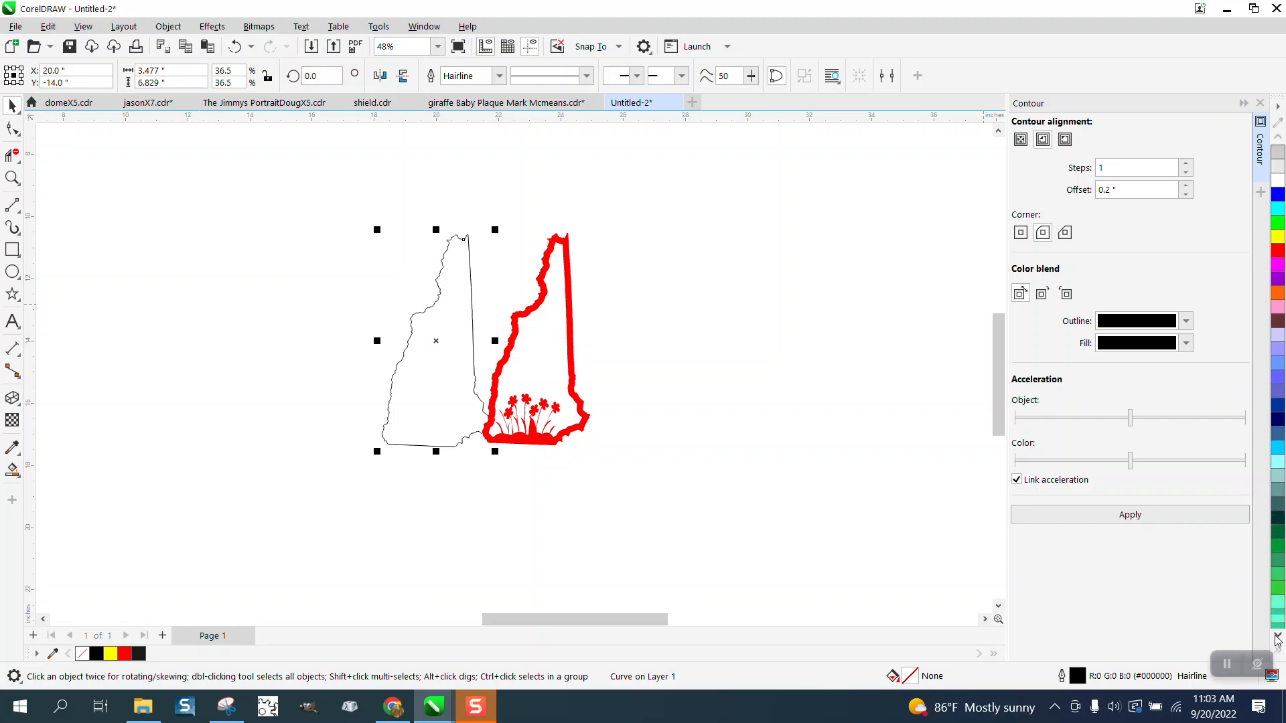
Step: Recolour the frame orange and the state shape green, then move the frame off beside it
left_click(1276, 493)
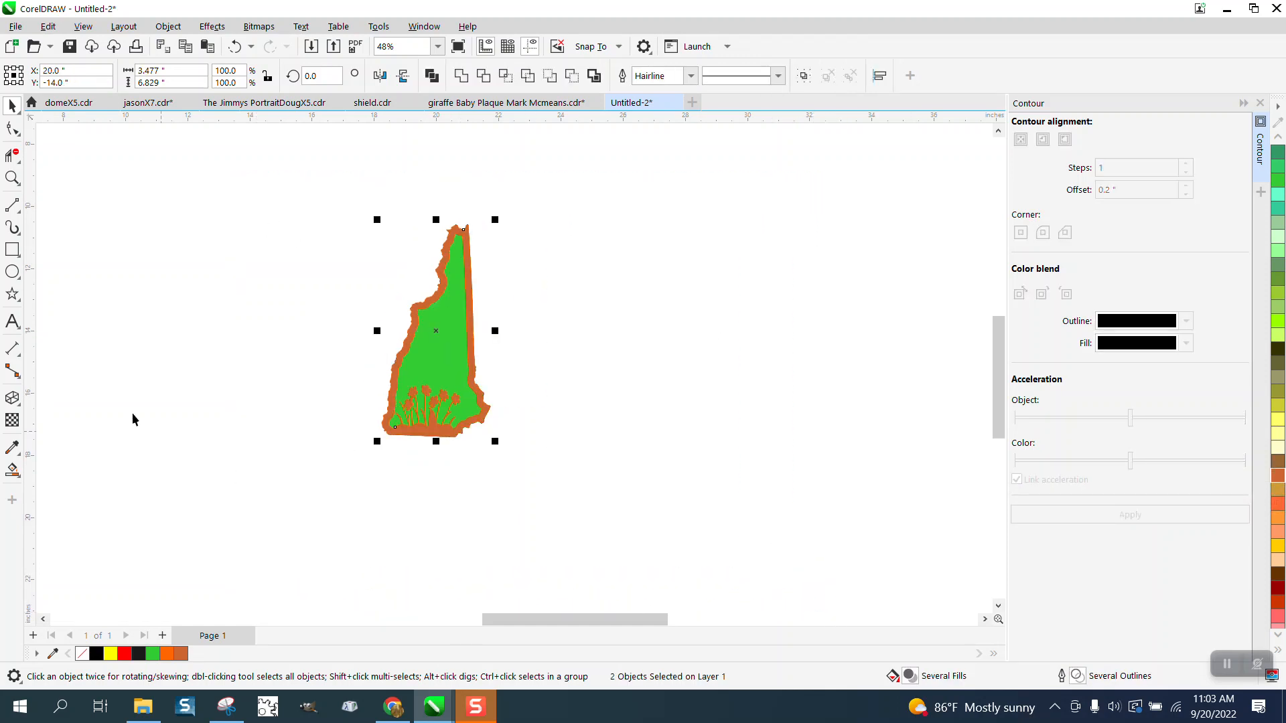
left_click(12, 178)
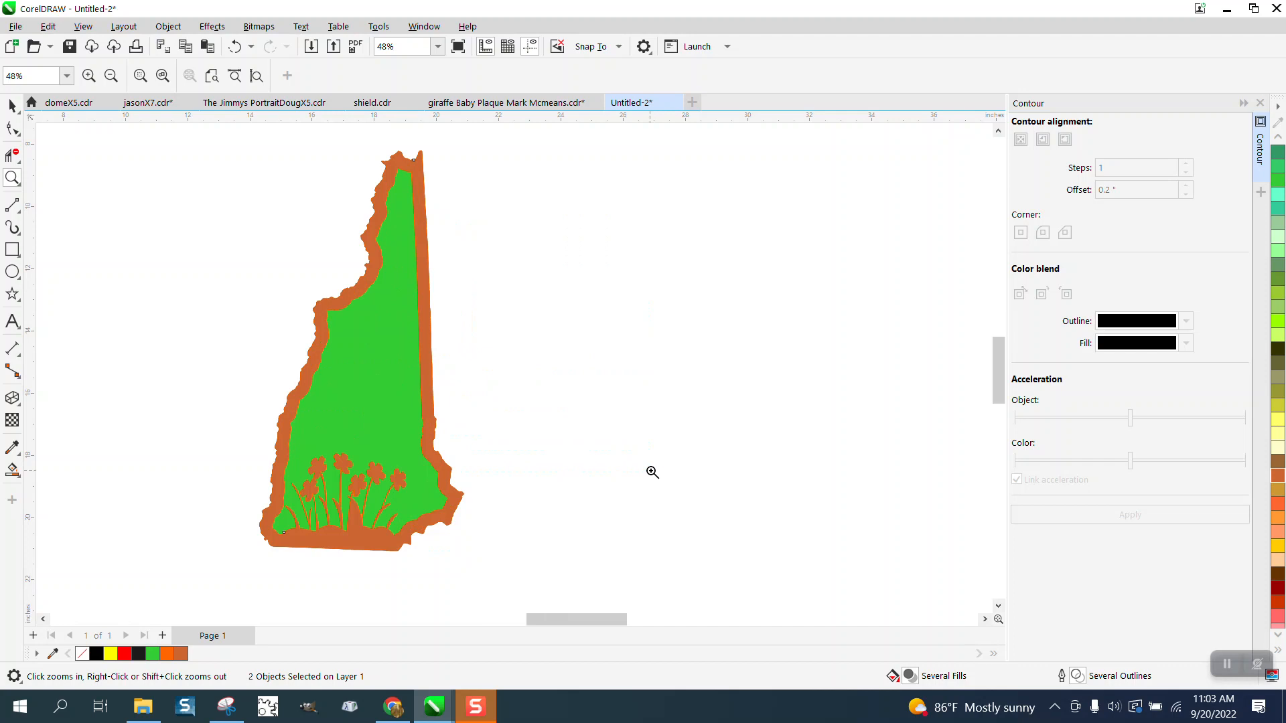
left_click(386, 163)
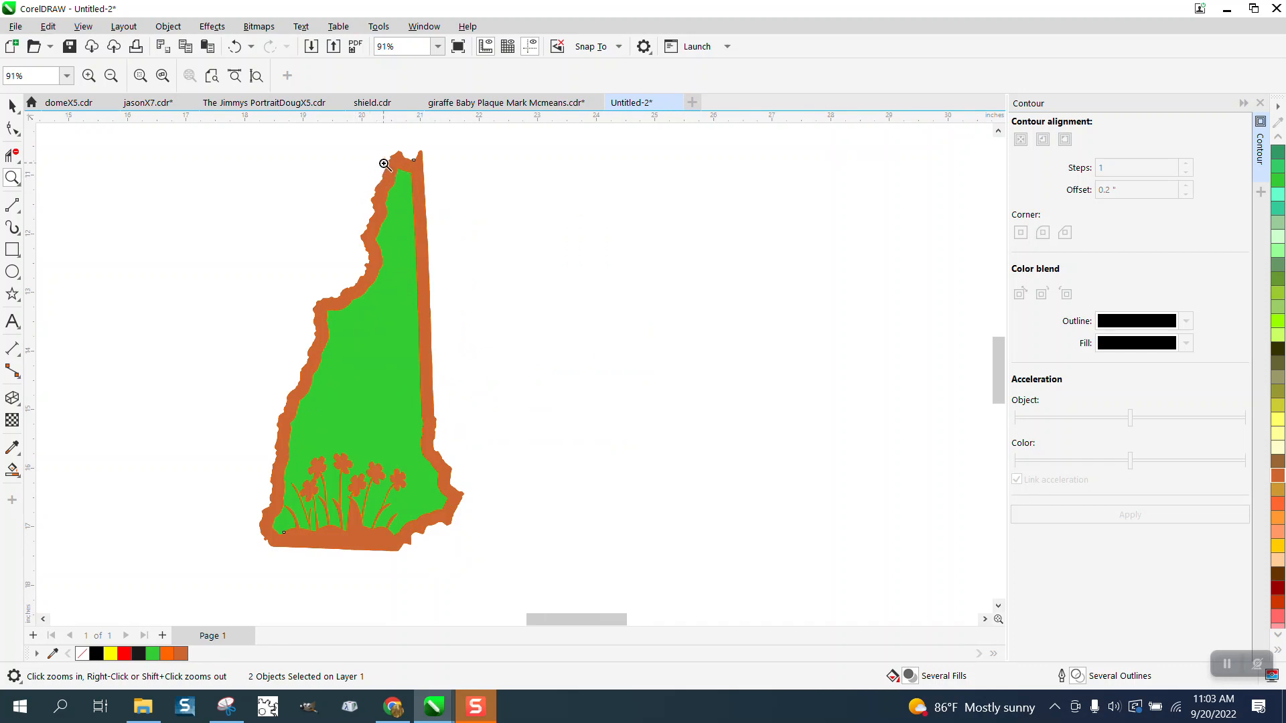
mouse_move(375, 211)
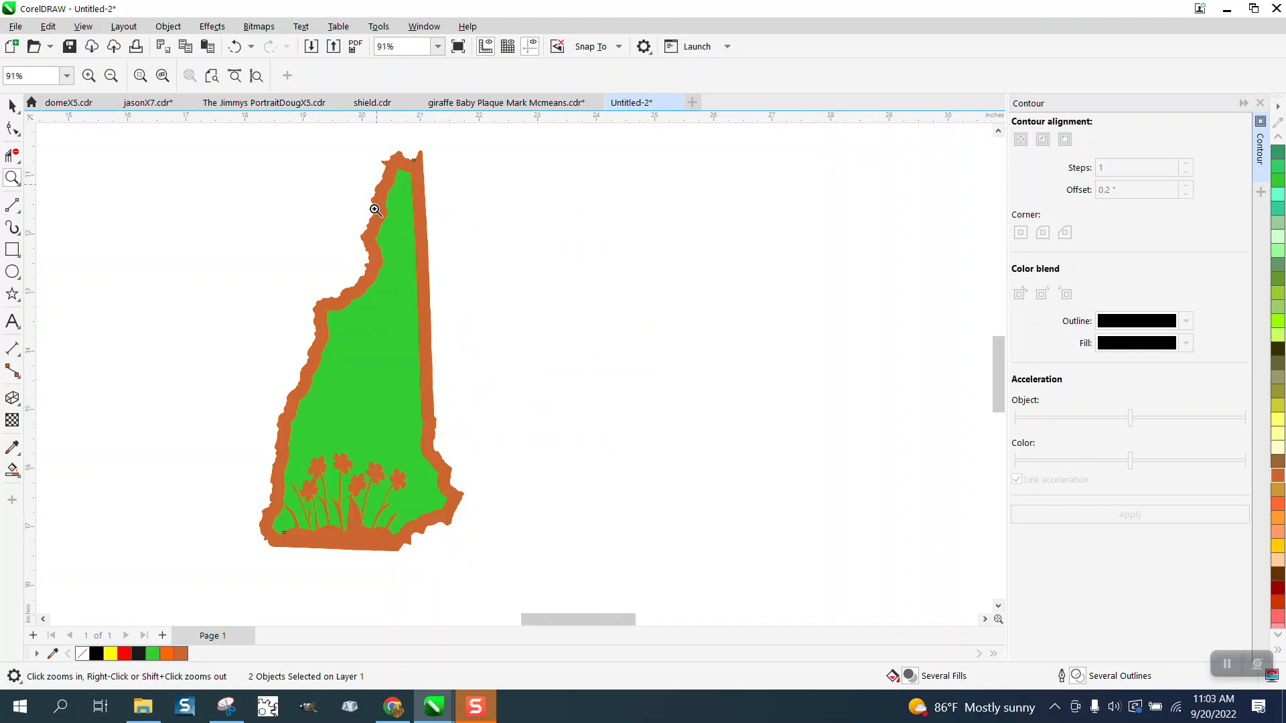
left_click(111, 75)
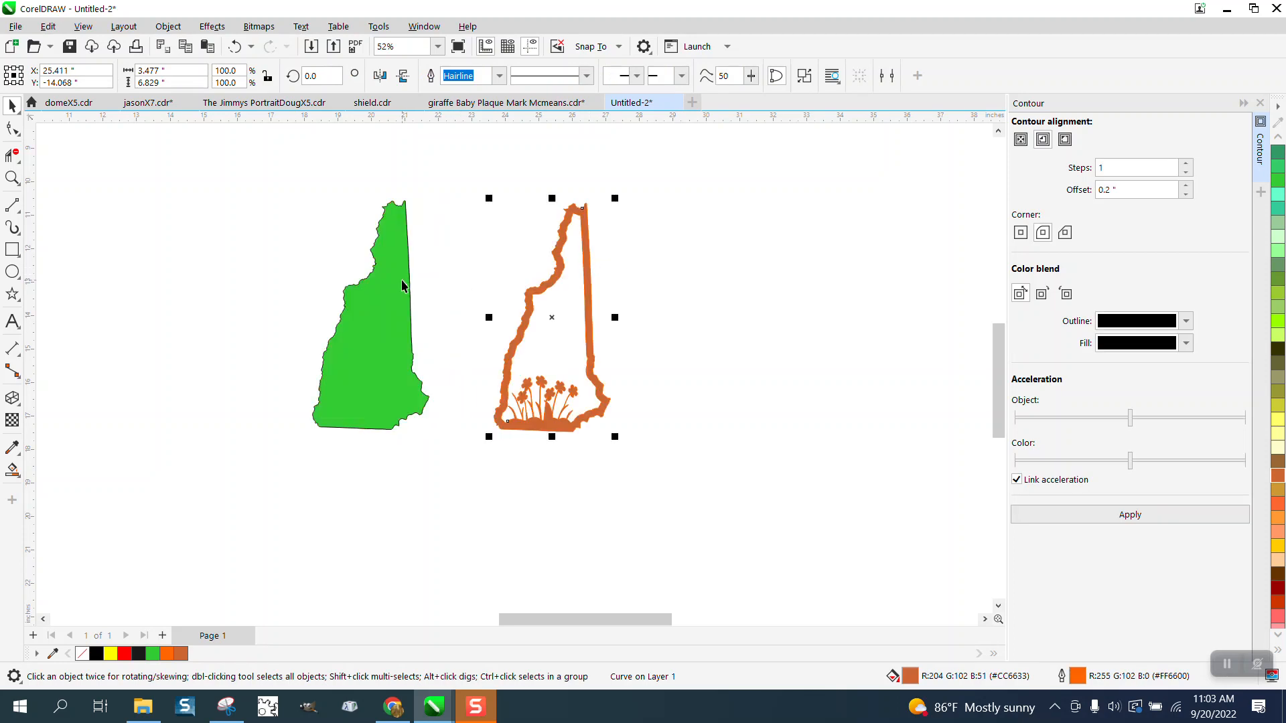
Step: Remove the green fill from the state shape, leaving a plain hairline outline, with the Contour docker closed
left_click(370, 320)
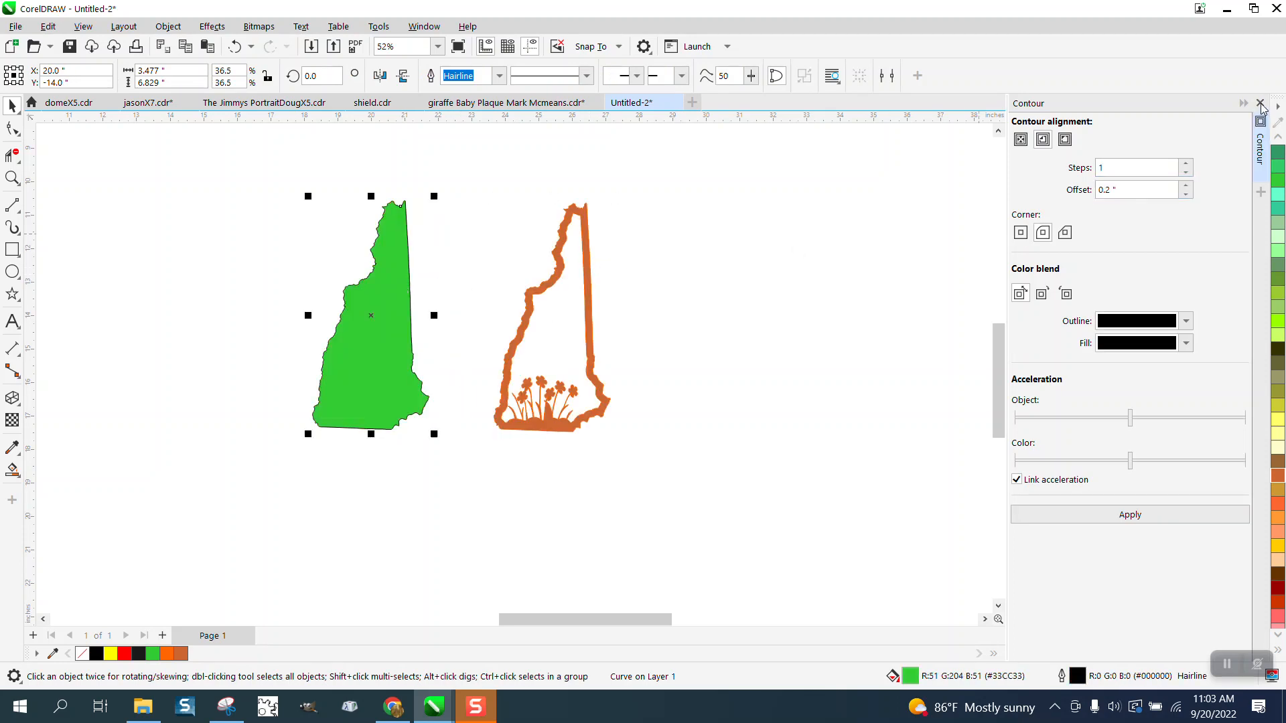
left_click(1262, 103)
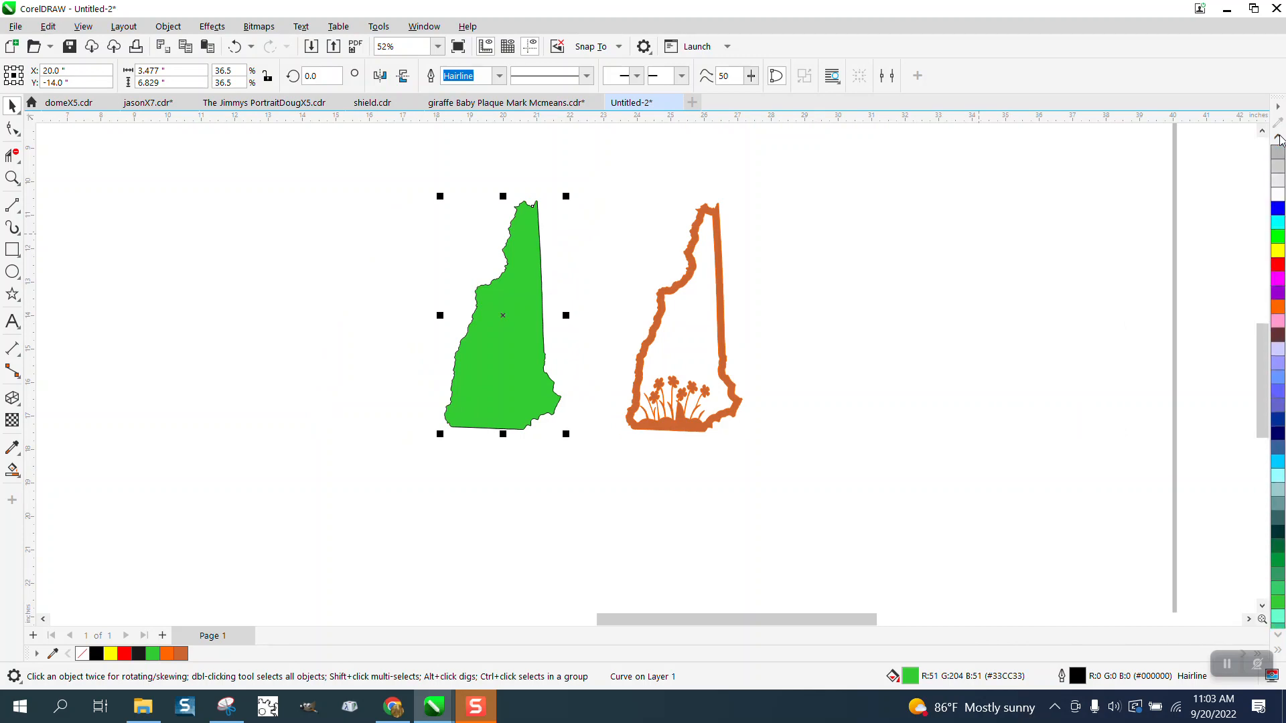
left_click(80, 653)
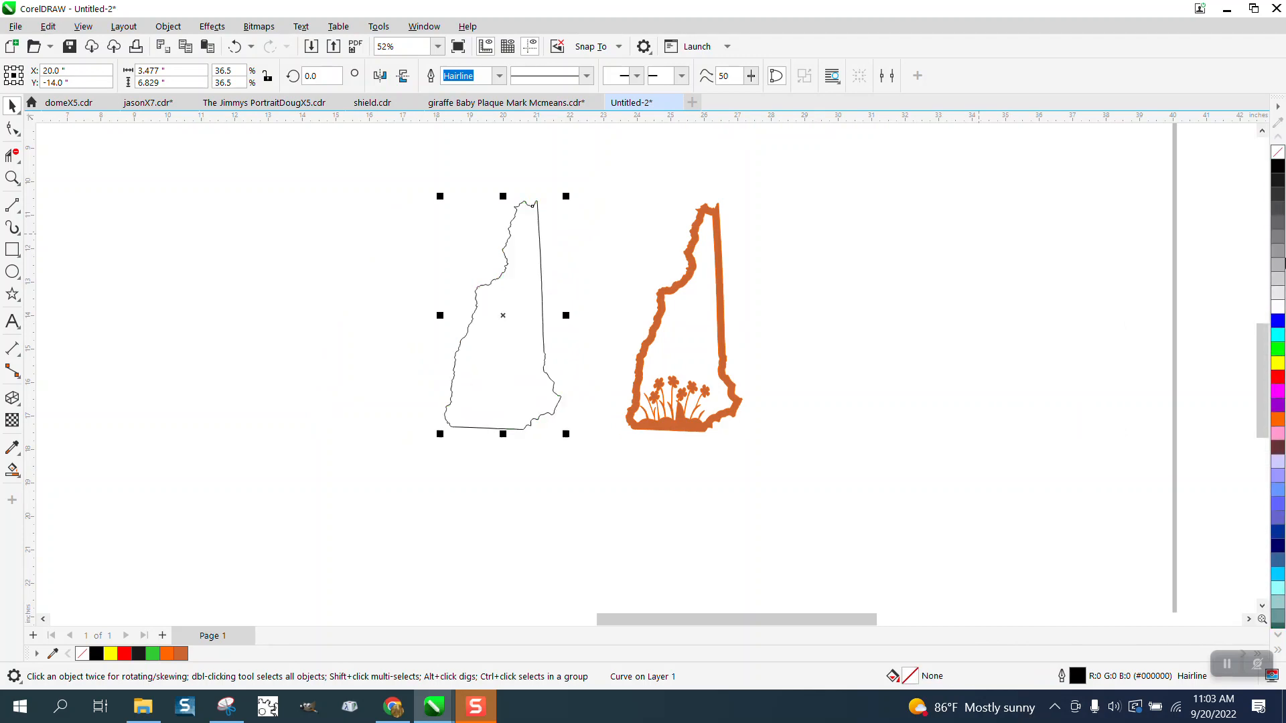
mouse_move(649, 258)
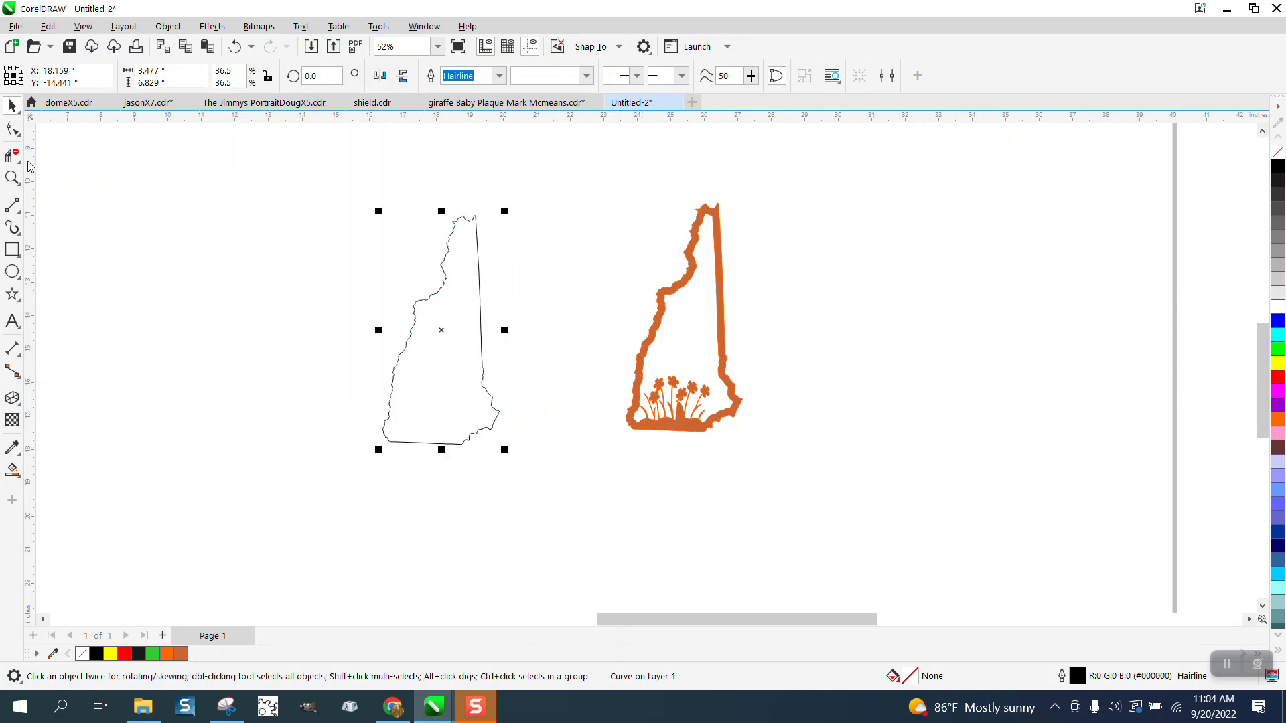
left_click(12, 178)
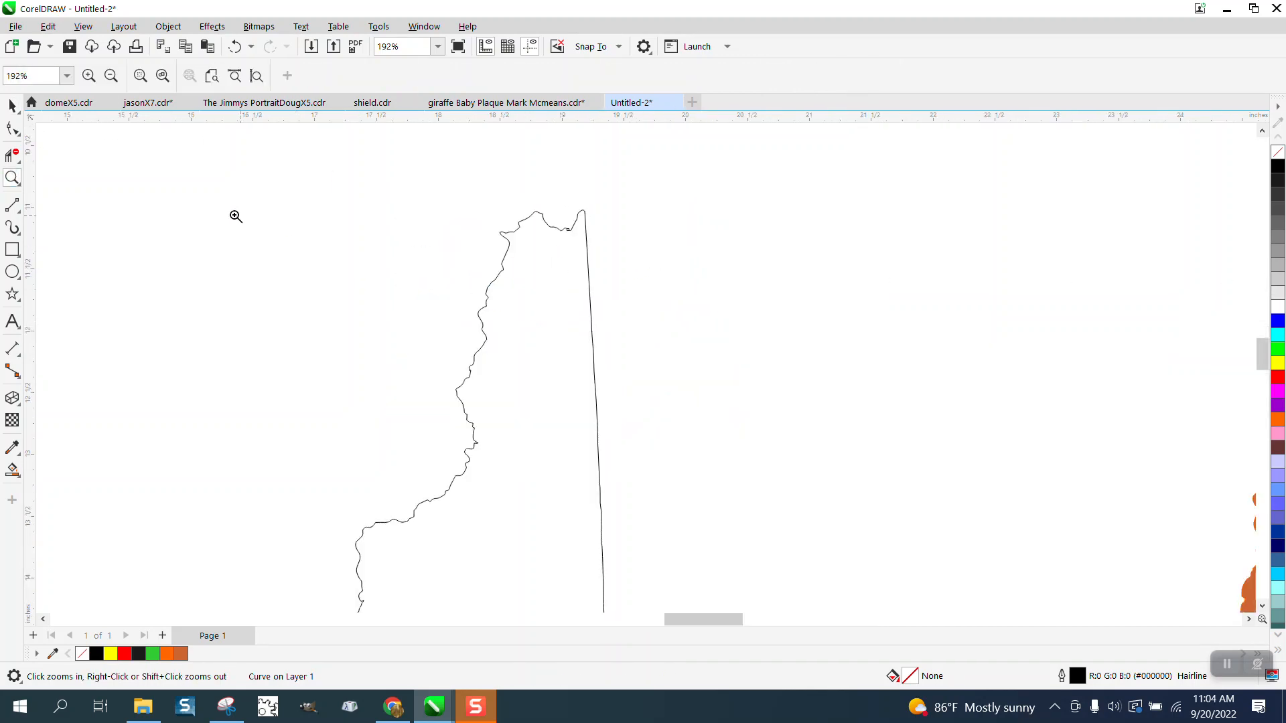
Step: Run the Smooth tool along the jagged left and top edges of the state outline
left_click(12, 129)
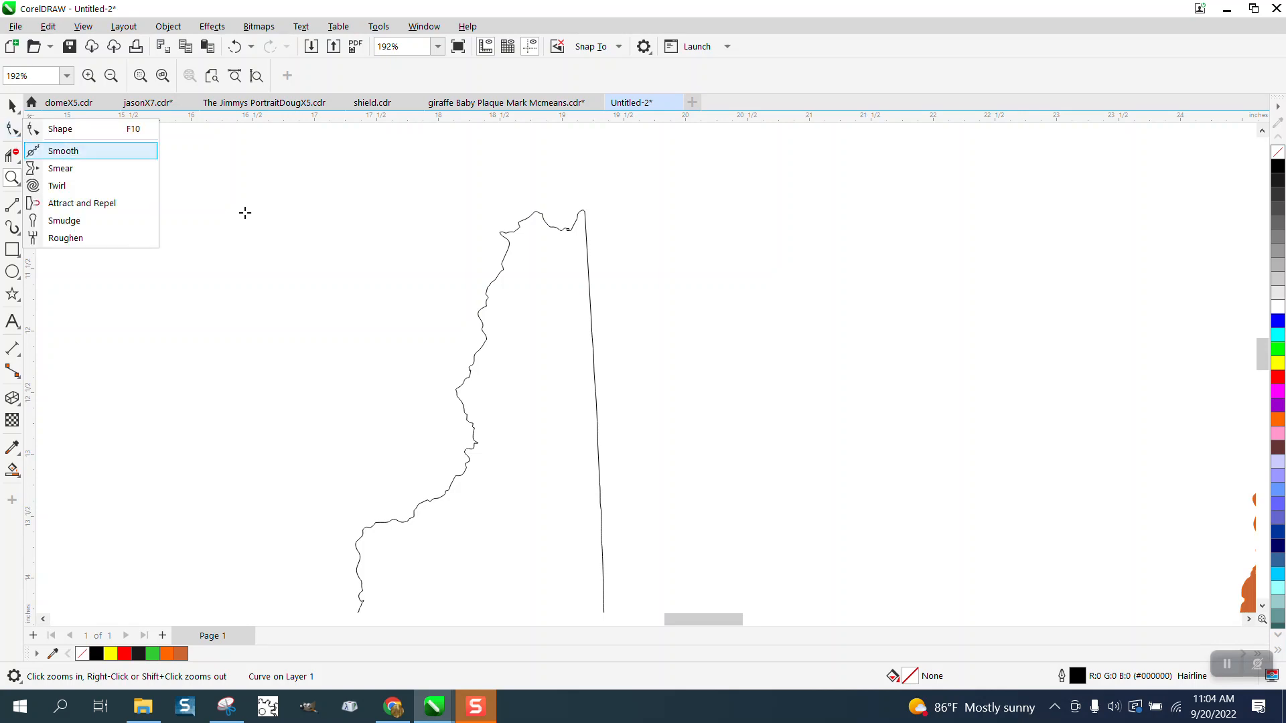
left_click(63, 150)
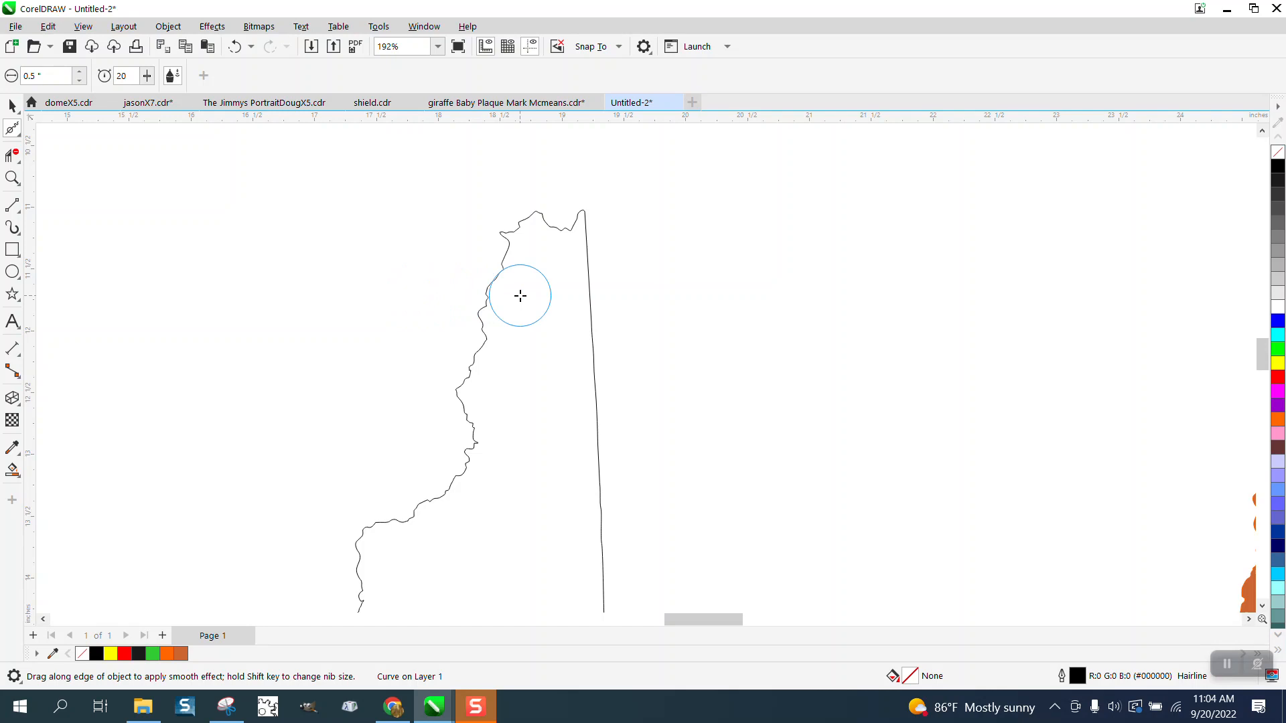
left_click_drag(520, 294, 504, 232)
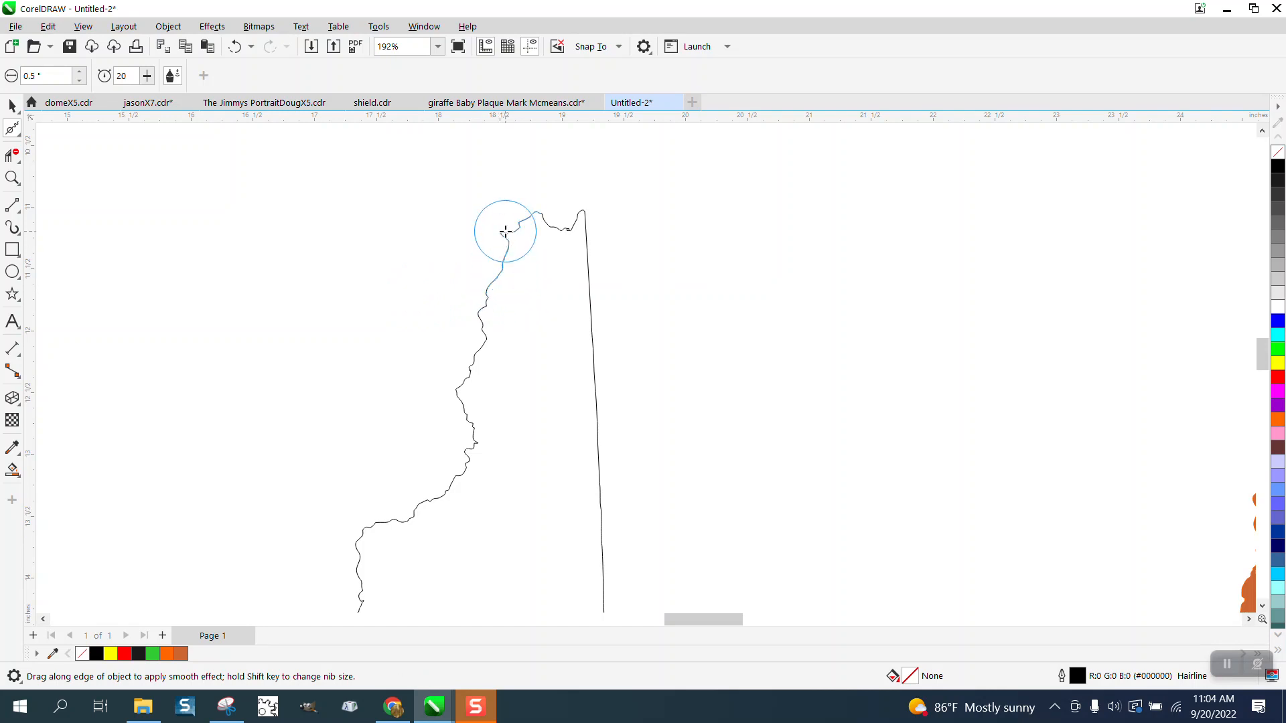
left_click_drag(504, 232, 492, 271)
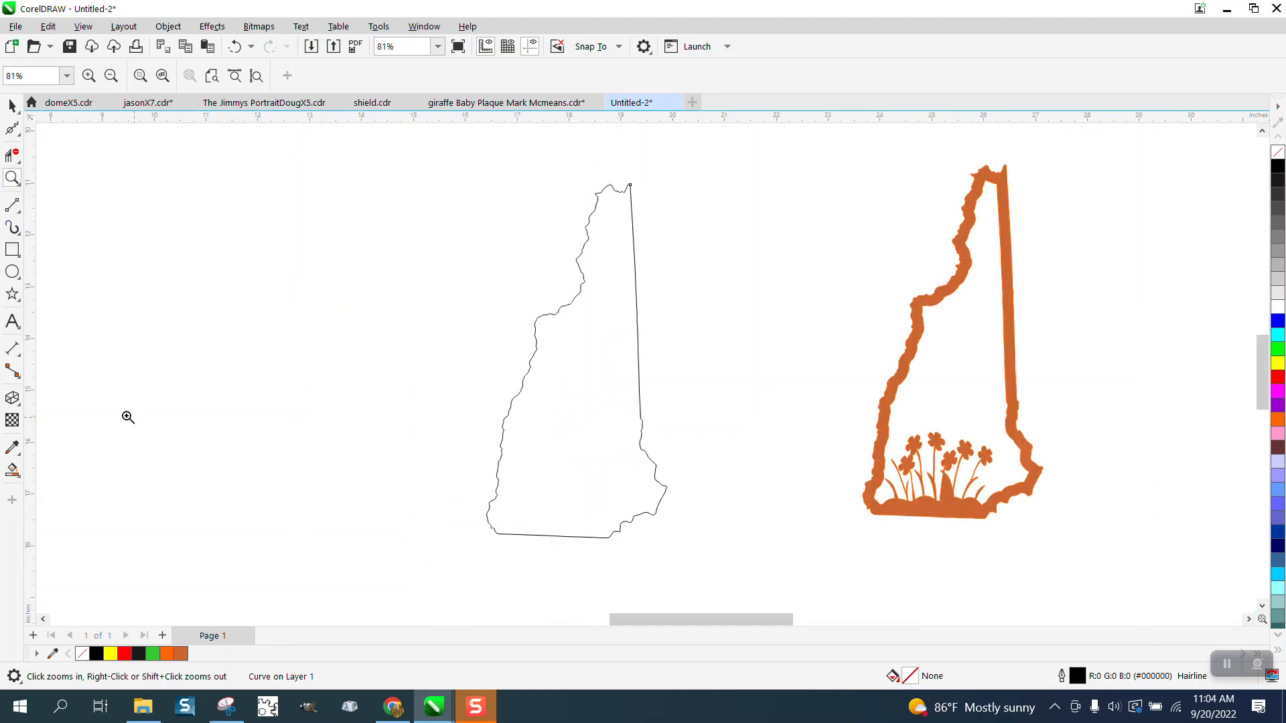
Step: Enlarge the smoothing nib, continue softening the edges, then return to the Pick tool
left_click(12, 106)
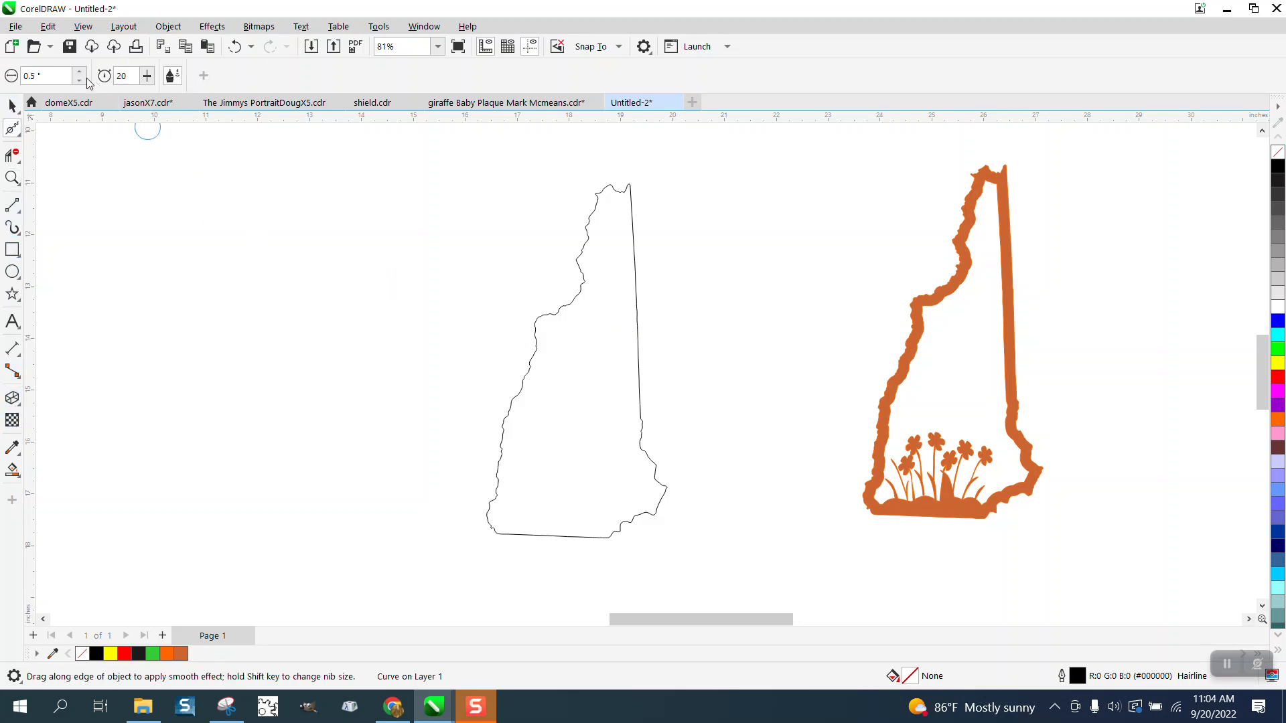
left_click(80, 72)
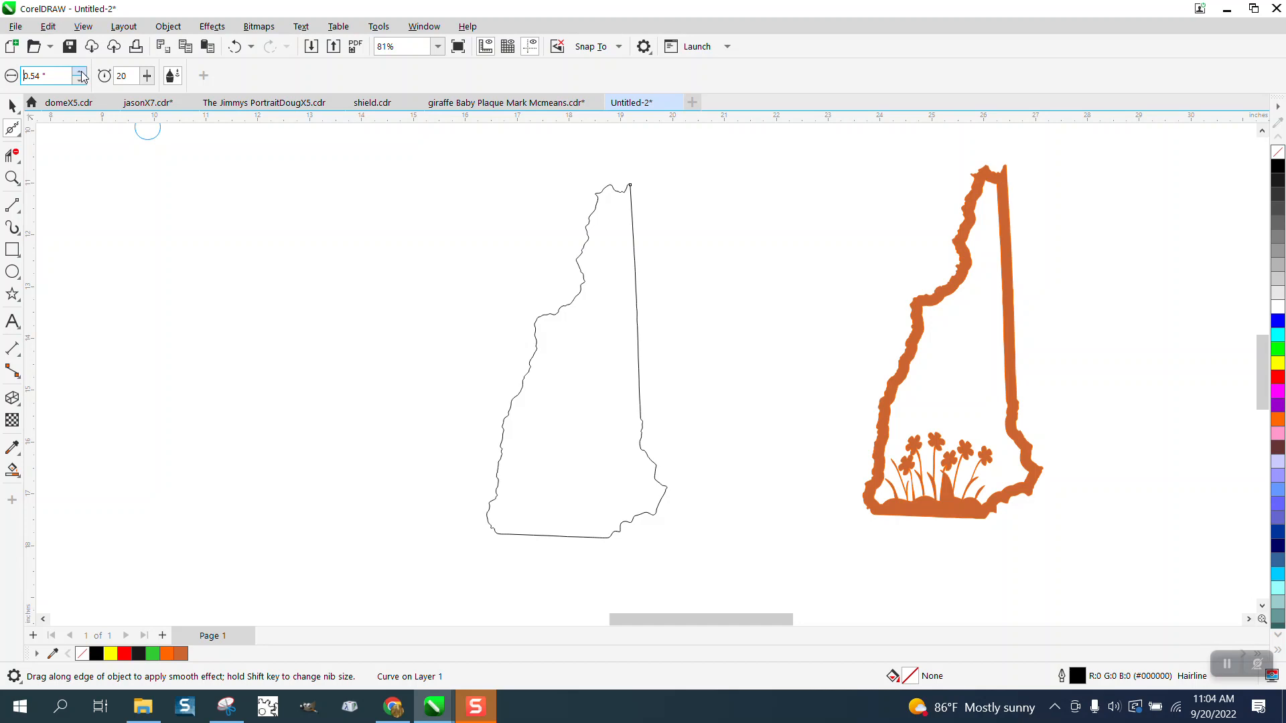
left_click(81, 72)
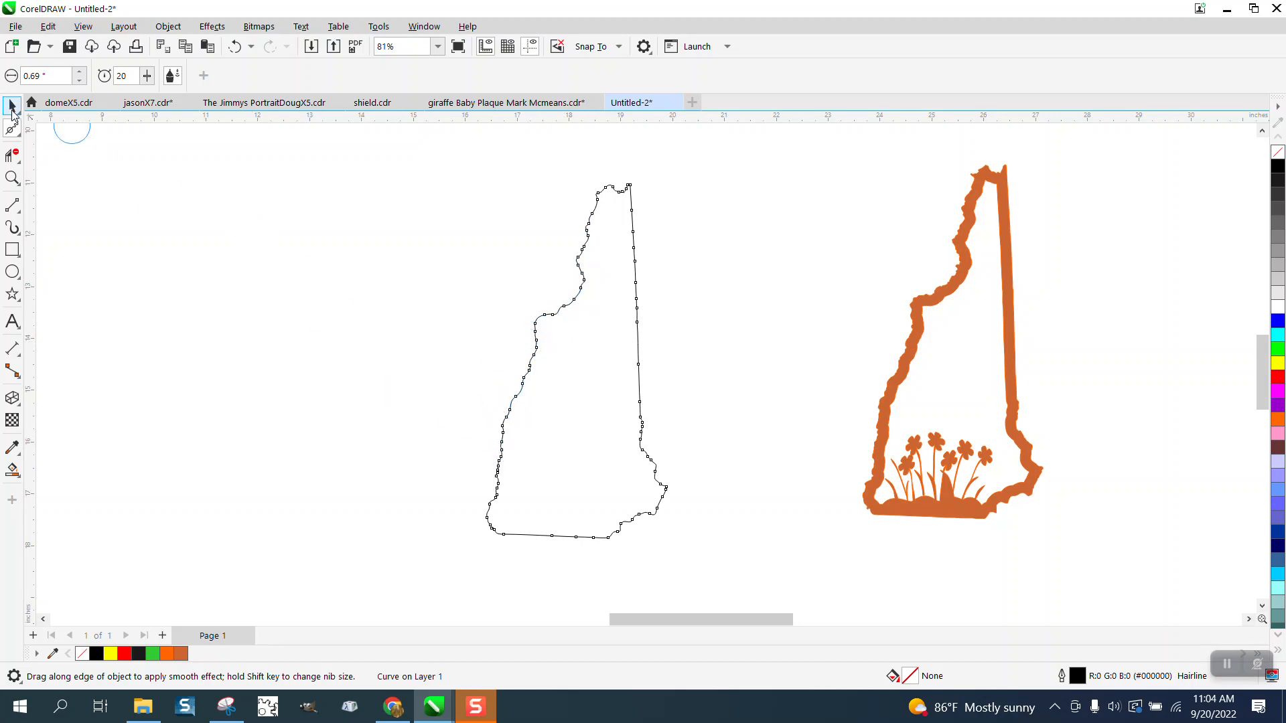
left_click(12, 106)
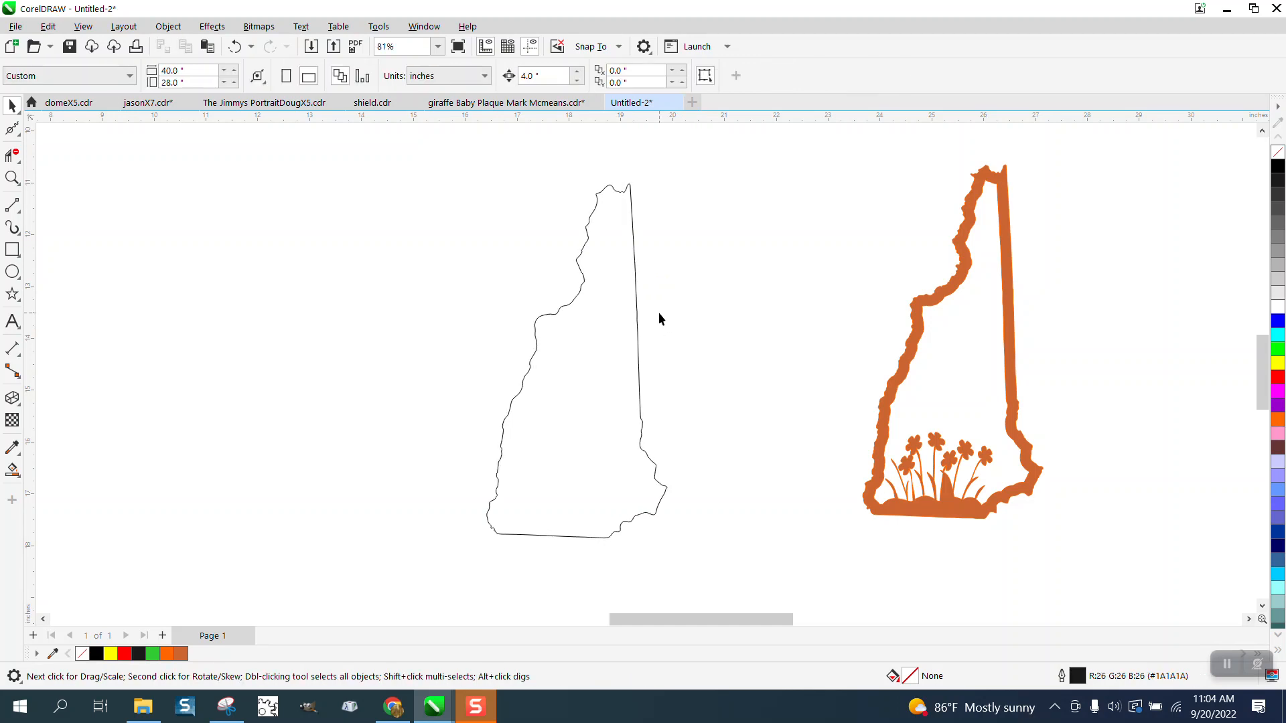
mouse_move(98, 266)
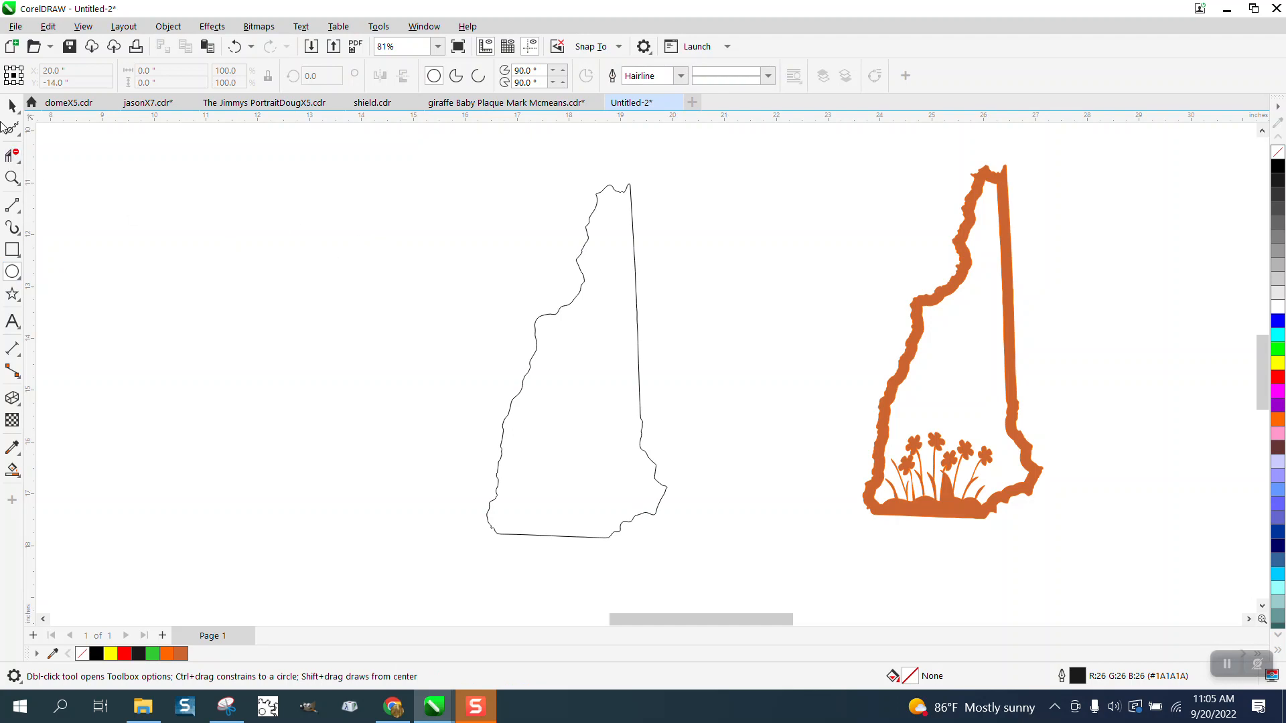
Step: Add a round hanger loop at the outline's top point with a small hole circle inside it
left_click(575, 352)
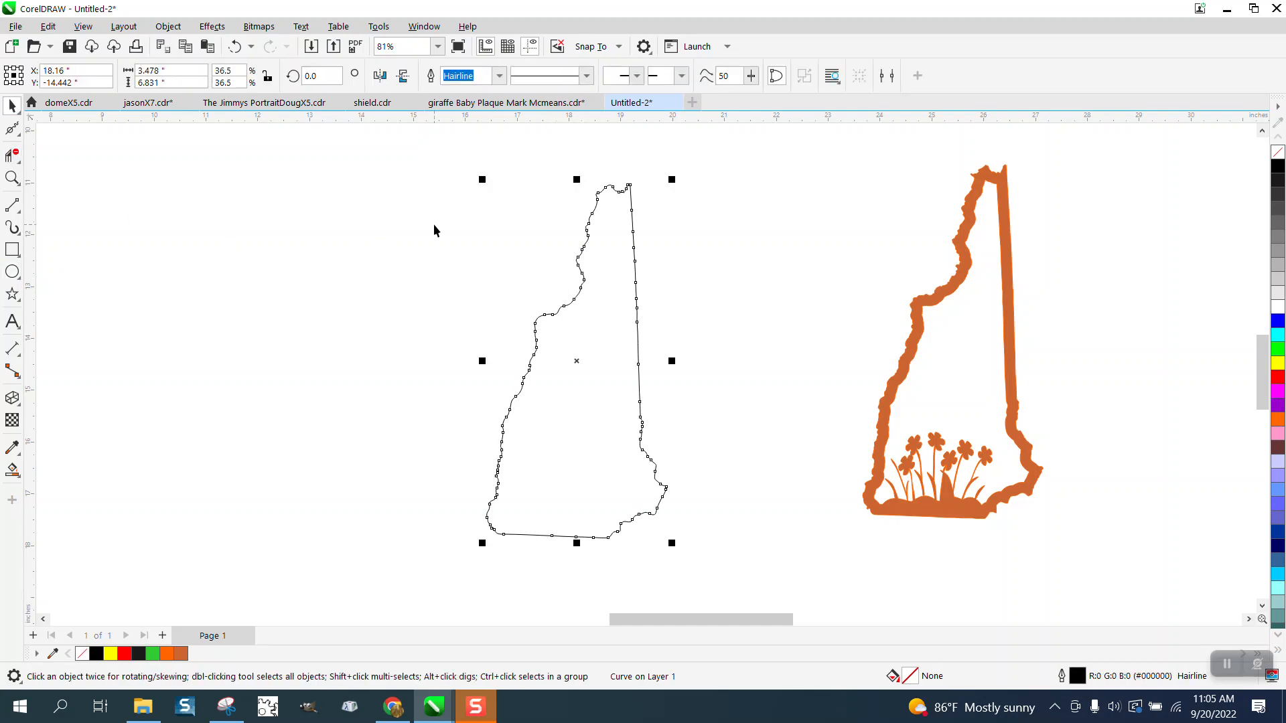
mouse_move(314, 196)
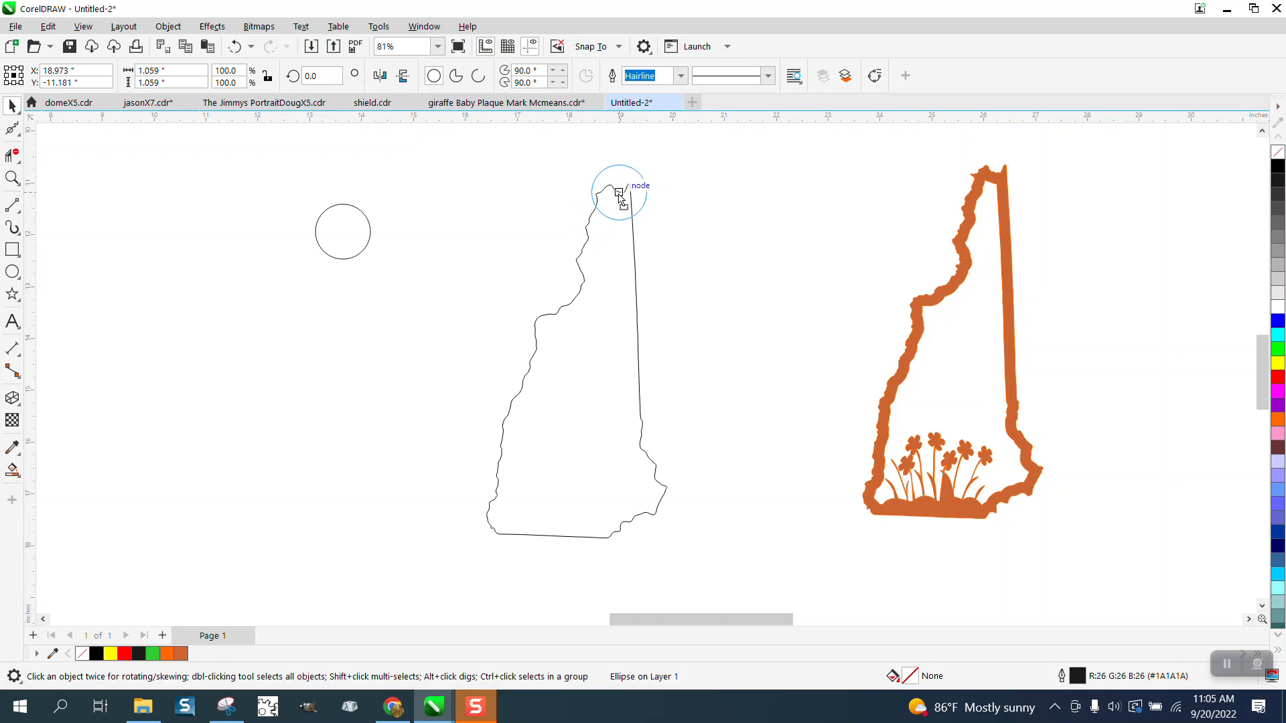
left_click(619, 192)
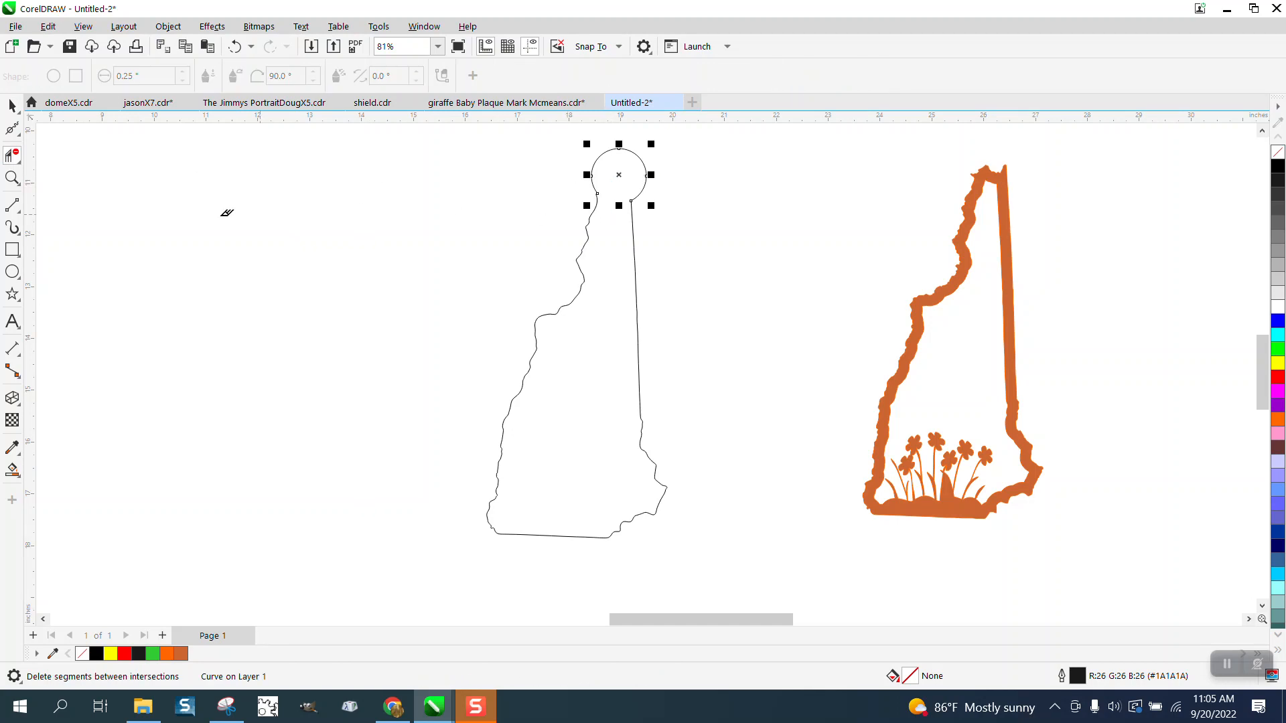
left_click(12, 272)
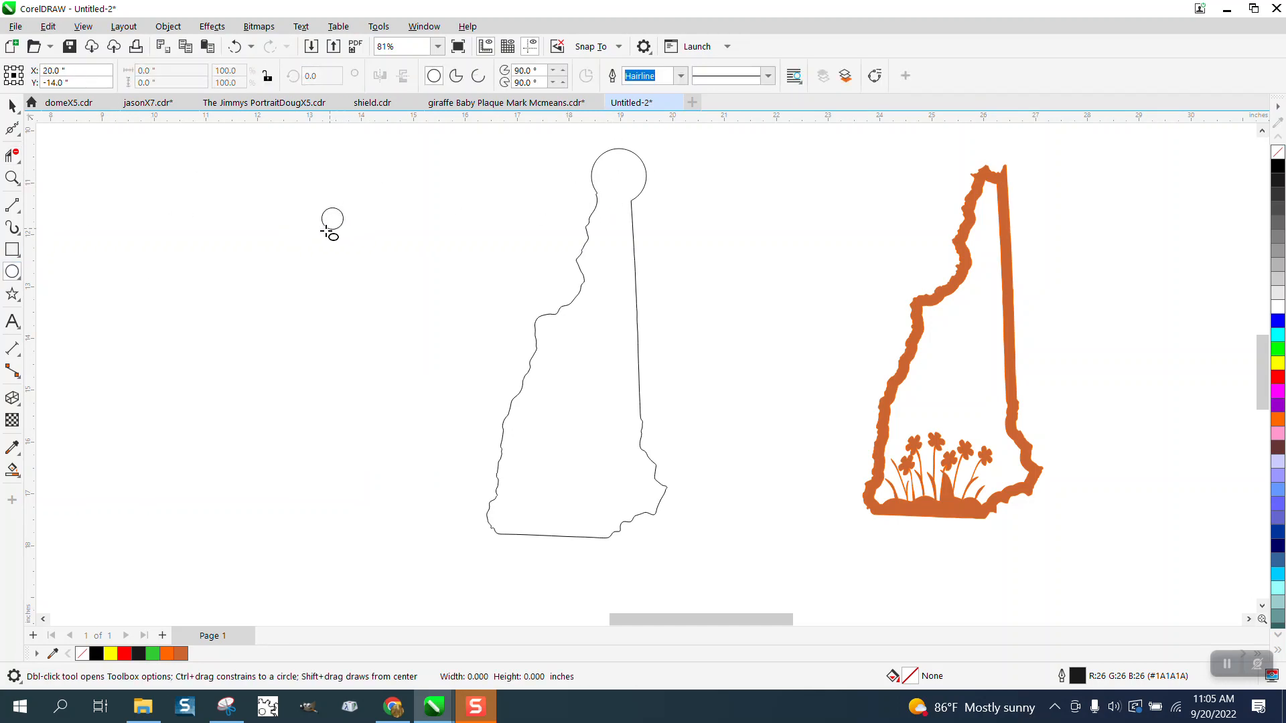
left_click(330, 219)
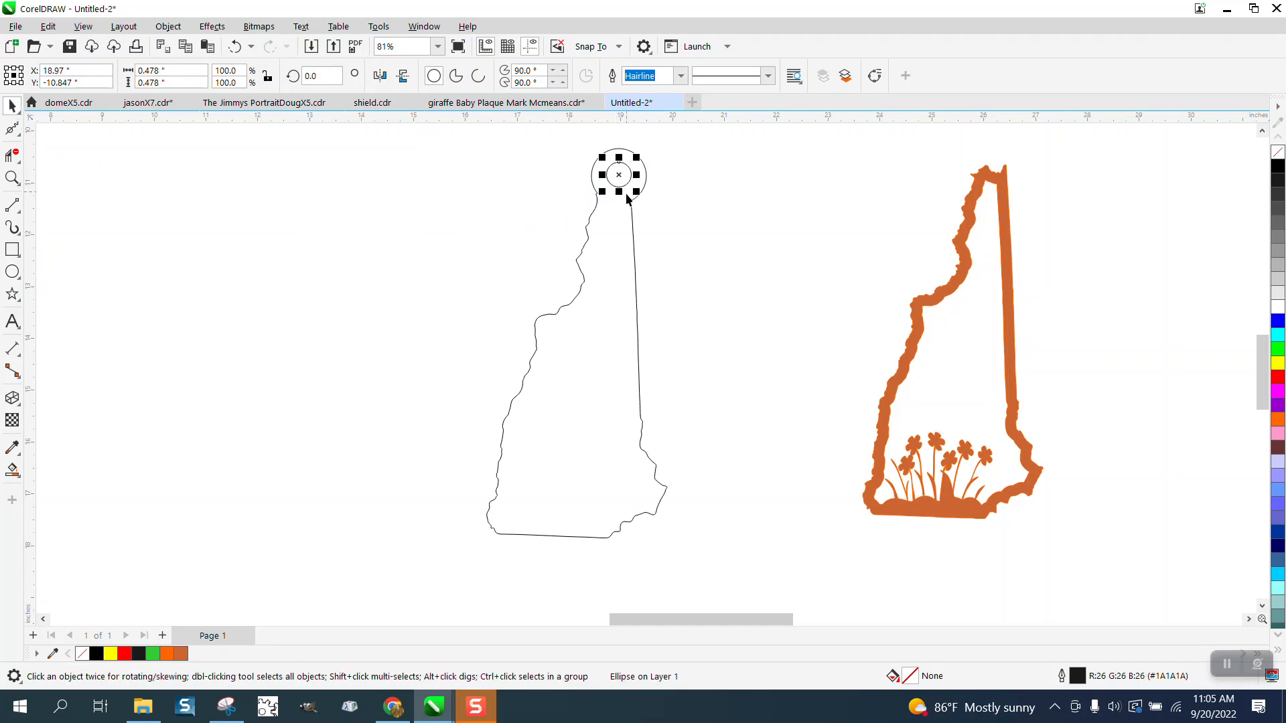
mouse_move(31, 181)
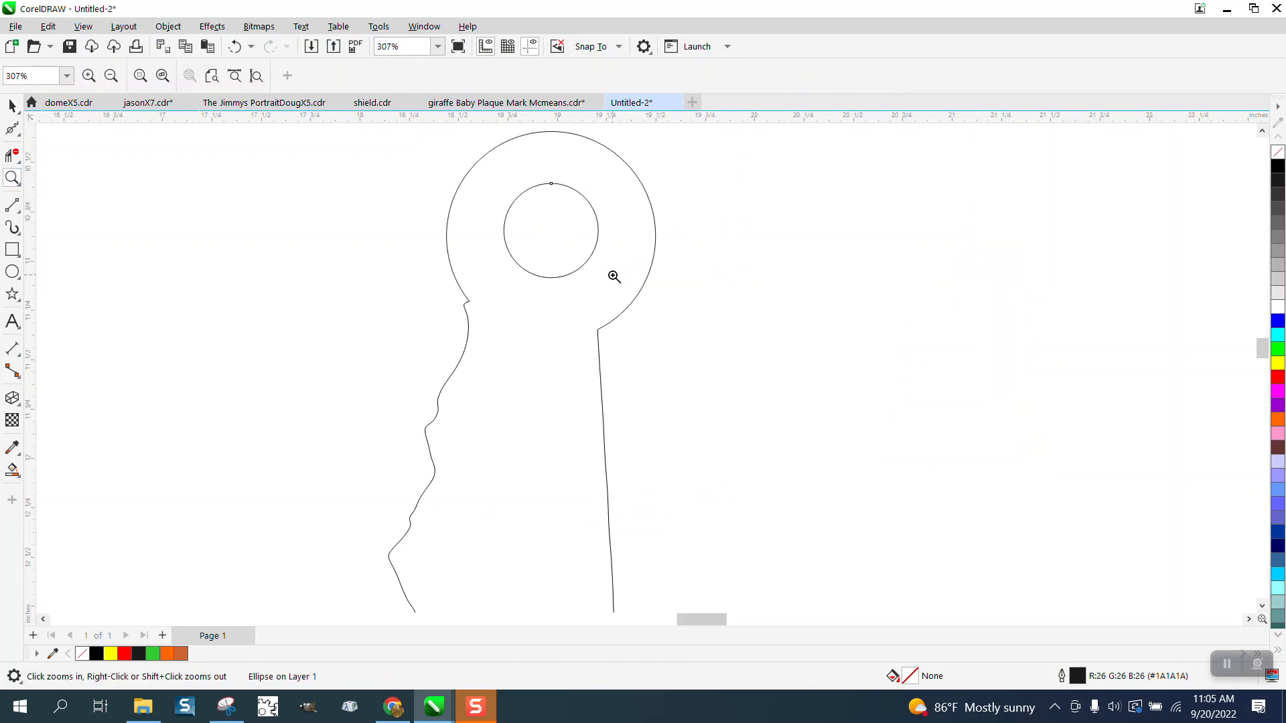
Step: Duplicate the hanger-loop outline and place the copy to its left
left_click(111, 75)
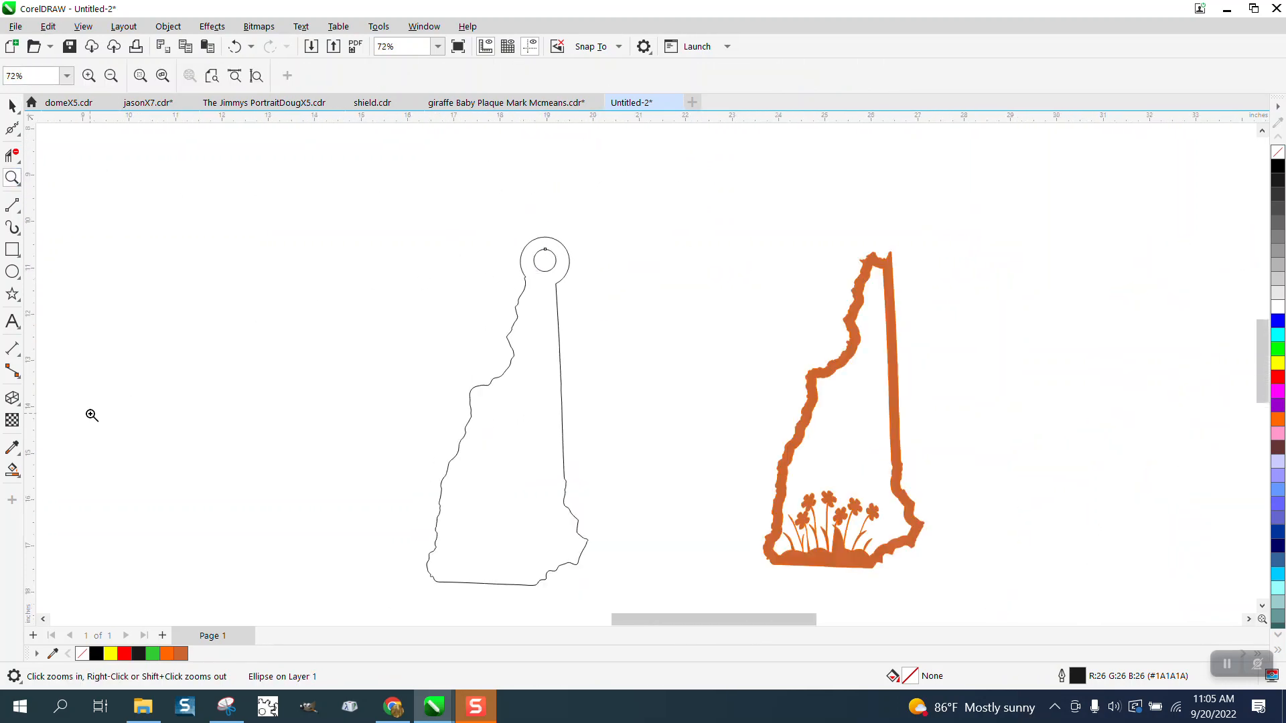
left_click(505, 410)
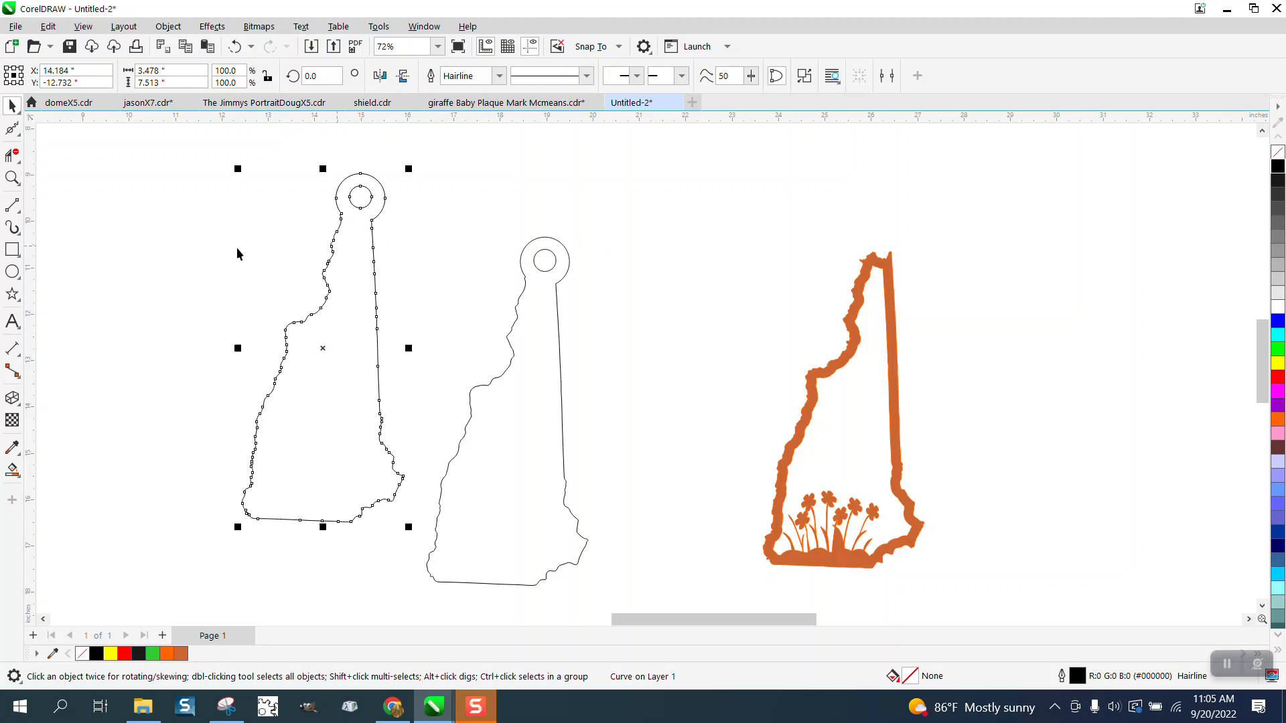
left_click(12, 178)
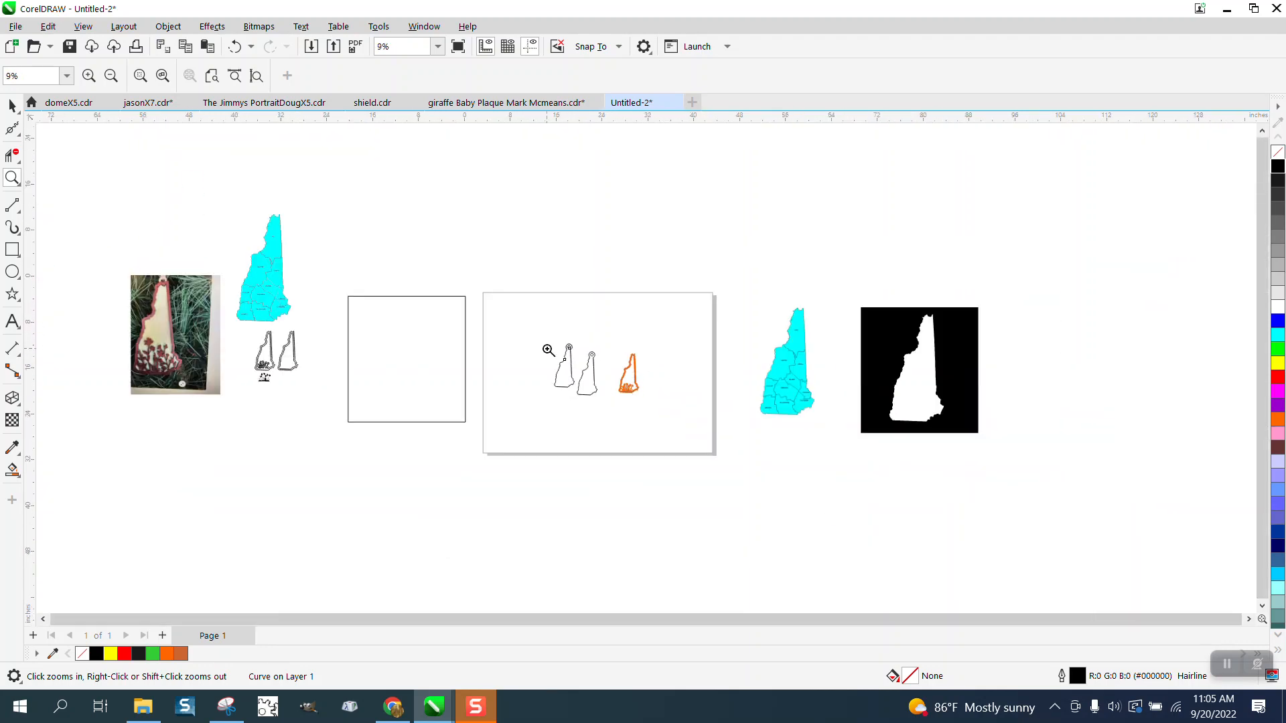
Step: Form a roughly half-size (49%) hole circle centred inside the hanger circle
left_click(547, 350)
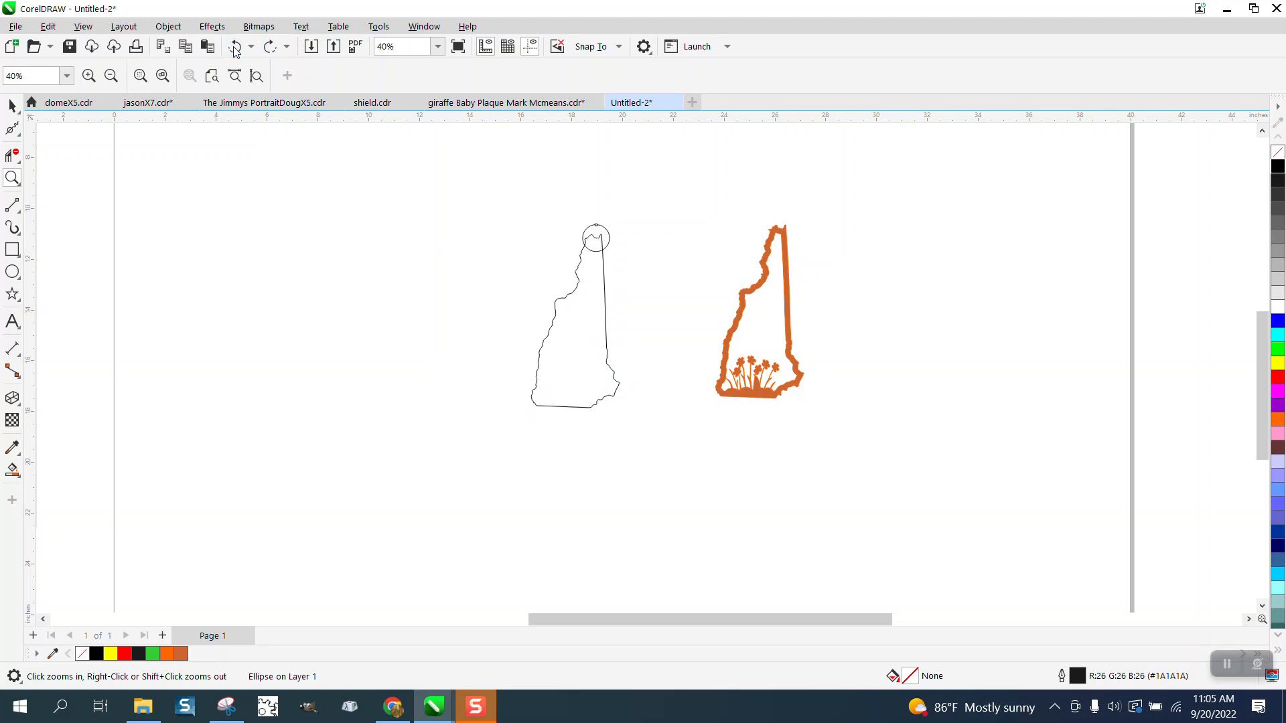
mouse_move(594, 233)
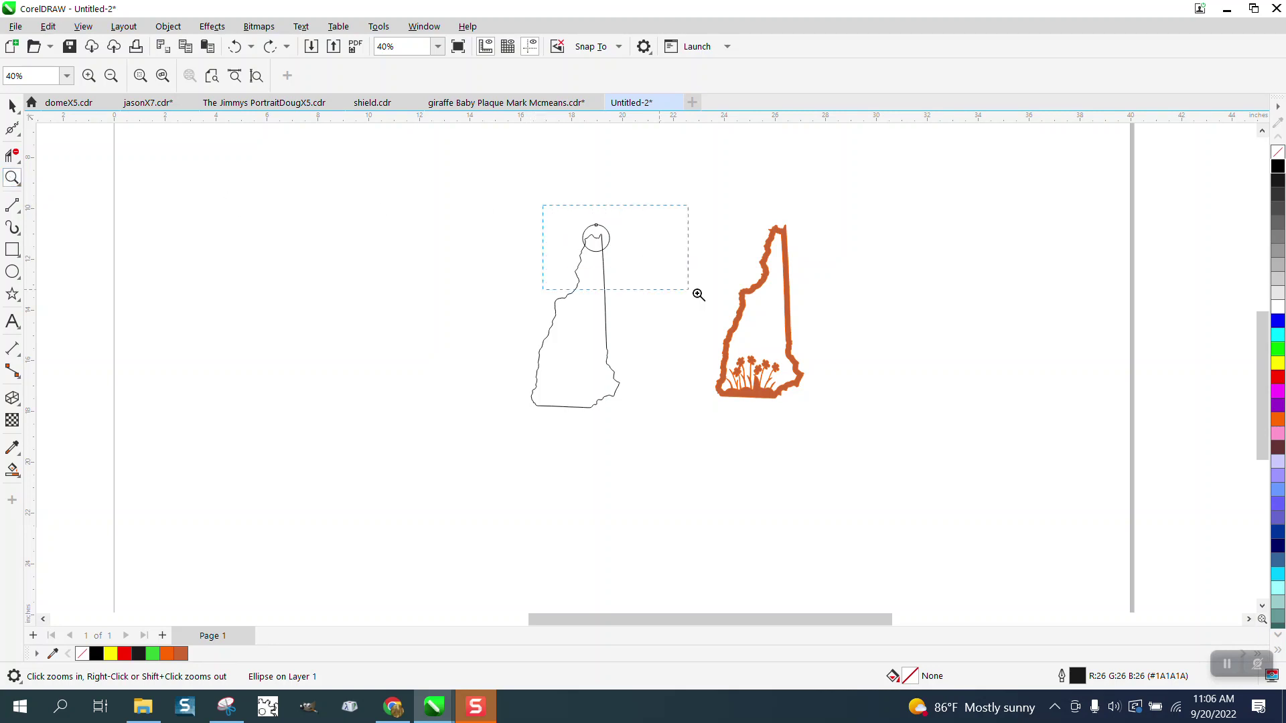
left_click(595, 237)
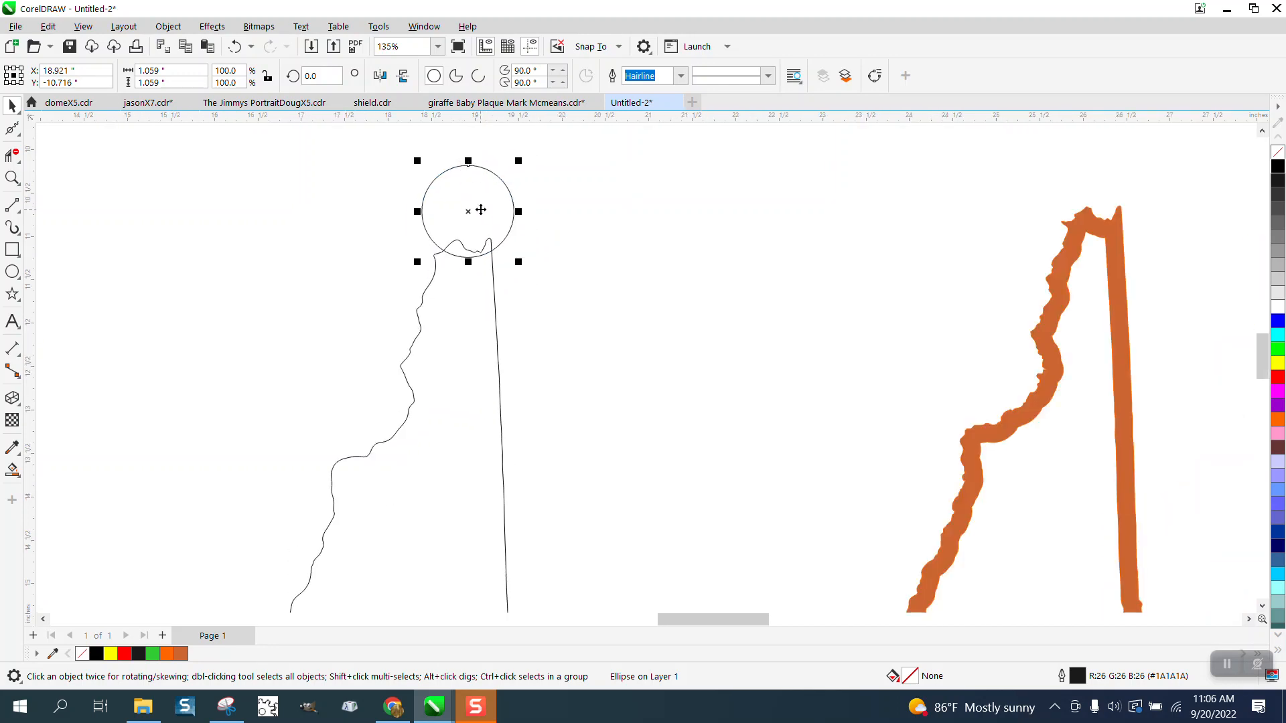
mouse_move(531, 174)
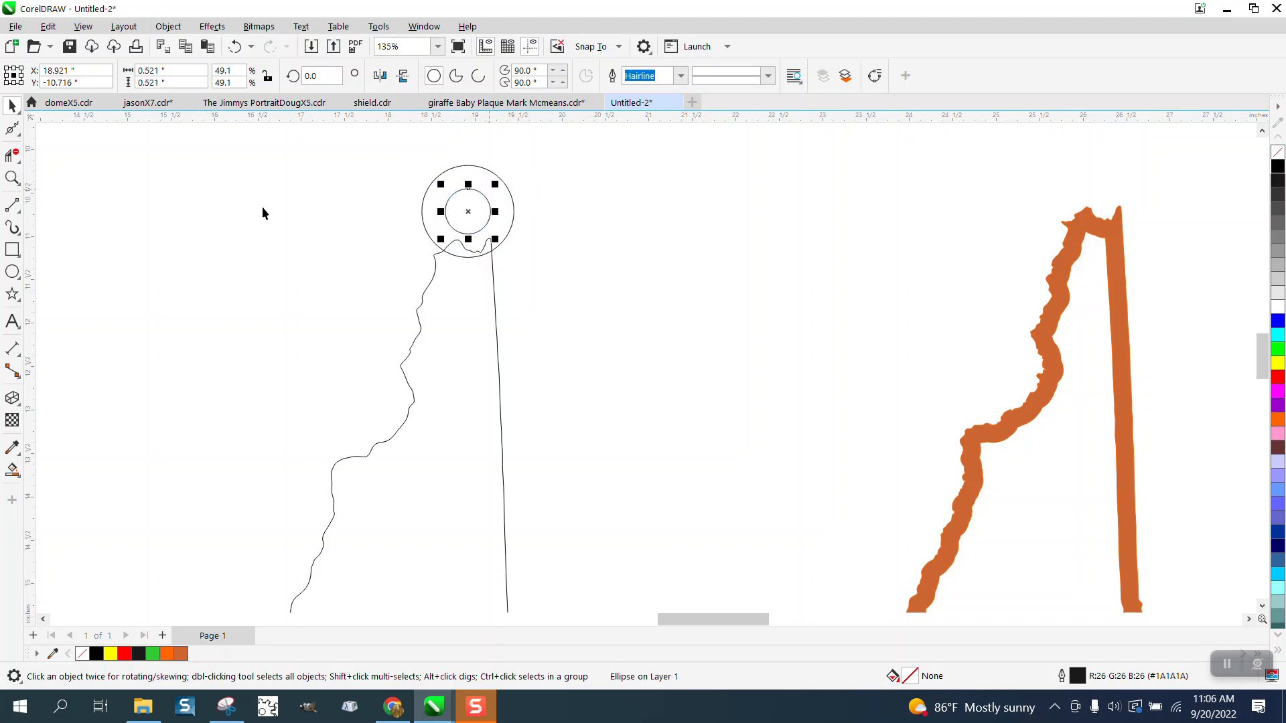
left_click(12, 205)
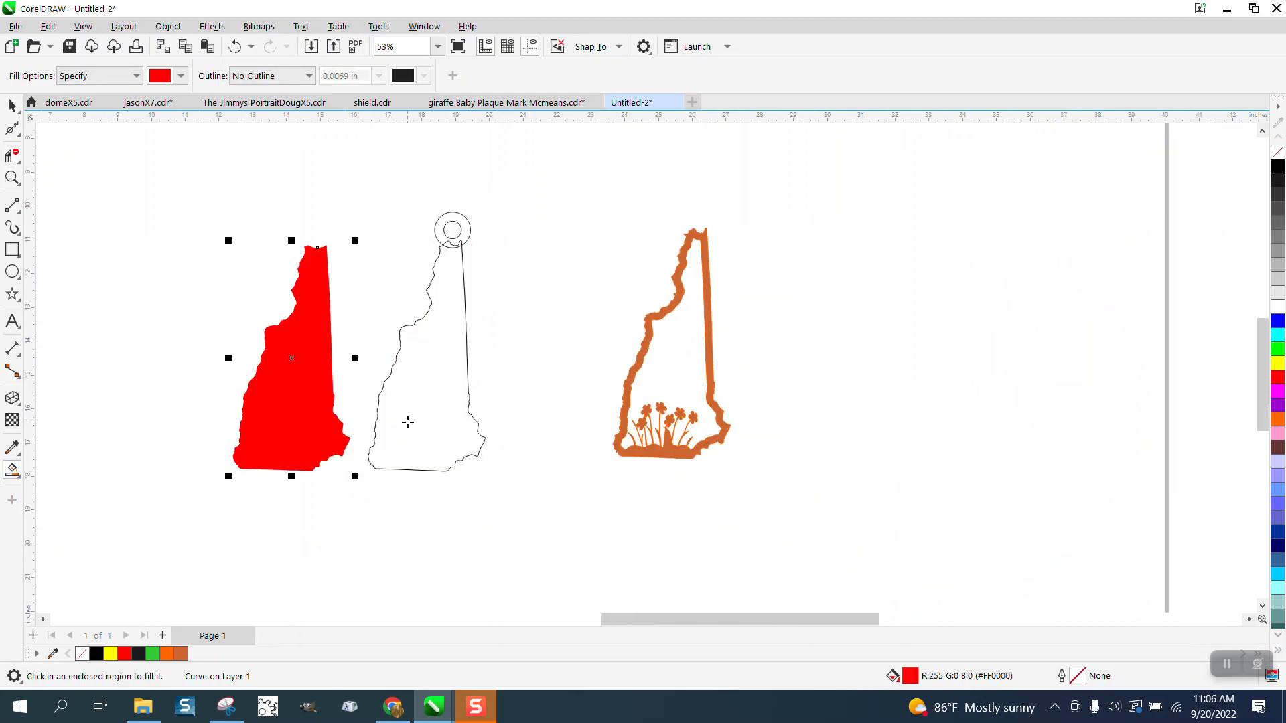
mouse_move(12, 156)
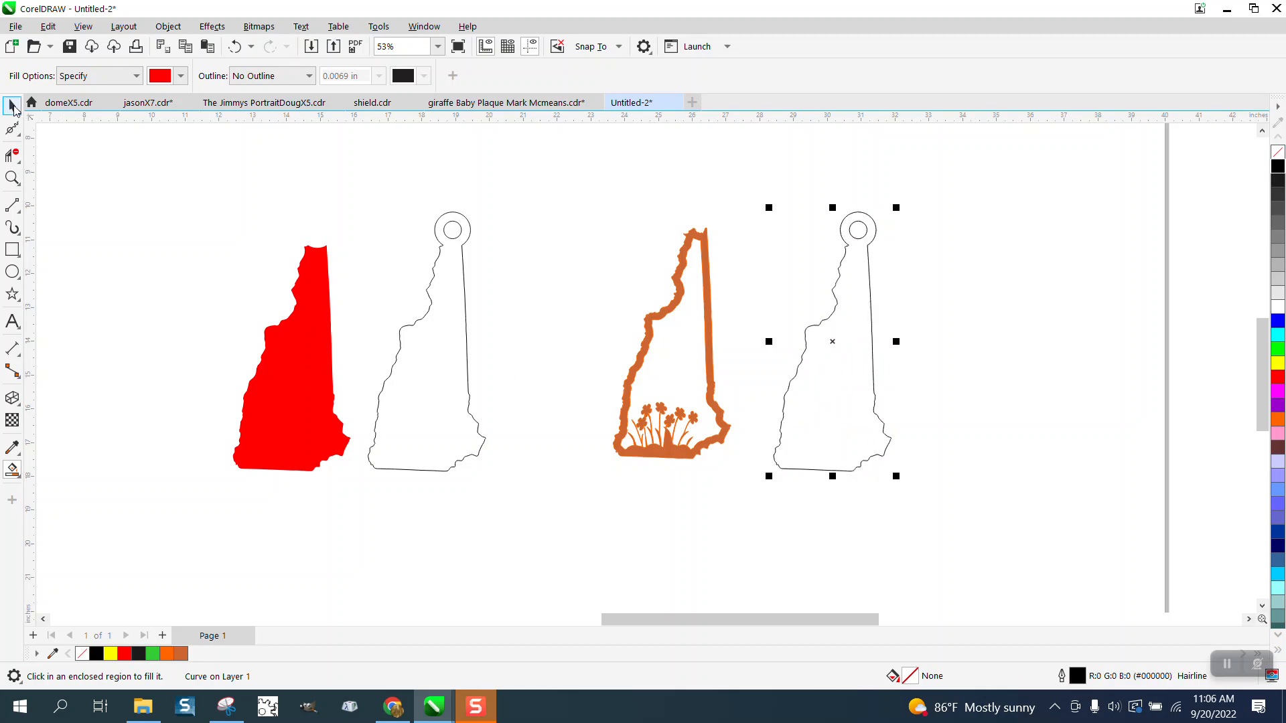
Step: Strip the fill from the left state shape and duplicate the hanger-loop outline right of the frame
left_click(291, 357)
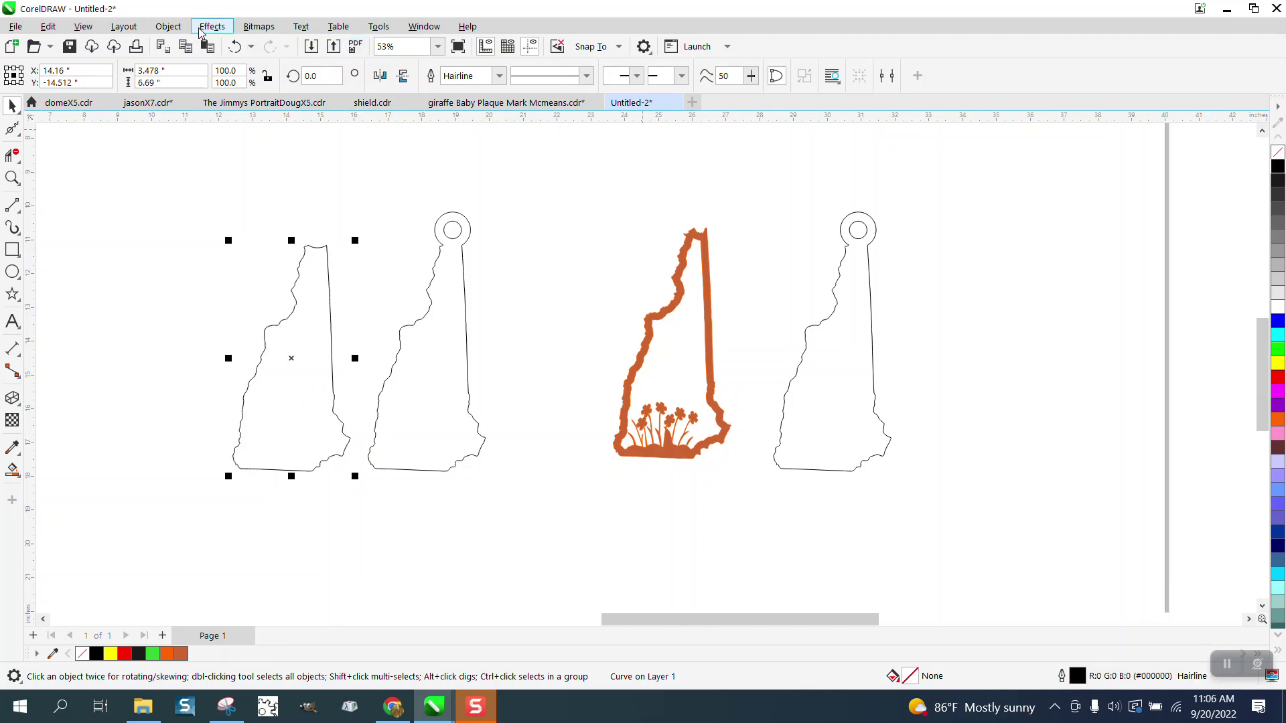
Step: Apply an outside 0.2" contour to the left state shape and Smart Fill the band red
left_click(212, 27)
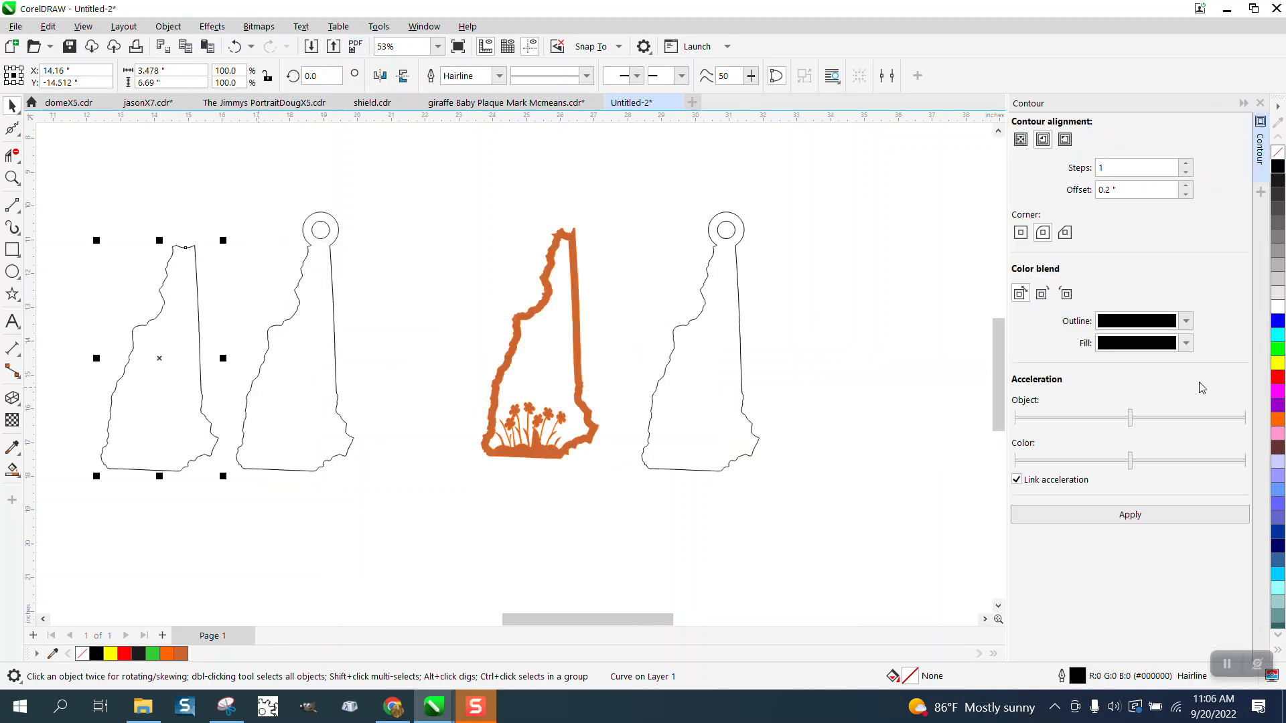
left_click(1129, 515)
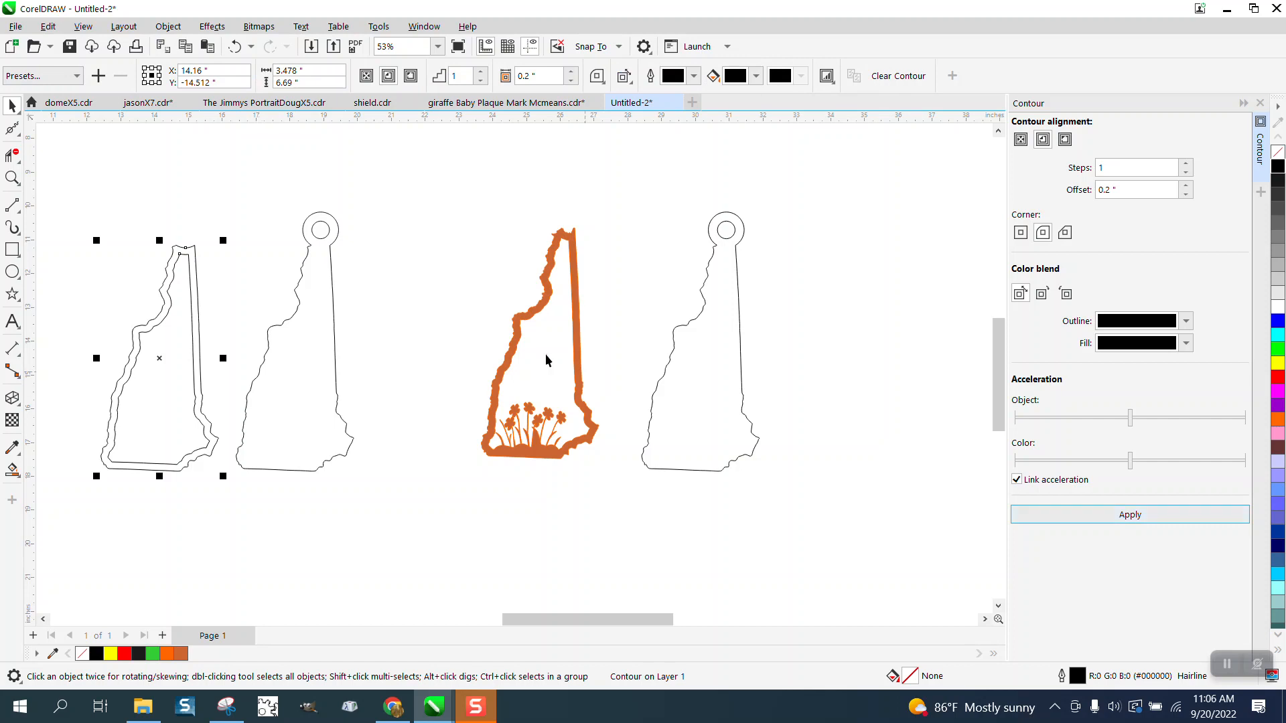
mouse_move(104, 310)
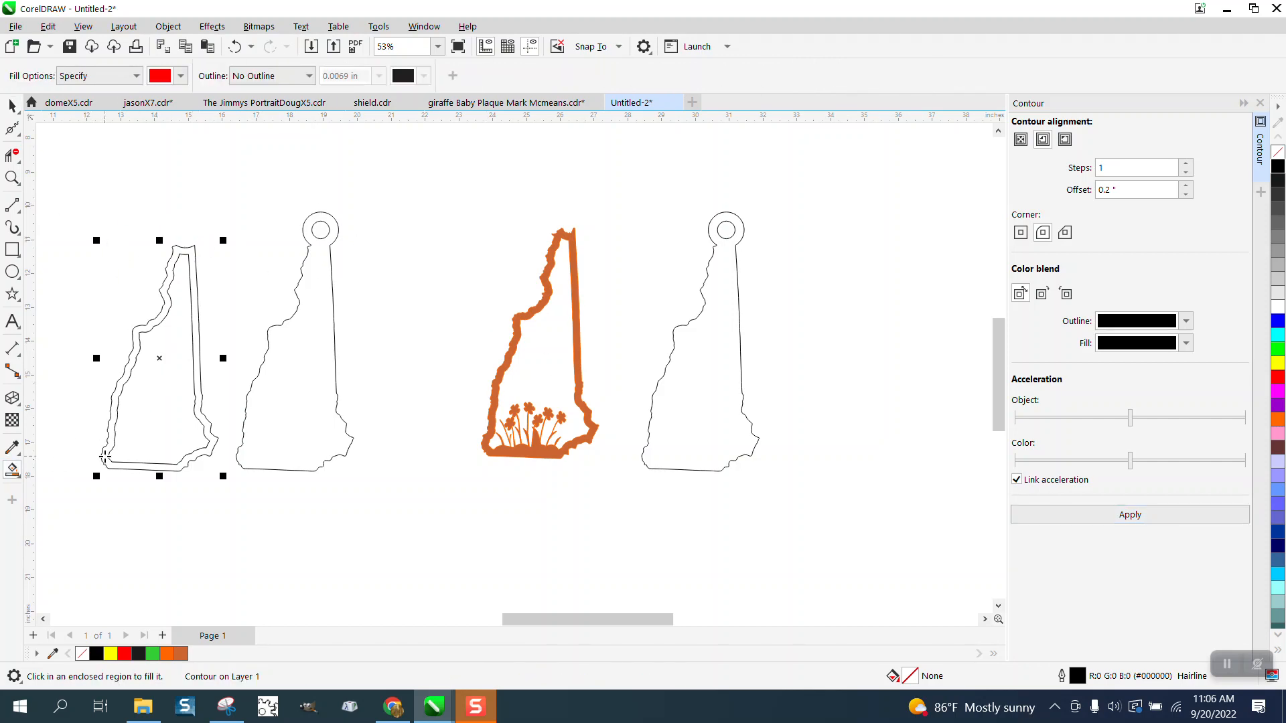
left_click(164, 308)
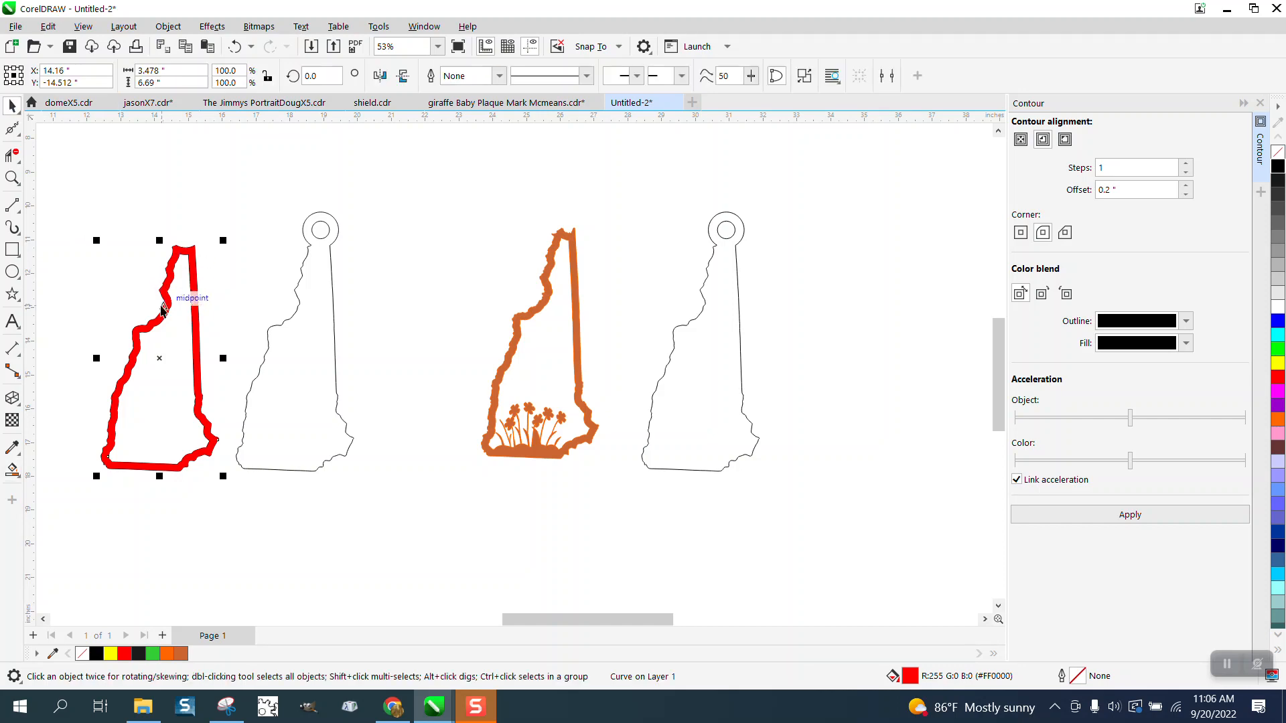
left_click(1129, 514)
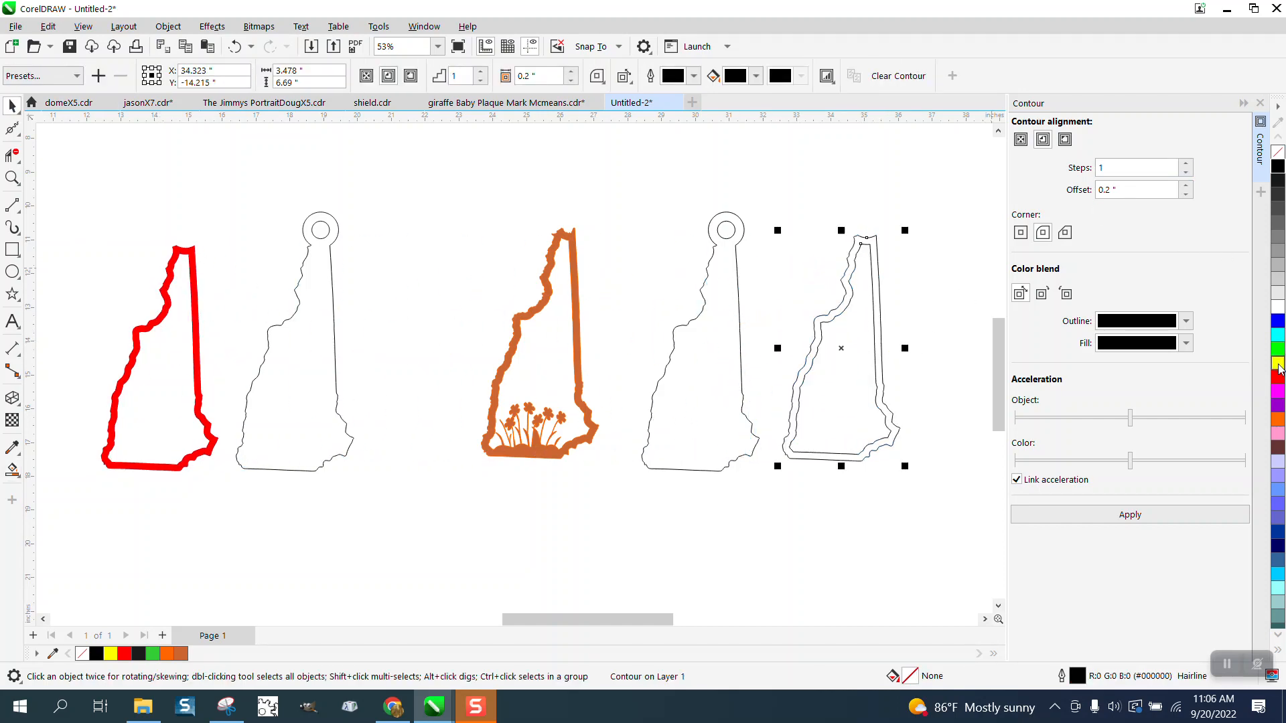
Step: Colour the contour cut lines red and align both outlines over the hanger-loop outline
left_click(1276, 365)
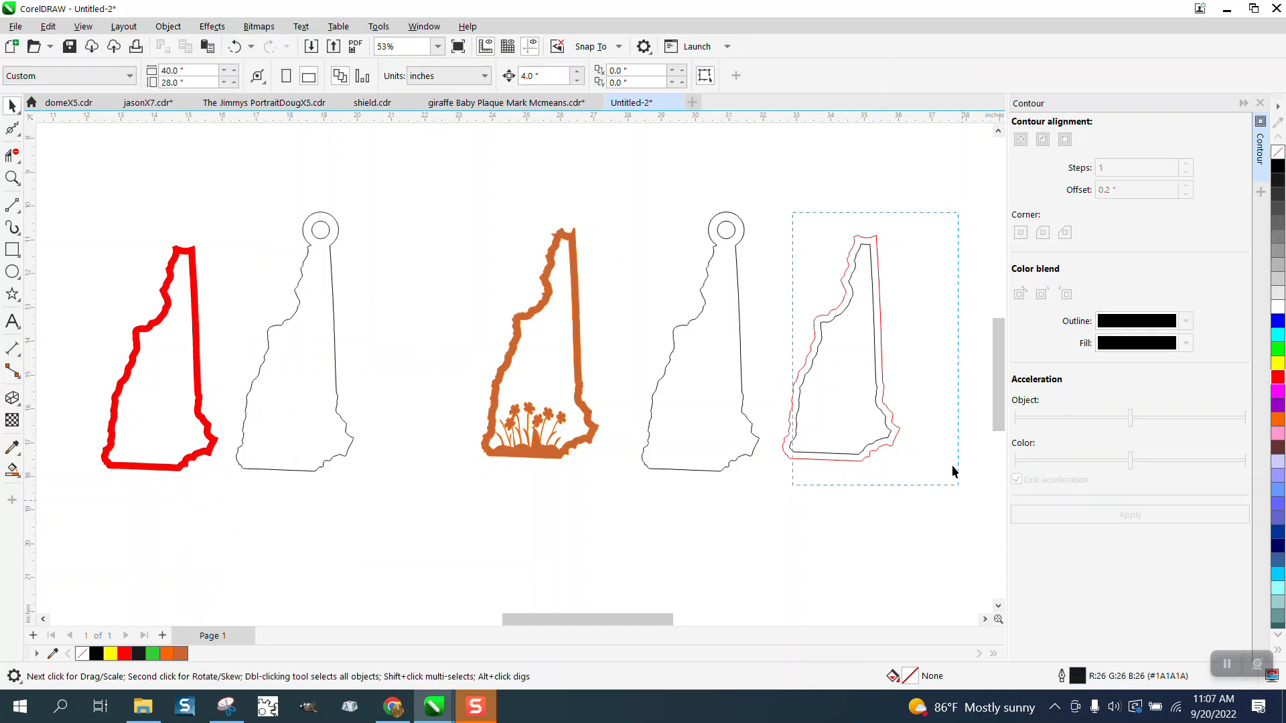
left_click(841, 348)
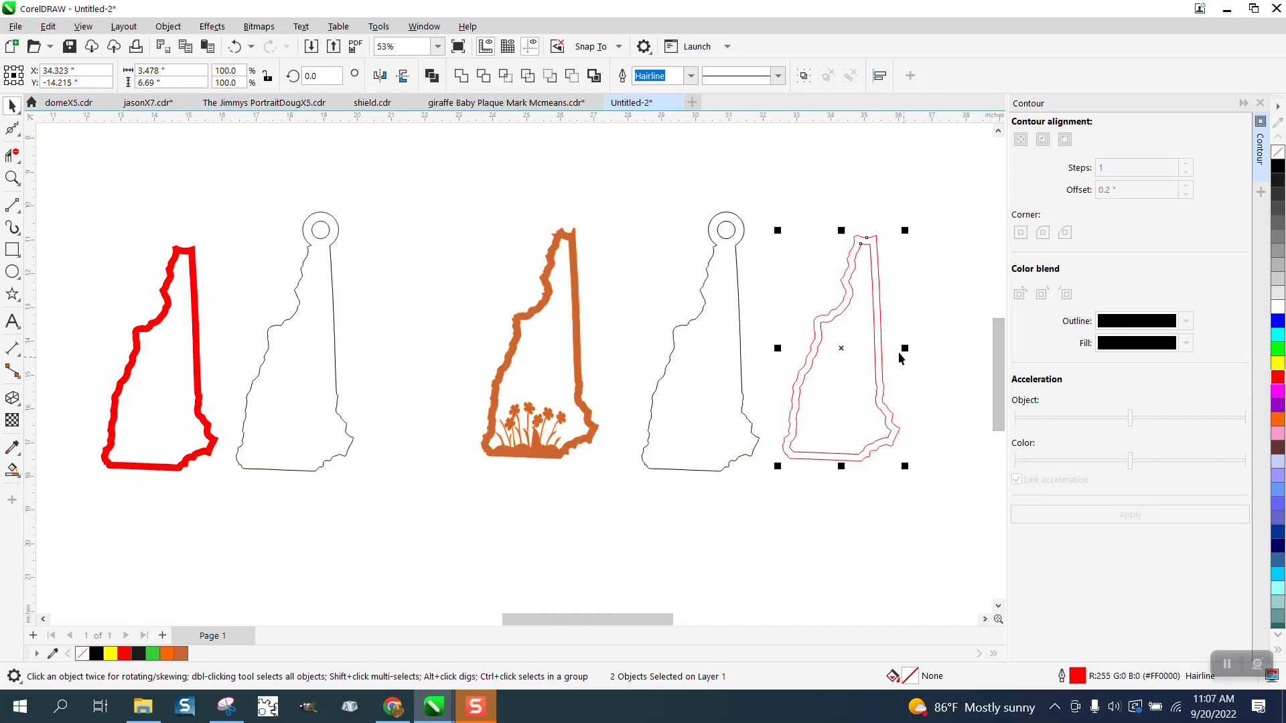
mouse_move(921, 225)
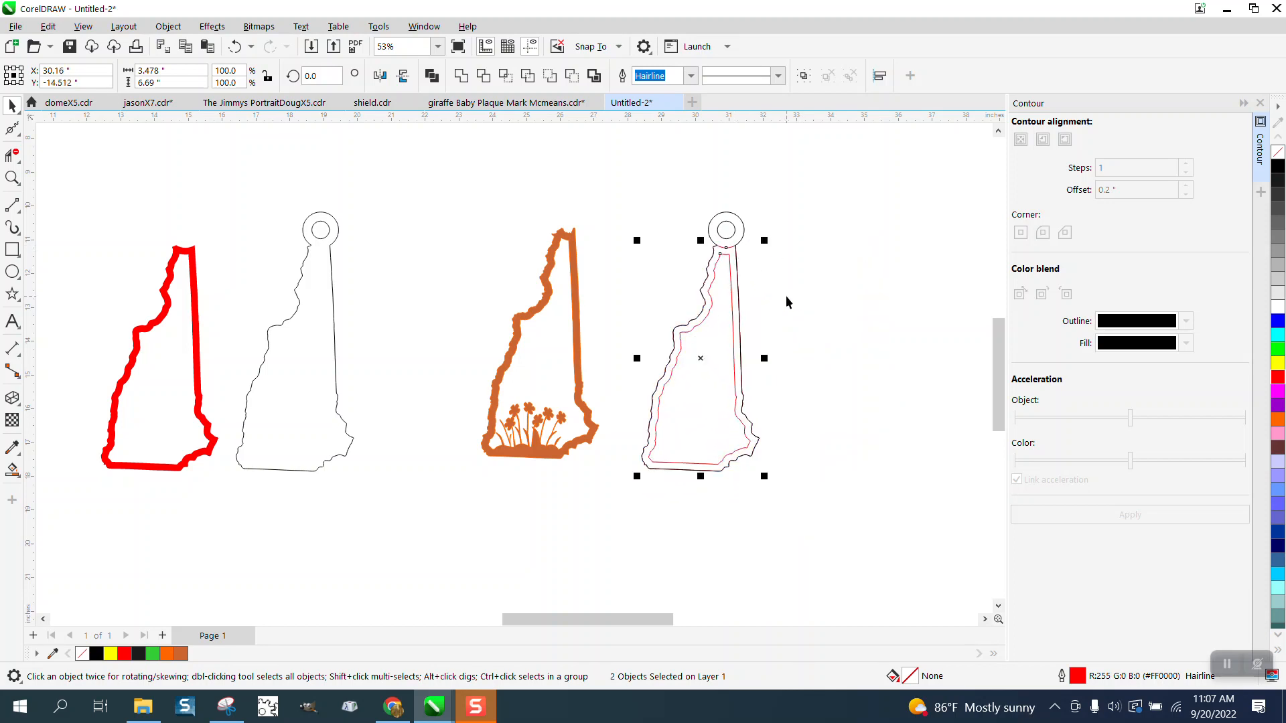
left_click(12, 470)
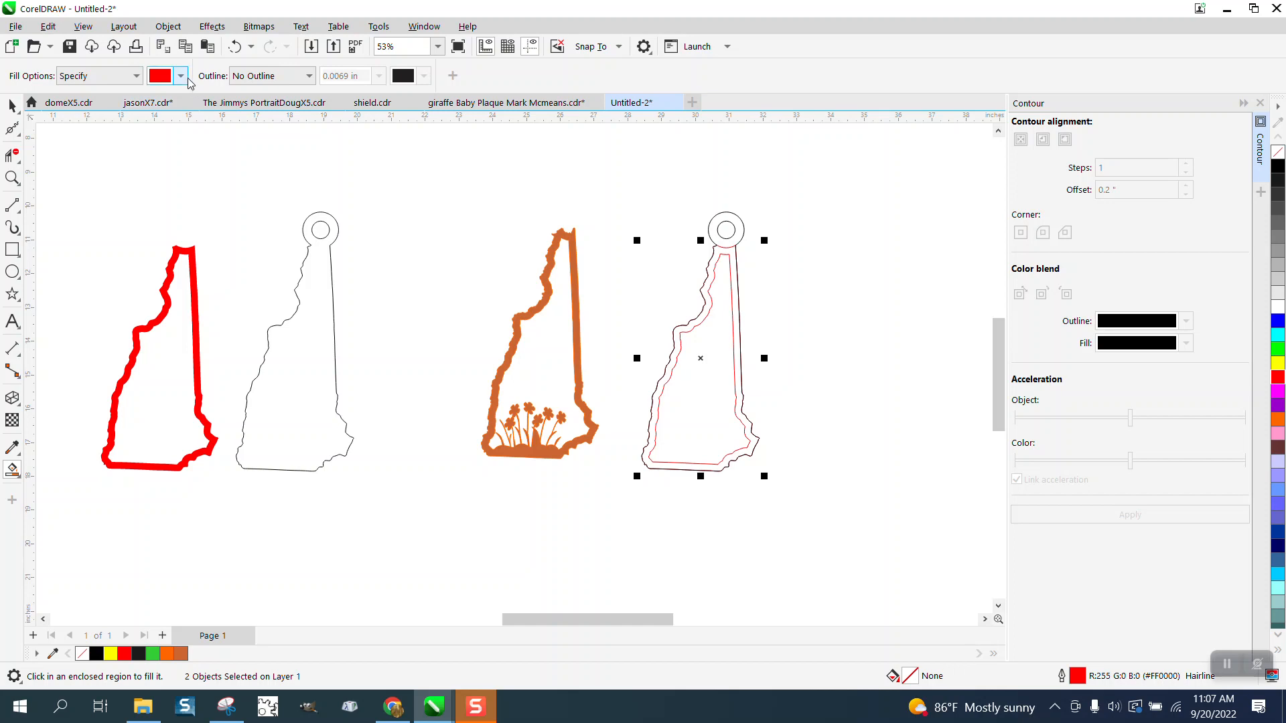
Step: Smart Fill the contour band orange and the loop shape light yellow, with the orange band ordered on top
left_click(179, 75)
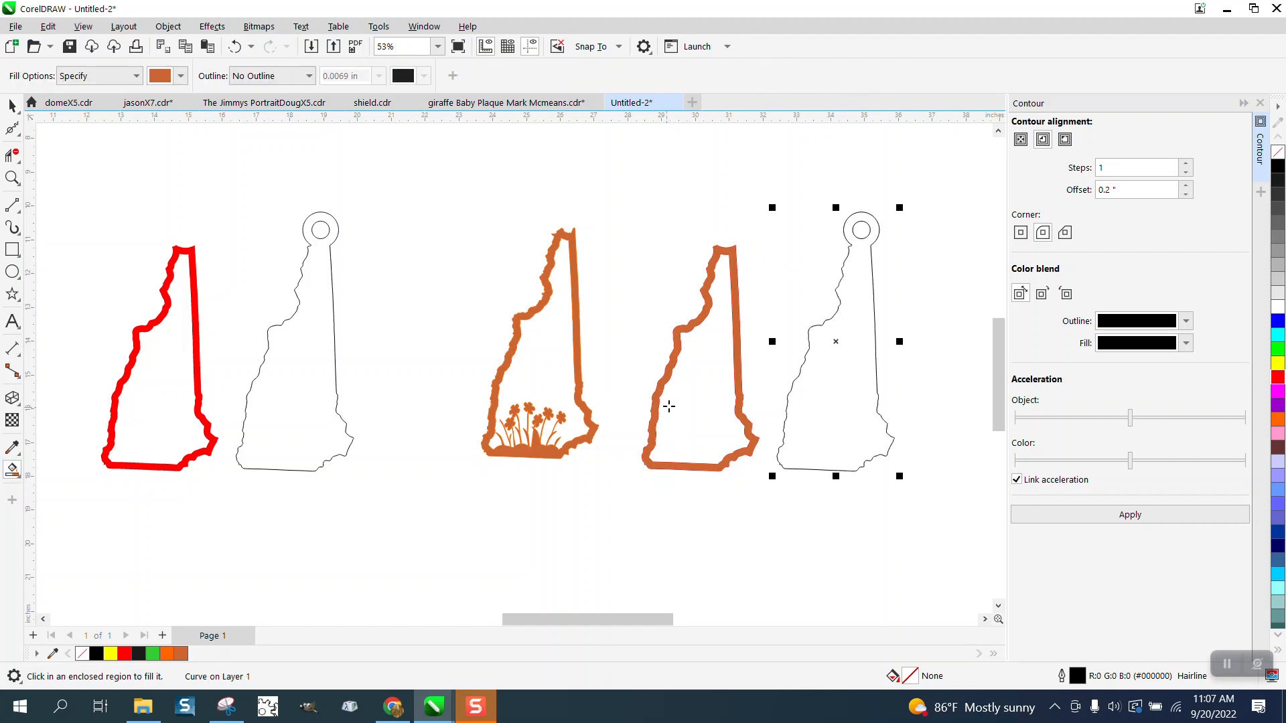
left_click(179, 75)
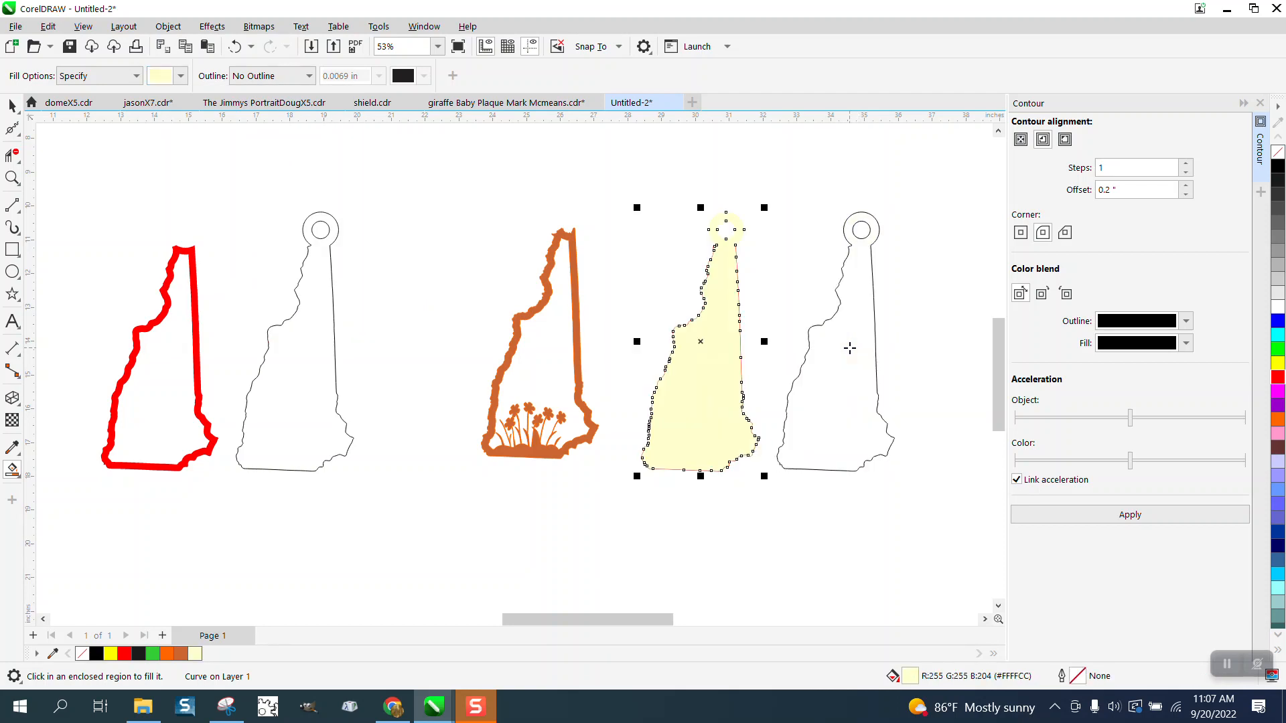
left_click(168, 27)
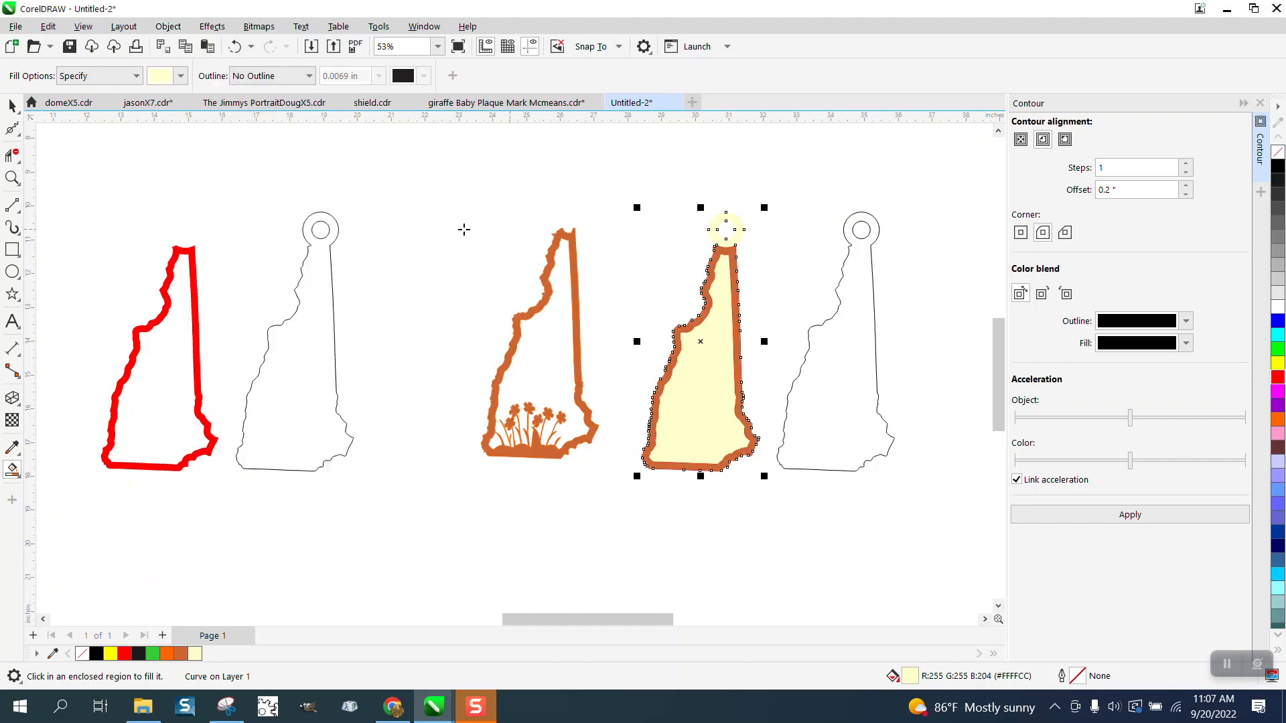
left_click(12, 178)
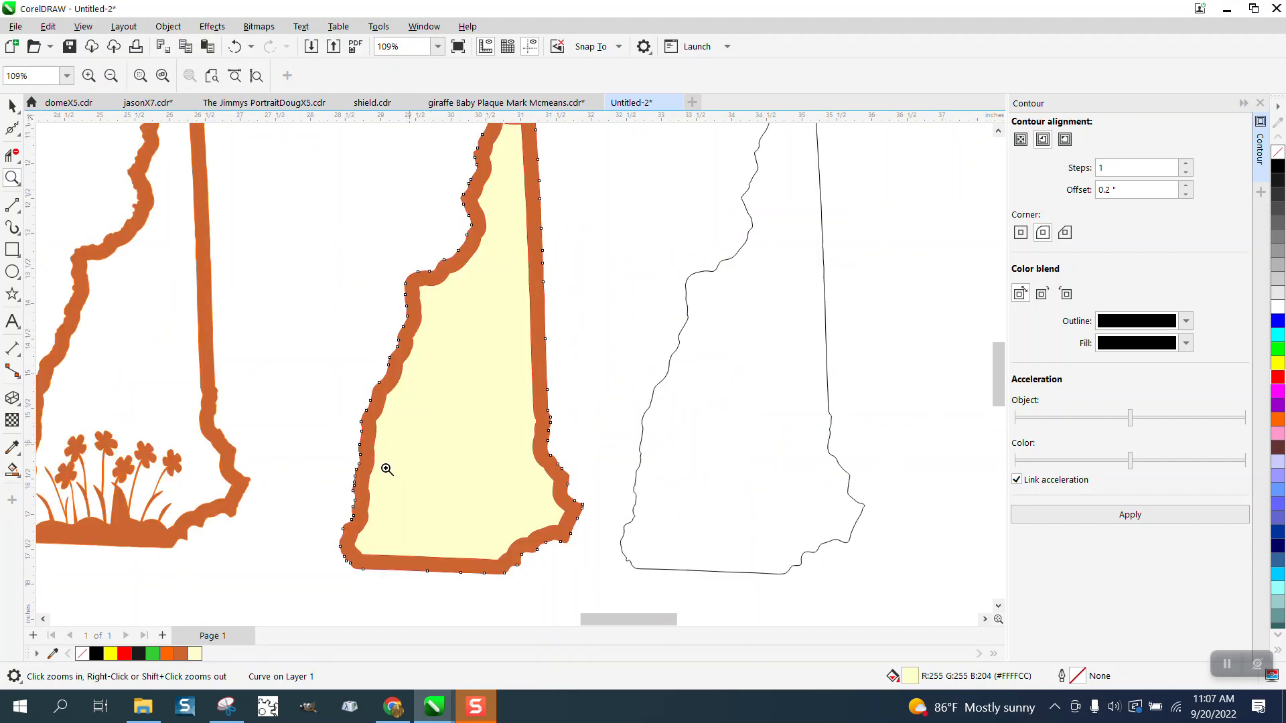
left_click(386, 470)
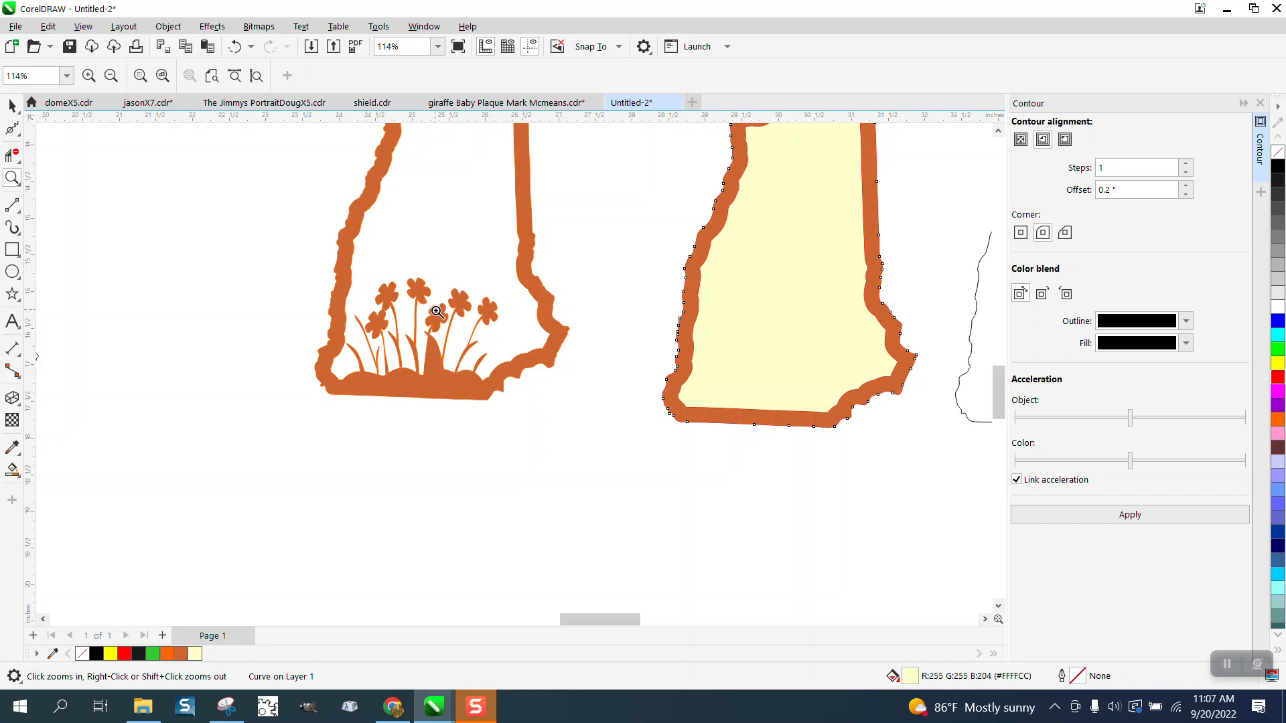
mouse_move(746, 407)
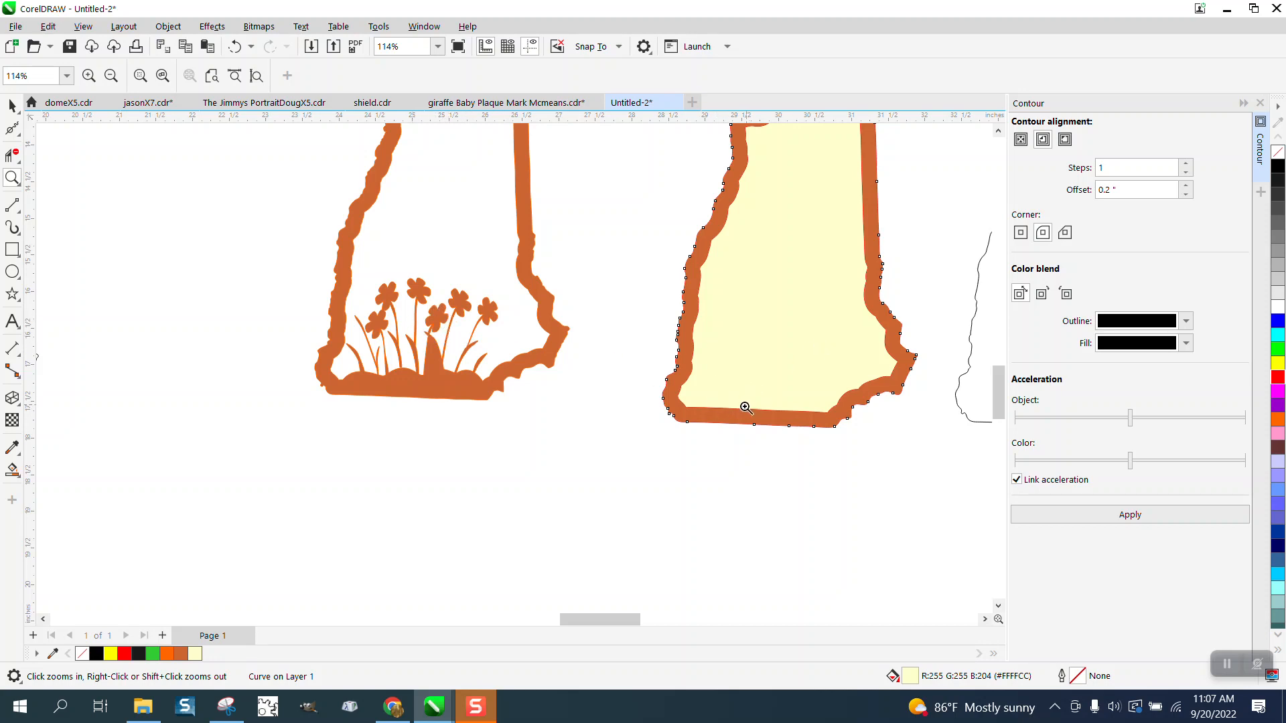